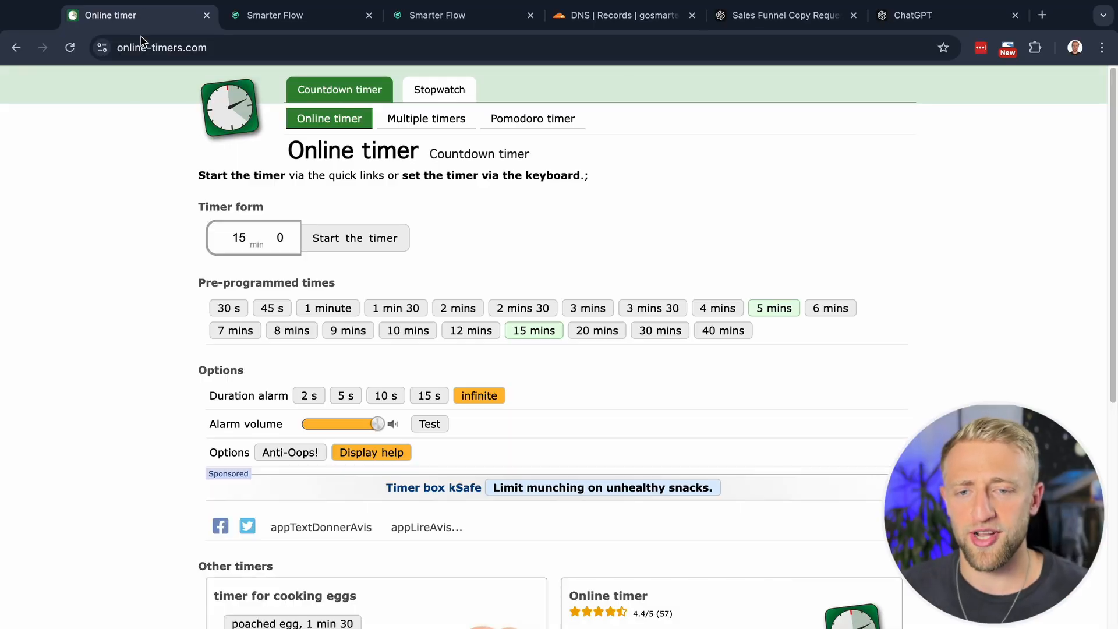
# Start the 15-minute countdown and switch to the Smarter Flow funnels list
pyautogui.click(533, 329)
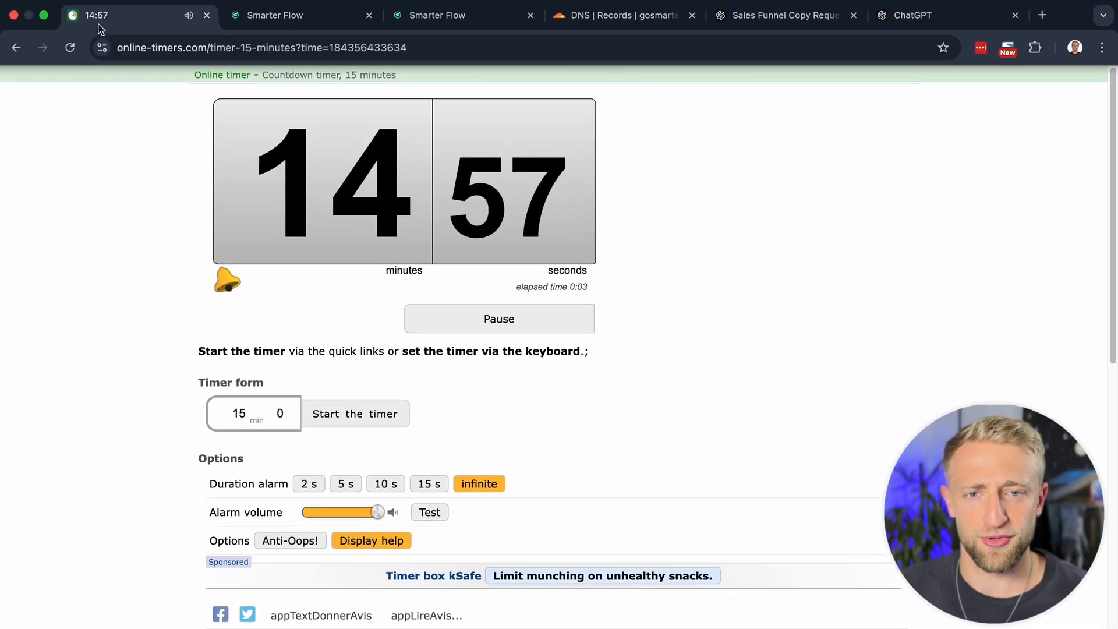
pyautogui.click(299, 16)
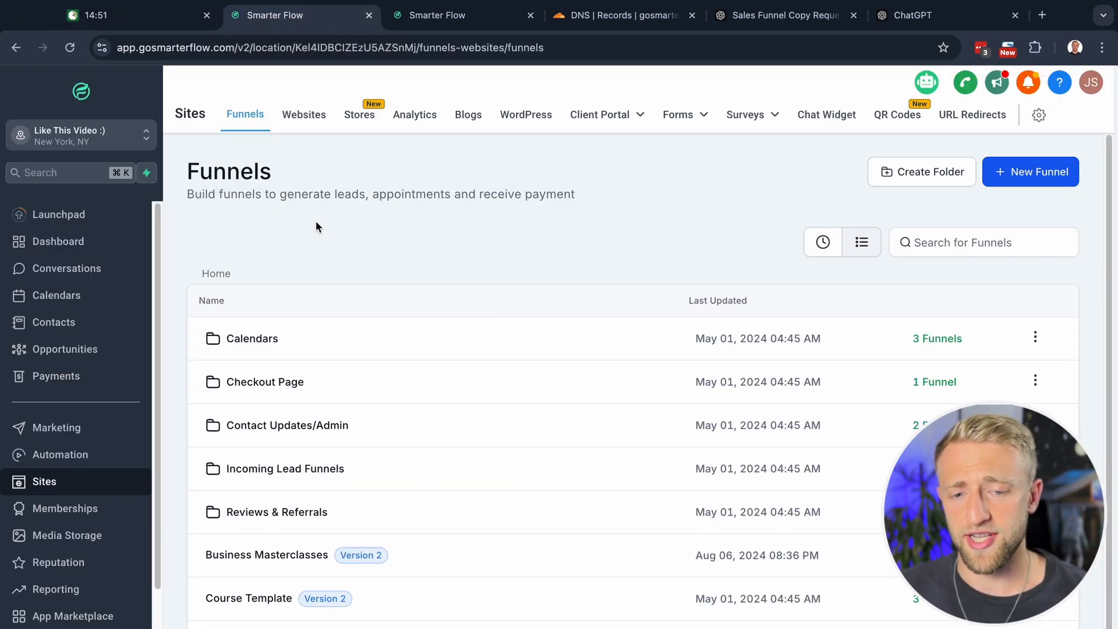
pyautogui.moveTo(339, 207)
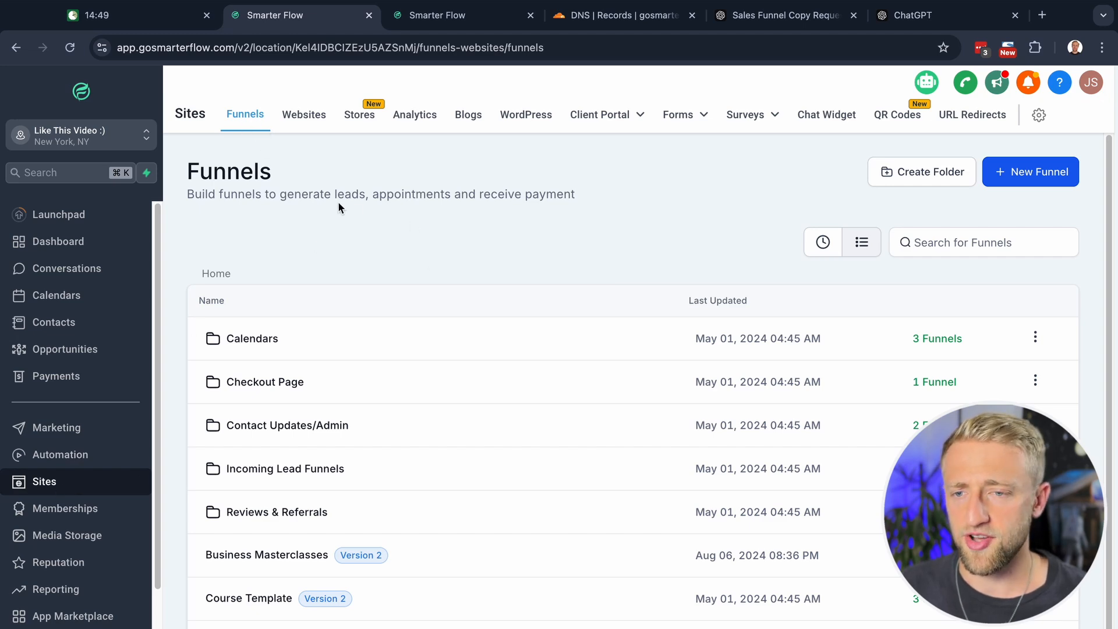
# Create a New Funnel and choose From templates to reach the template library
pyautogui.click(1029, 171)
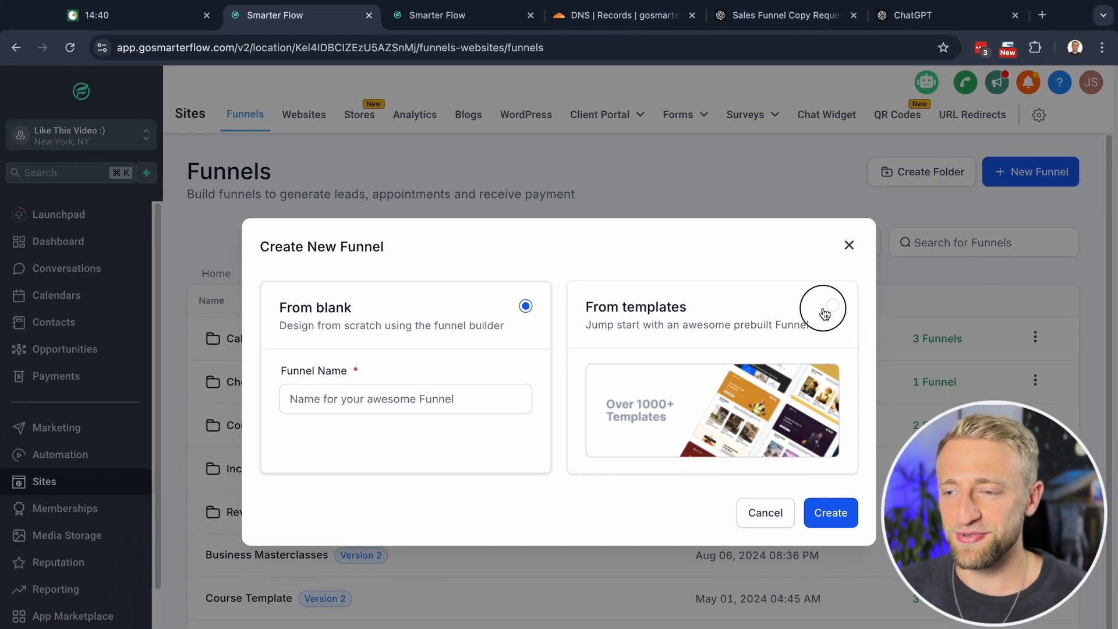
pyautogui.click(824, 307)
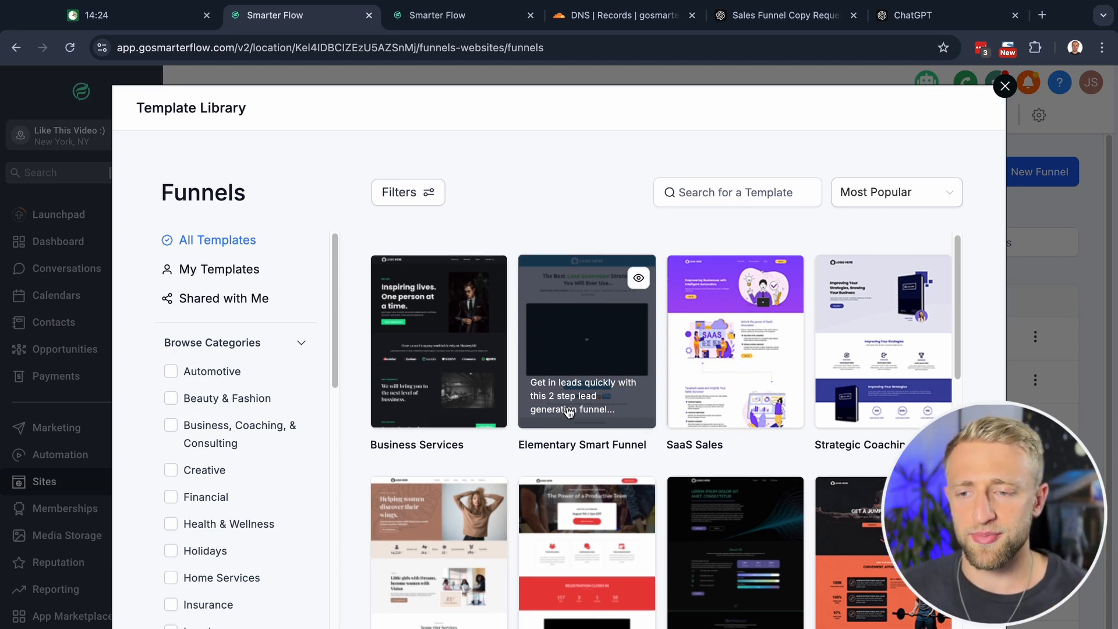
pyautogui.scroll(-3)
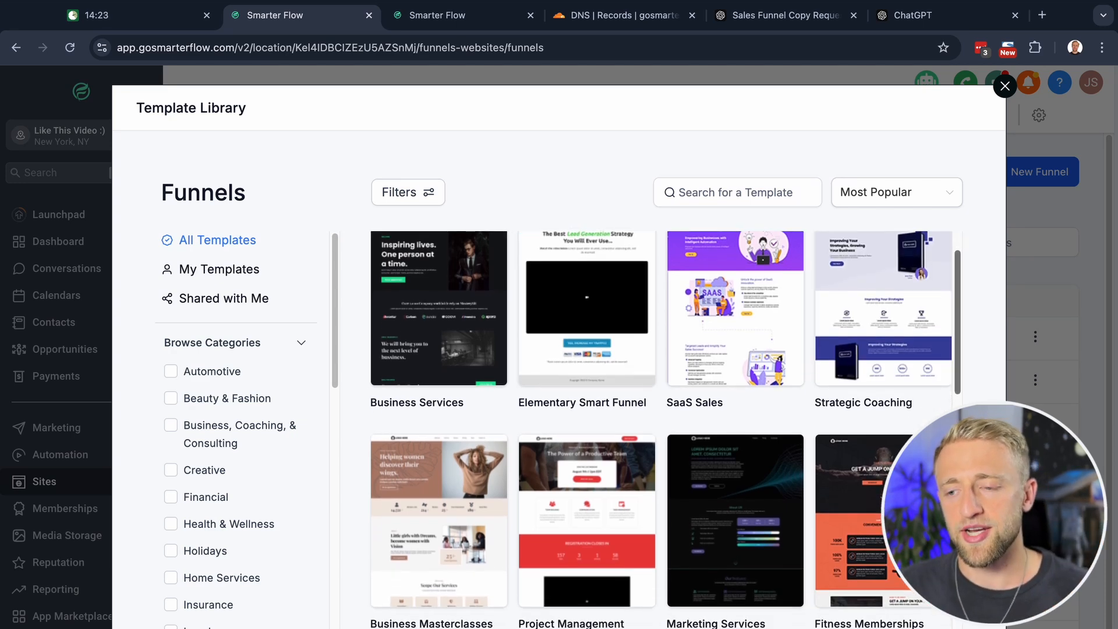
pyautogui.scroll(-3)
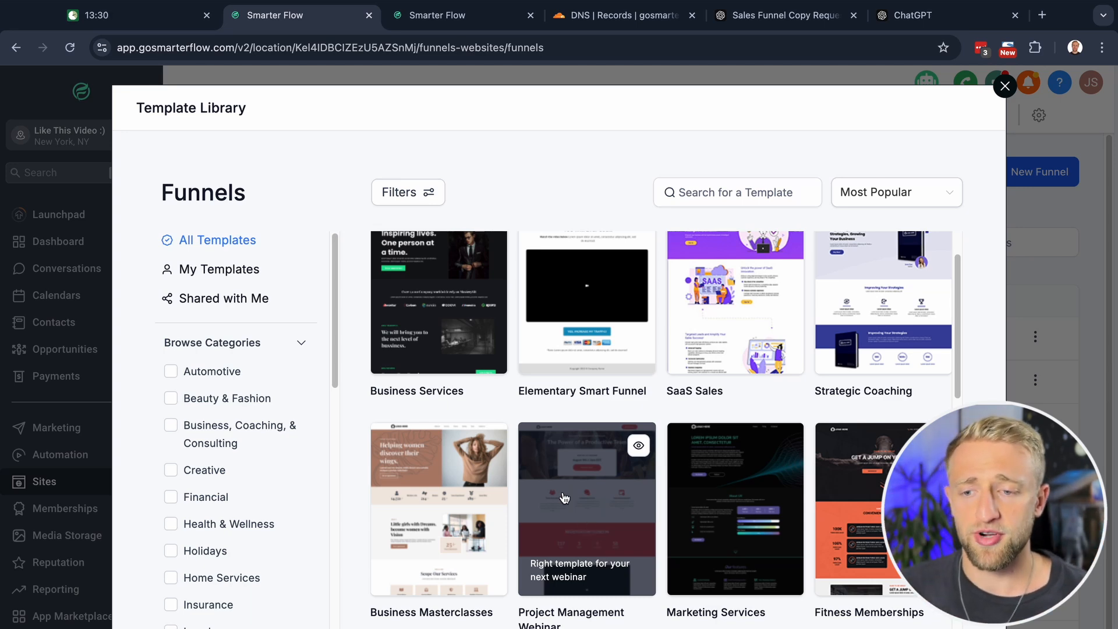
pyautogui.scroll(-3)
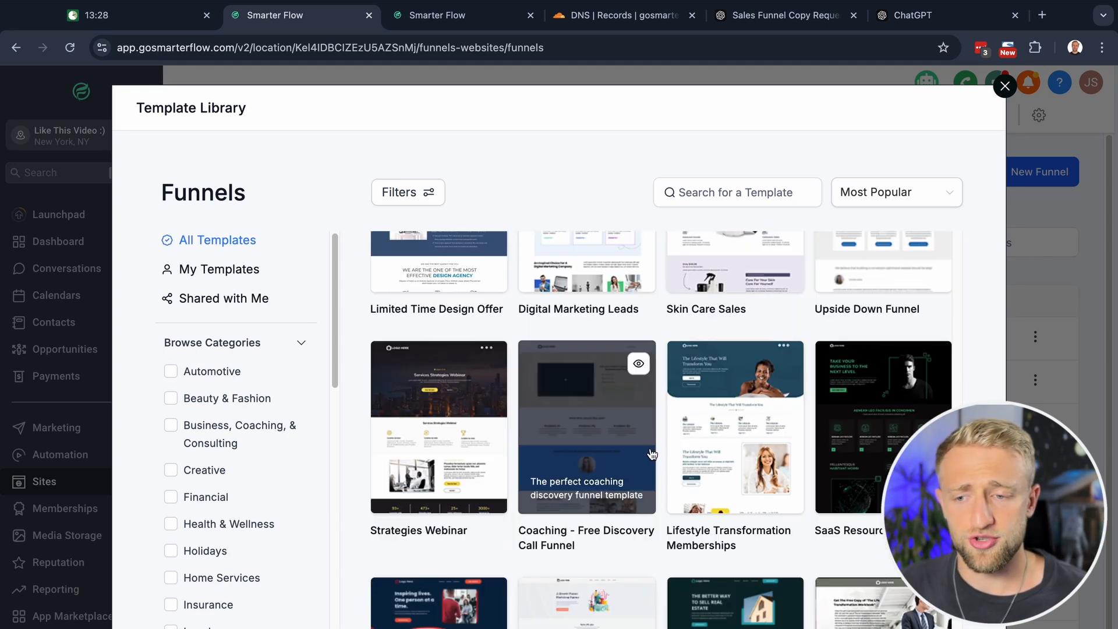
pyautogui.scroll(-3)
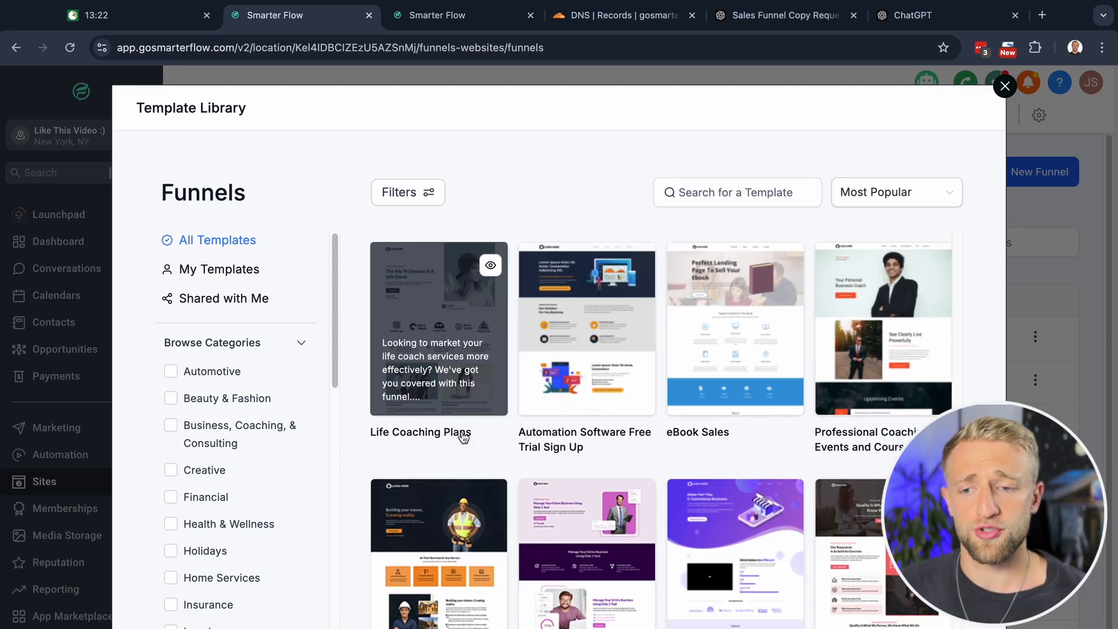
pyautogui.click(170, 398)
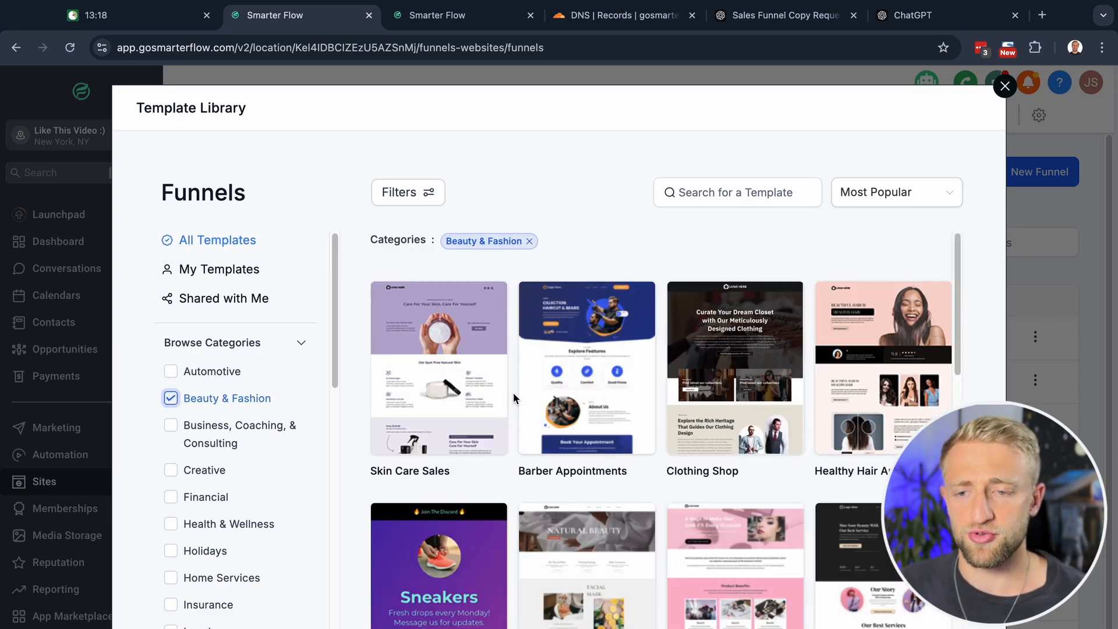
pyautogui.moveTo(591, 280)
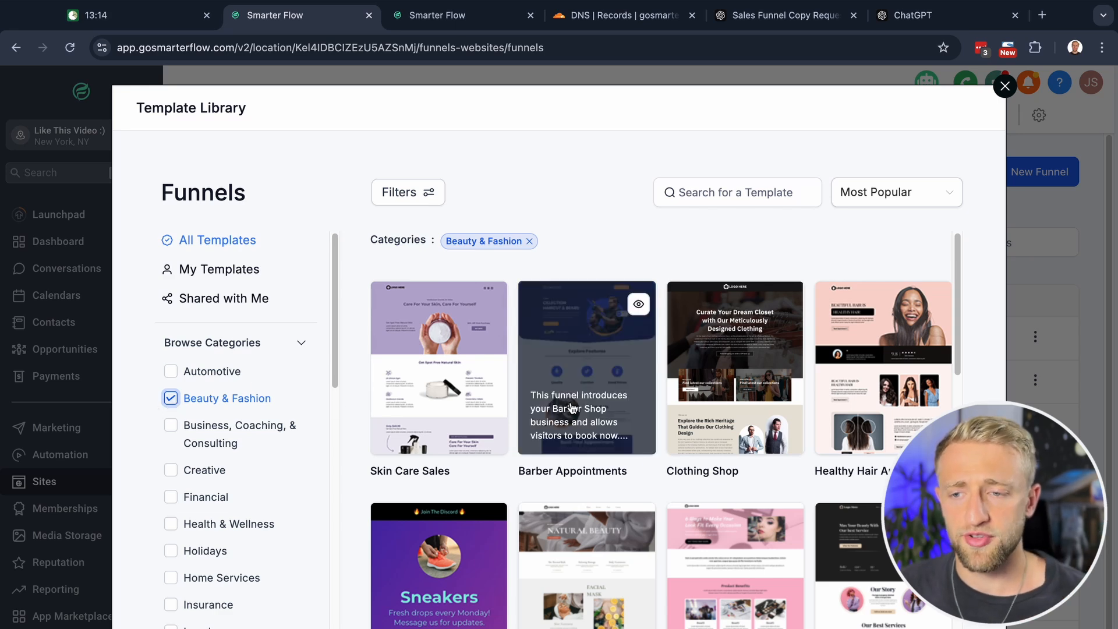
pyautogui.scroll(-3)
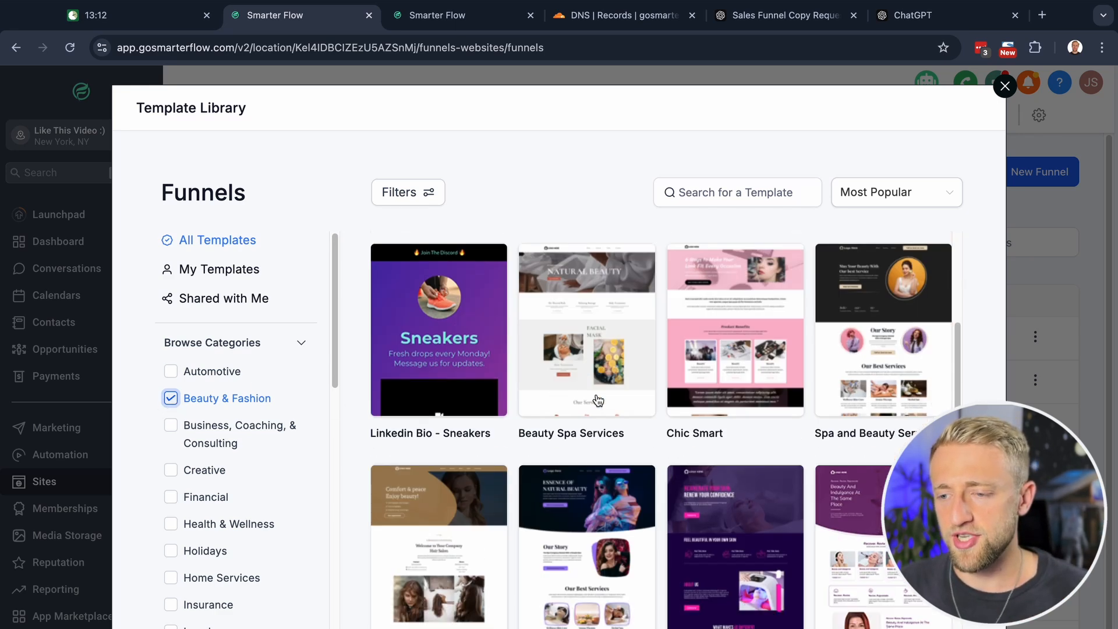
pyautogui.scroll(-3)
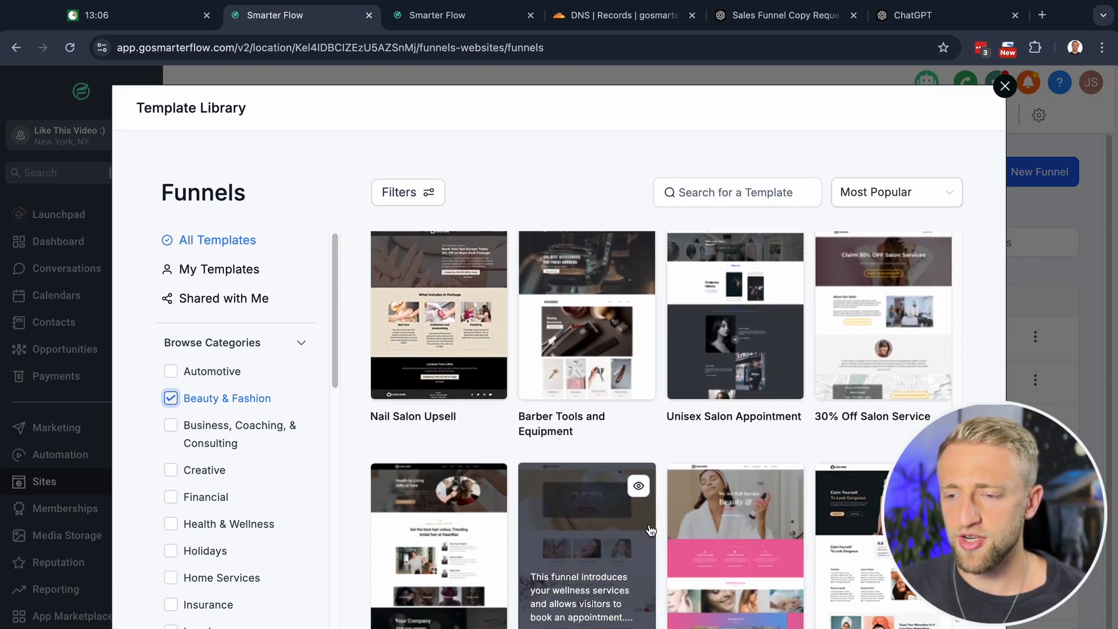
pyautogui.scroll(-3)
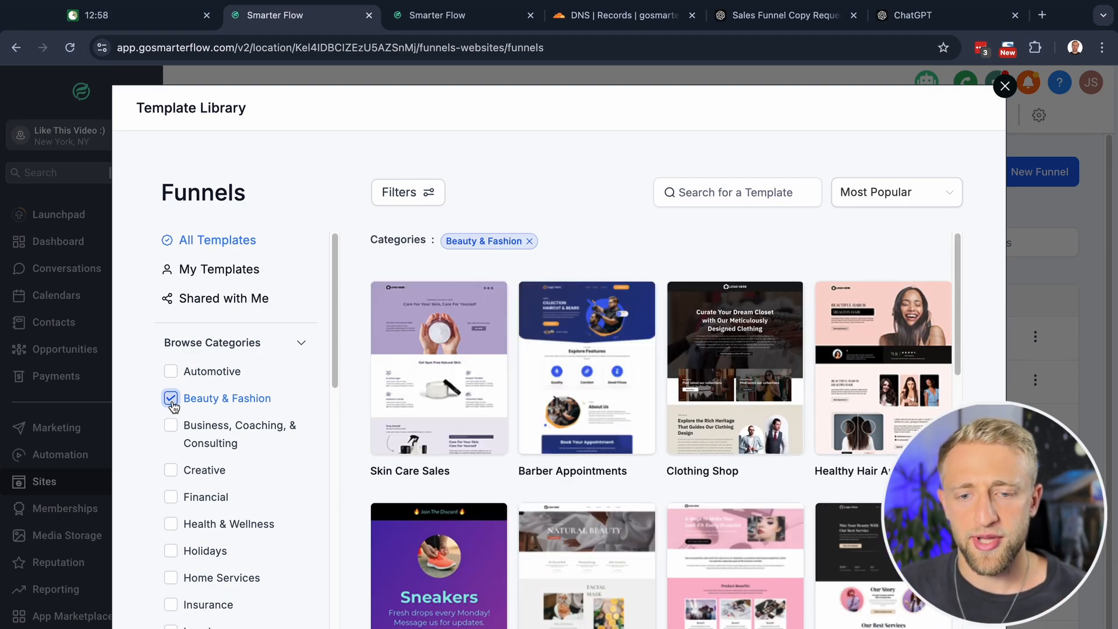
pyautogui.click(170, 425)
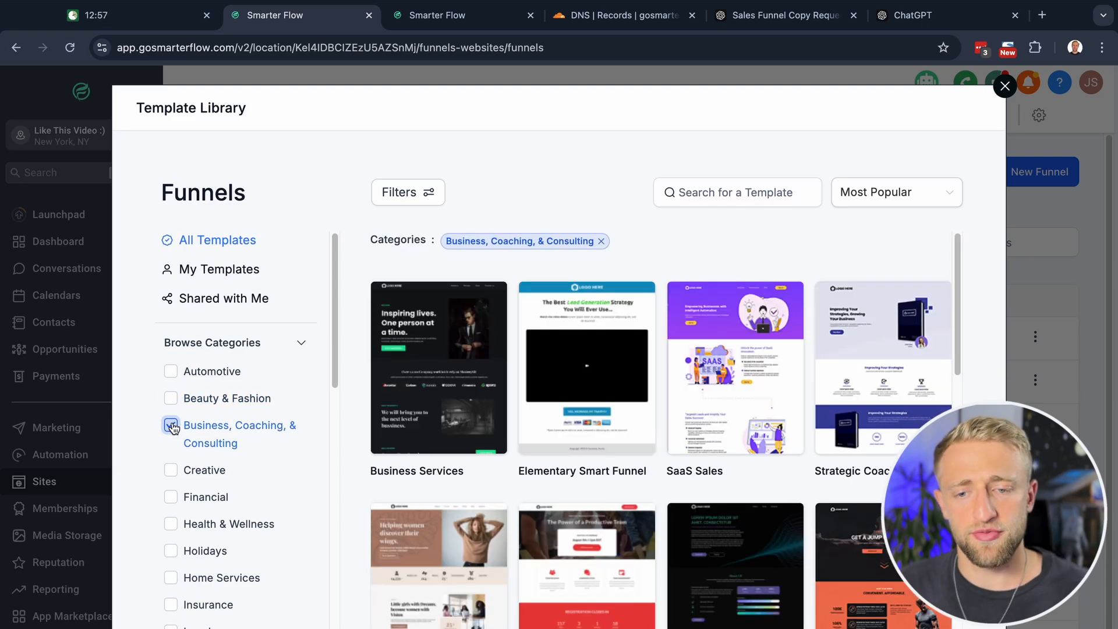
pyautogui.moveTo(439, 367)
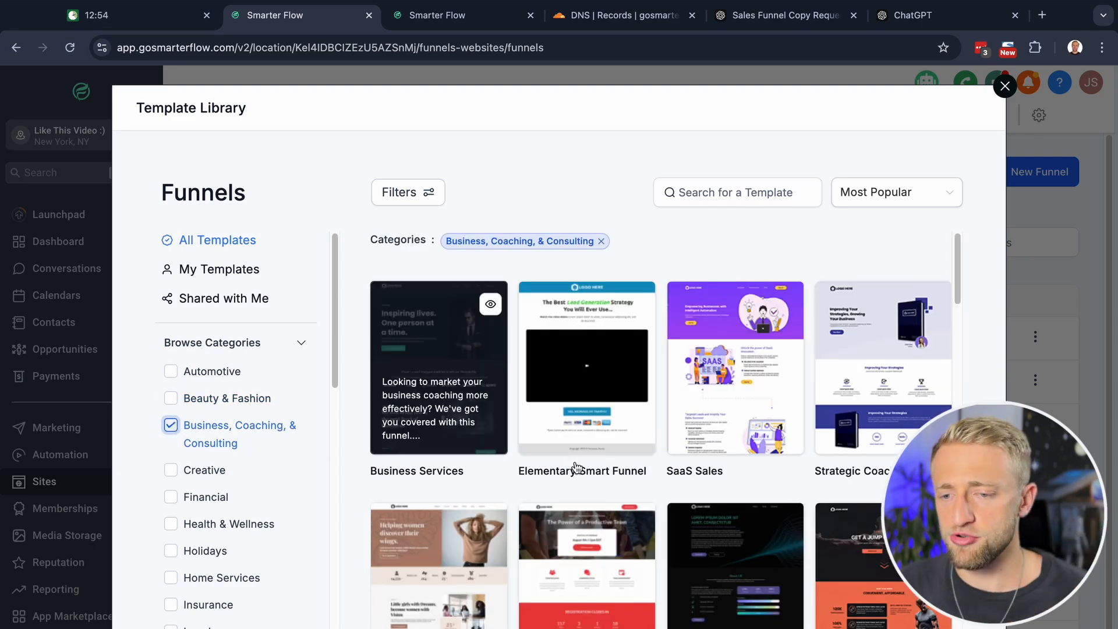
pyautogui.scroll(-3)
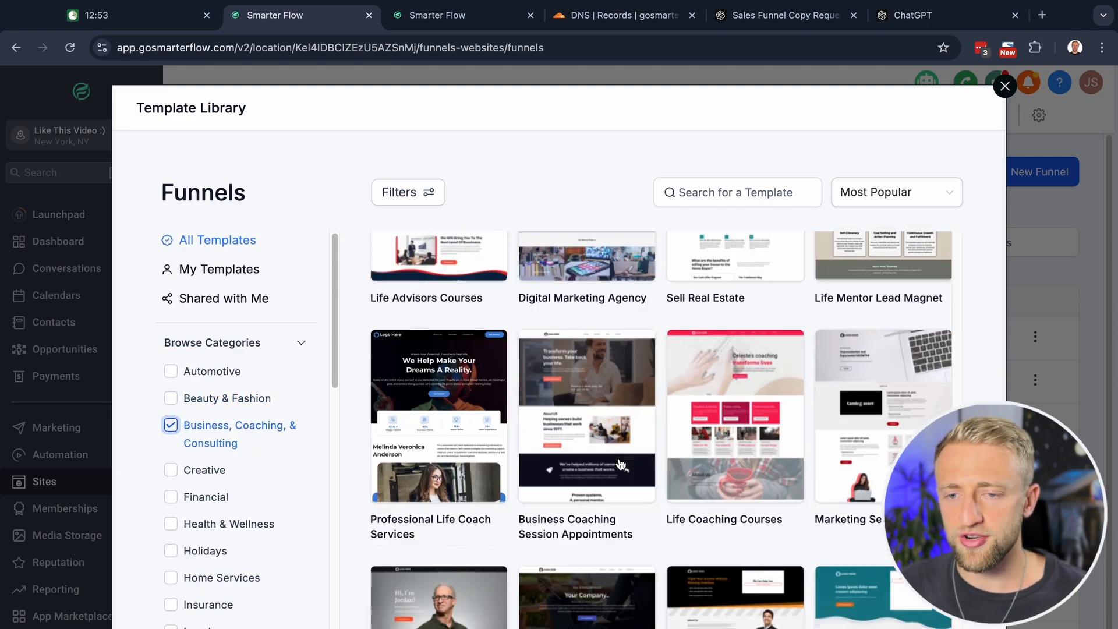
pyautogui.click(170, 425)
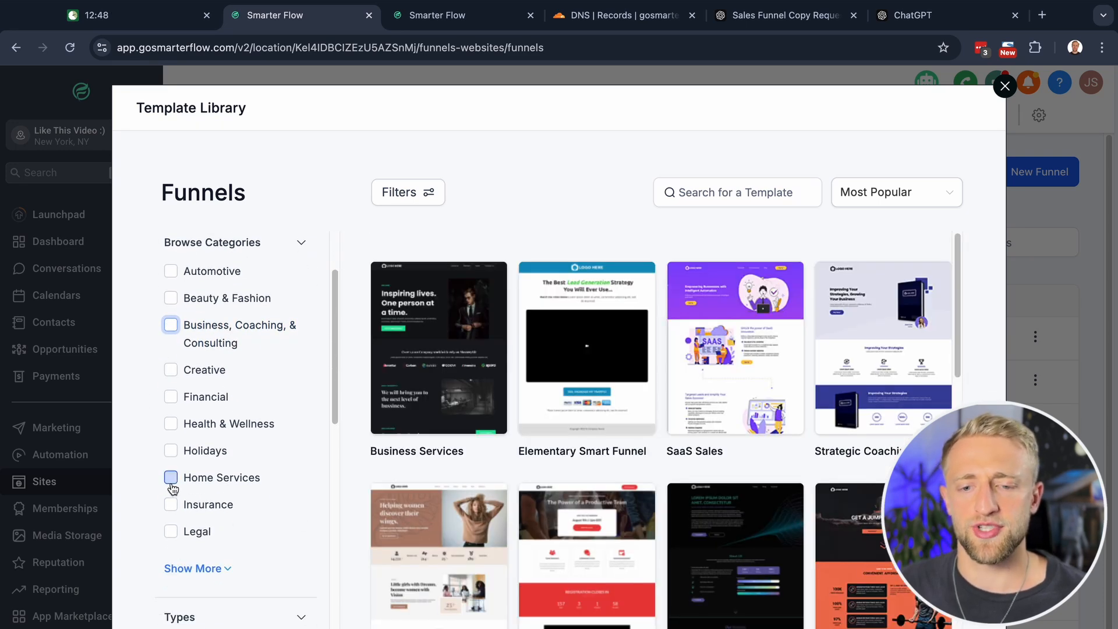
# Filter templates to Home Services and locate the HVAC Consultation Appointments card
pyautogui.click(170, 477)
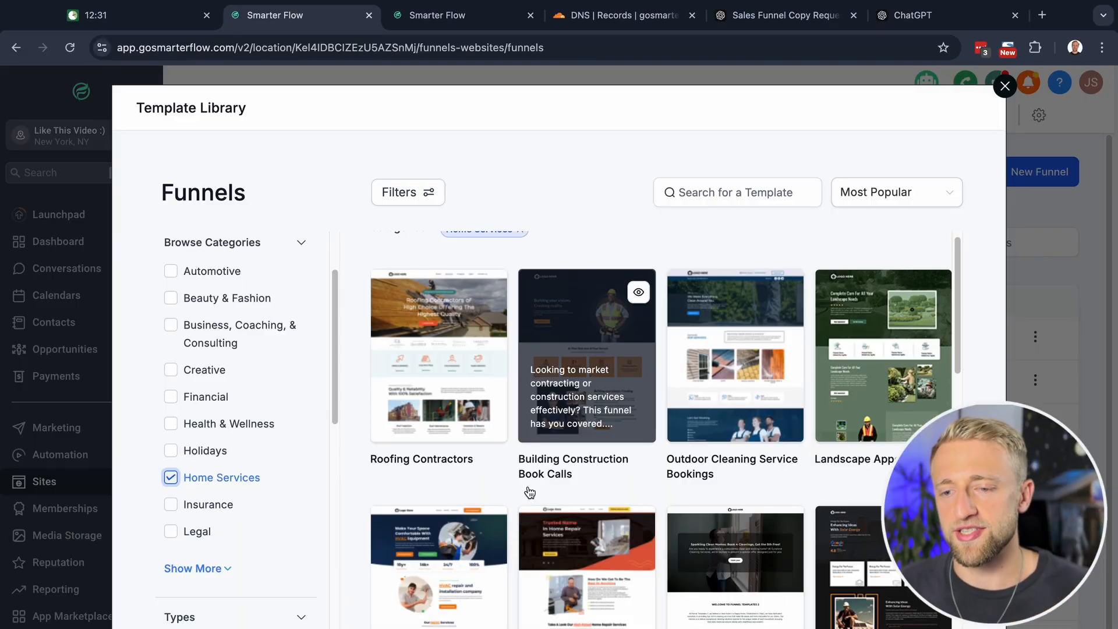
pyautogui.scroll(-3)
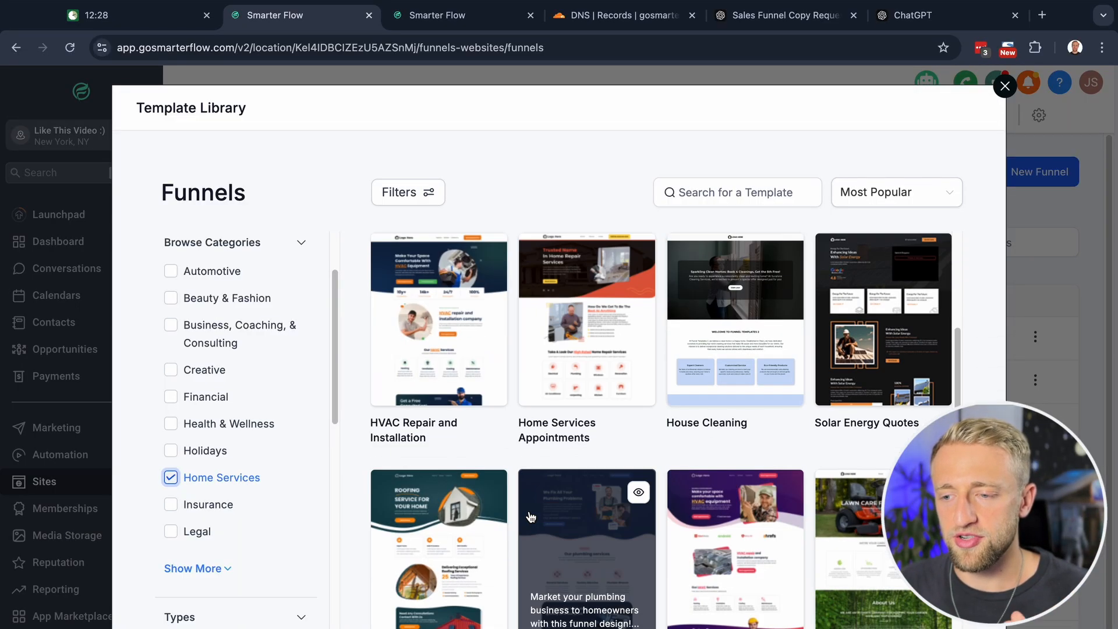
pyautogui.scroll(-3)
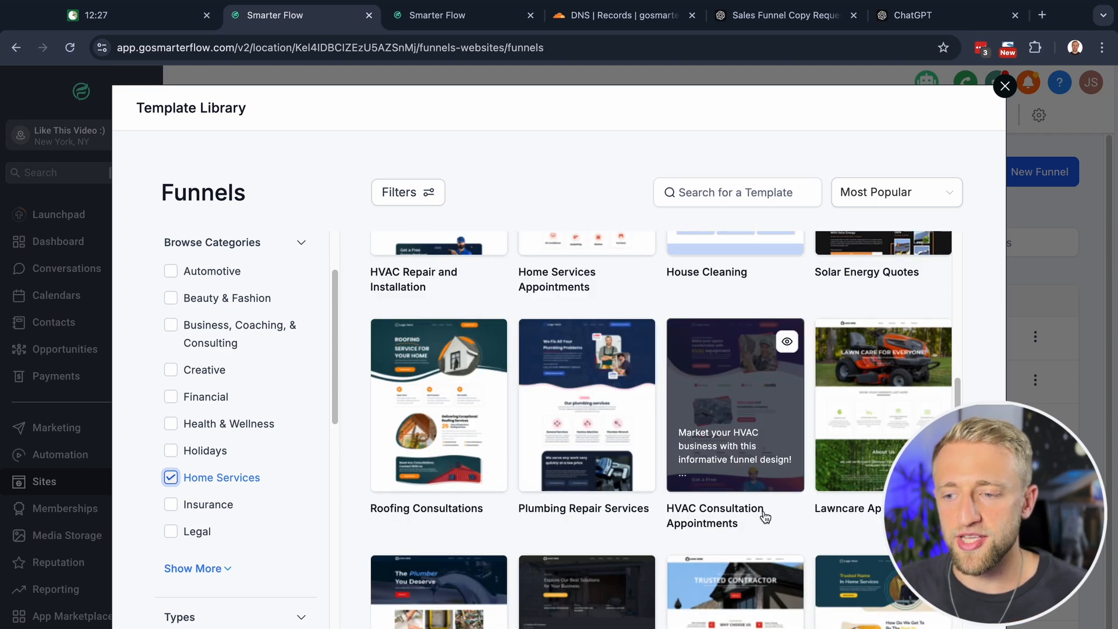
pyautogui.moveTo(732, 306)
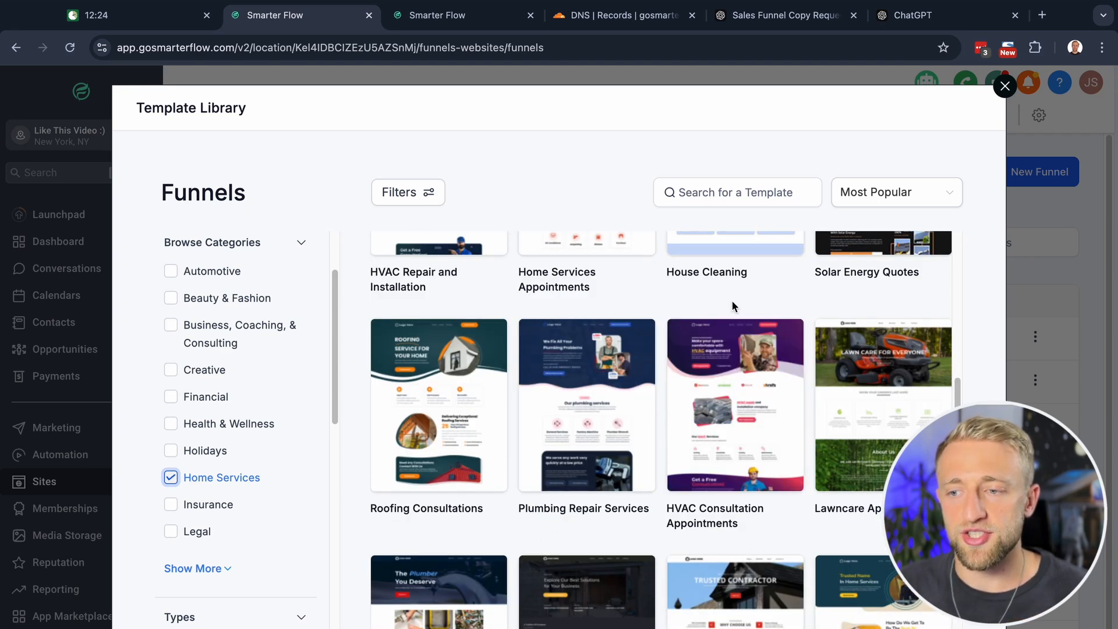
pyautogui.moveTo(742, 294)
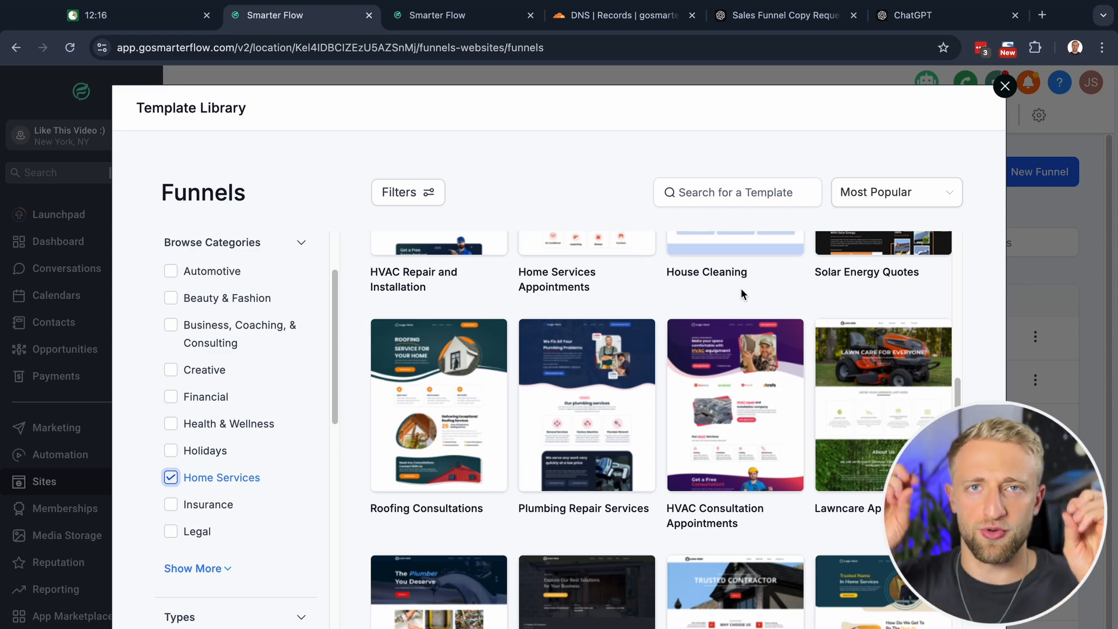
pyautogui.moveTo(734, 404)
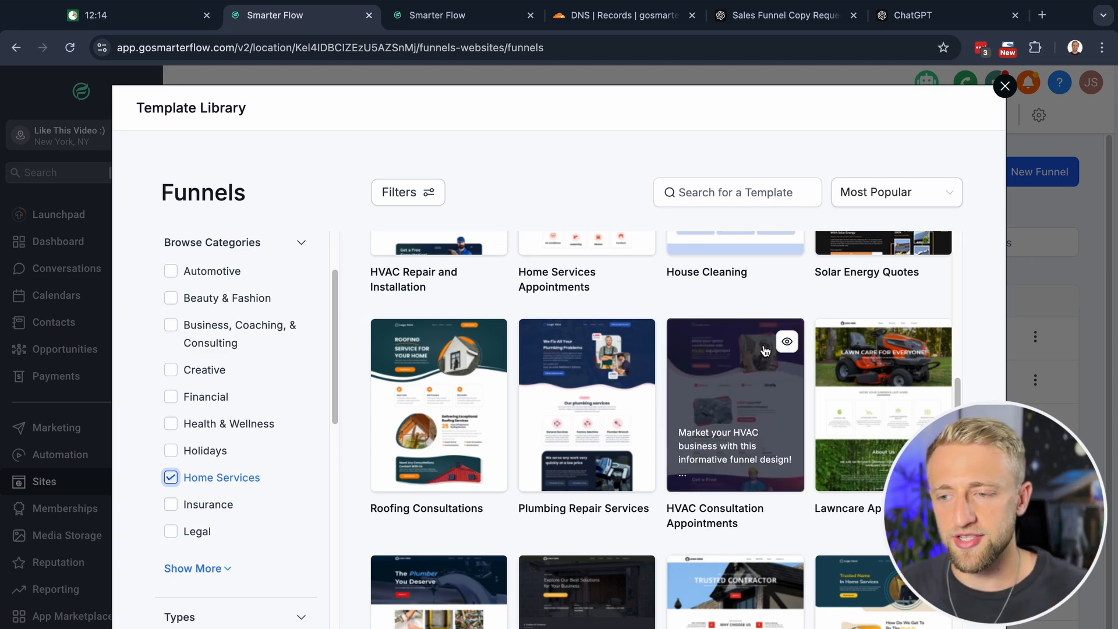
pyautogui.moveTo(736, 312)
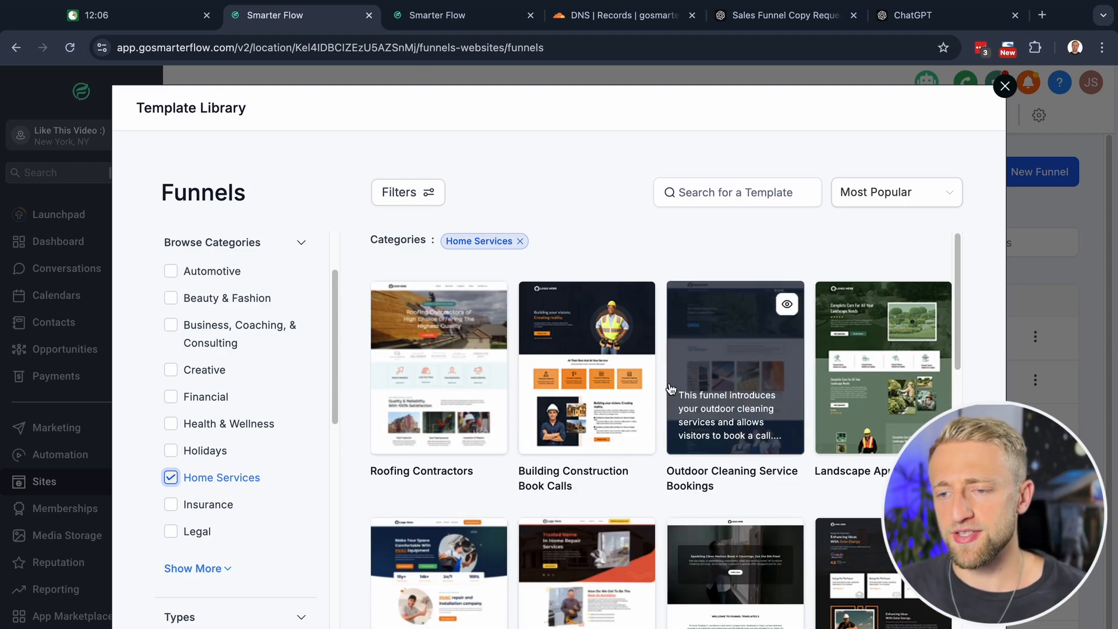
pyautogui.scroll(-3)
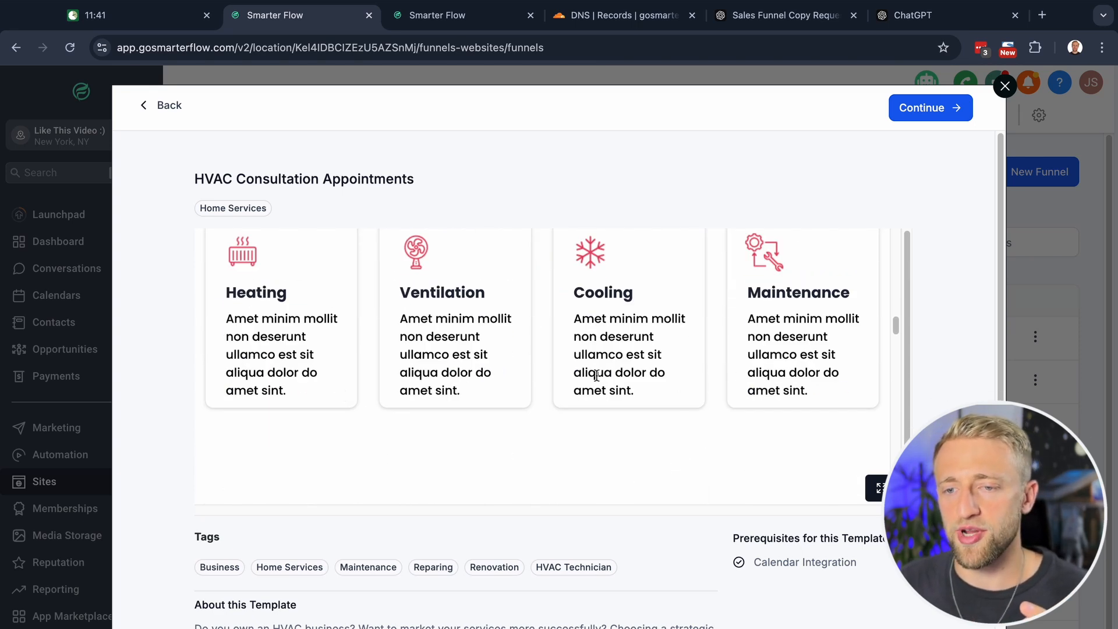
# Review the HVAC Consultation Appointments preview and continue to import it into a new funnel
pyautogui.scroll(-3)
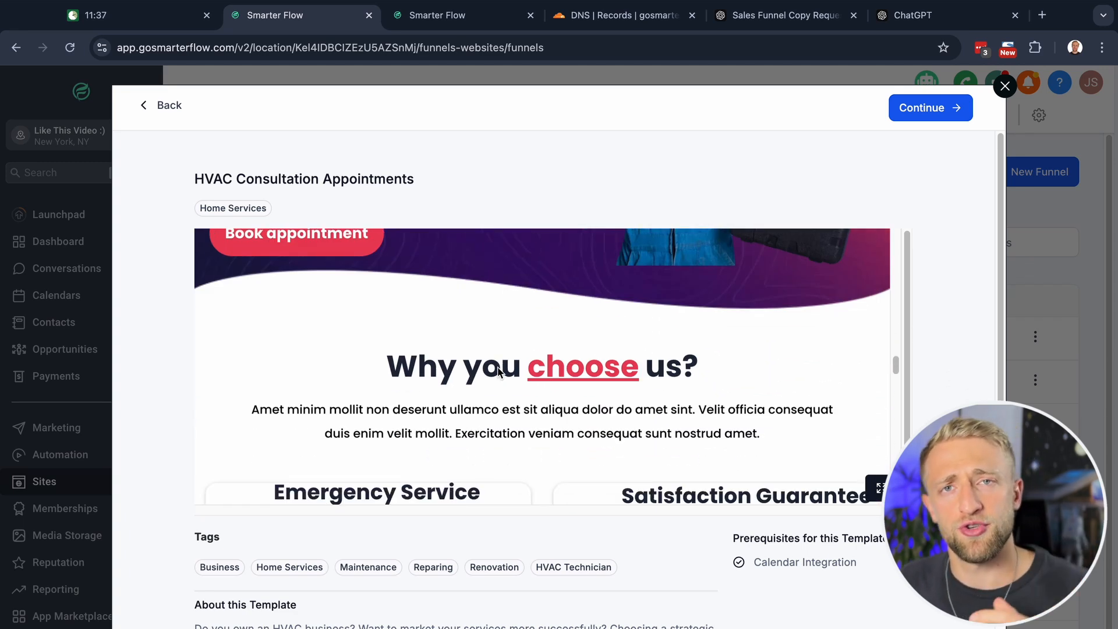
pyautogui.scroll(-3)
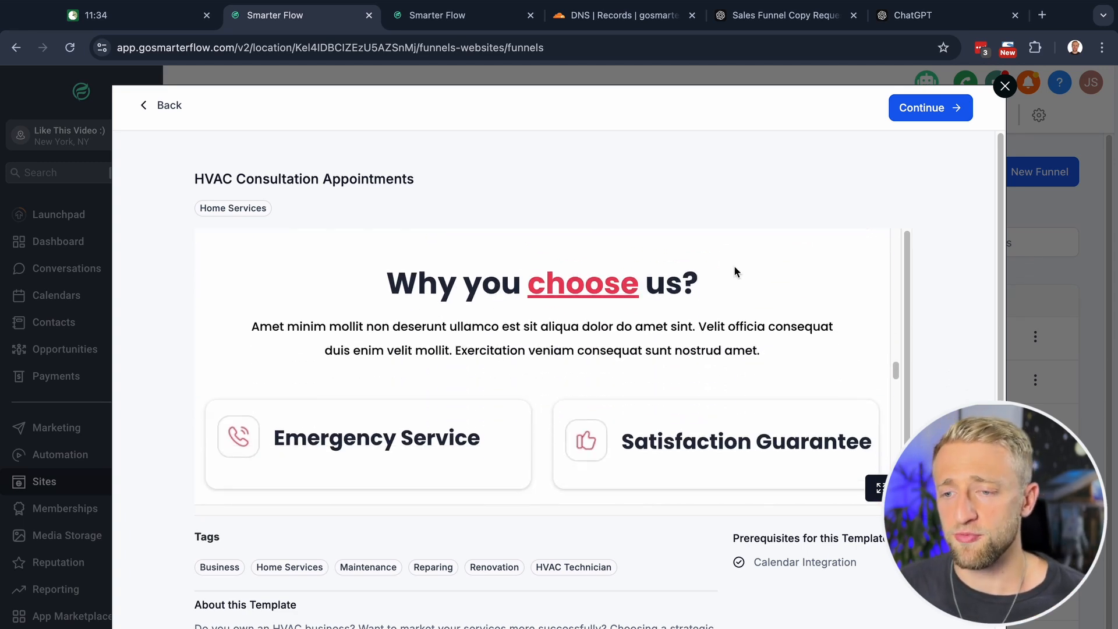
pyautogui.click(929, 107)
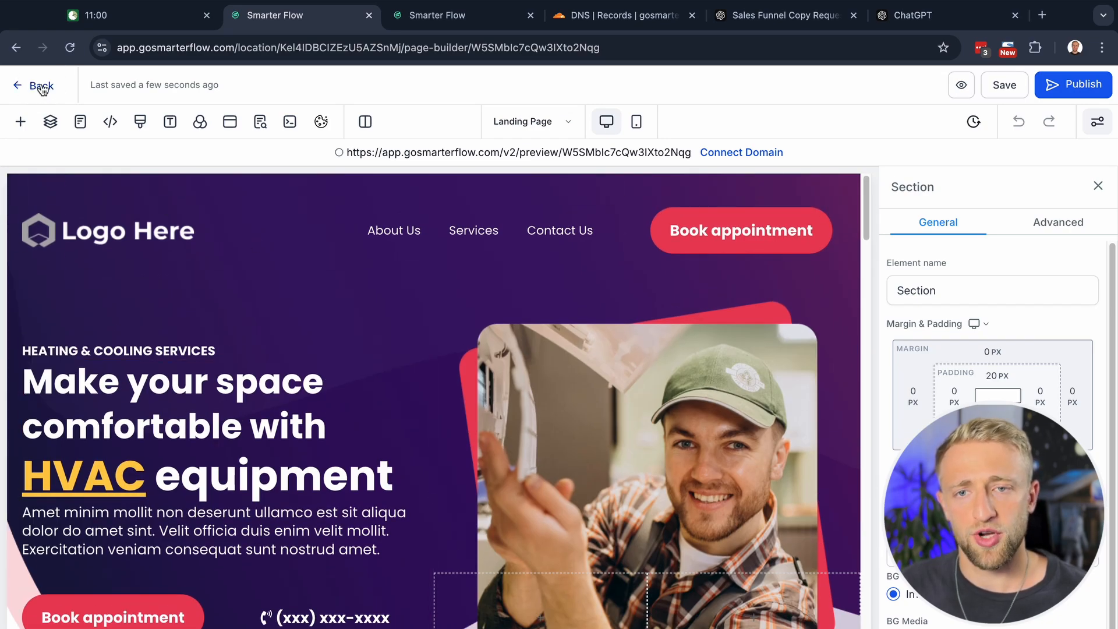
# Rename the funnel to 'HVAC Consultation Appointments my funnel' in its settings
pyautogui.click(34, 85)
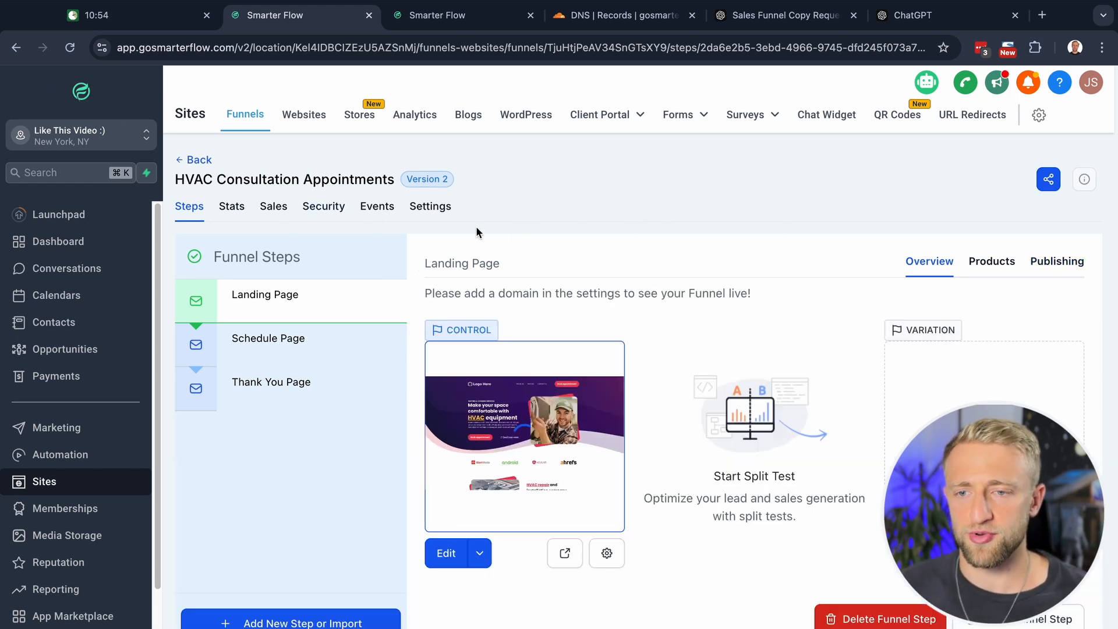
pyautogui.click(429, 206)
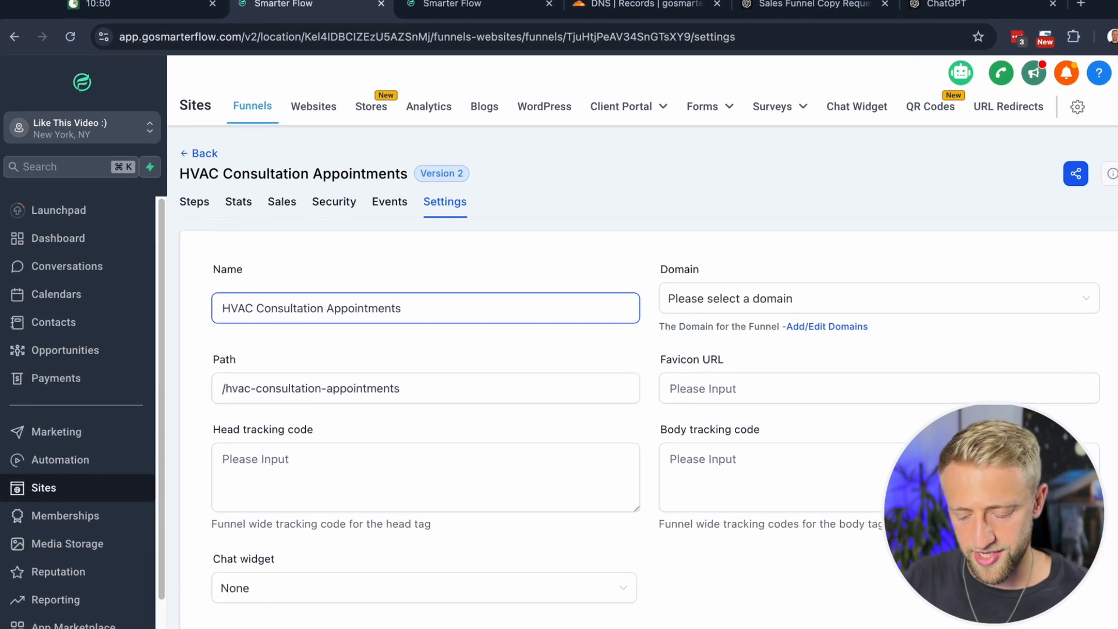
pyautogui.write('my f')
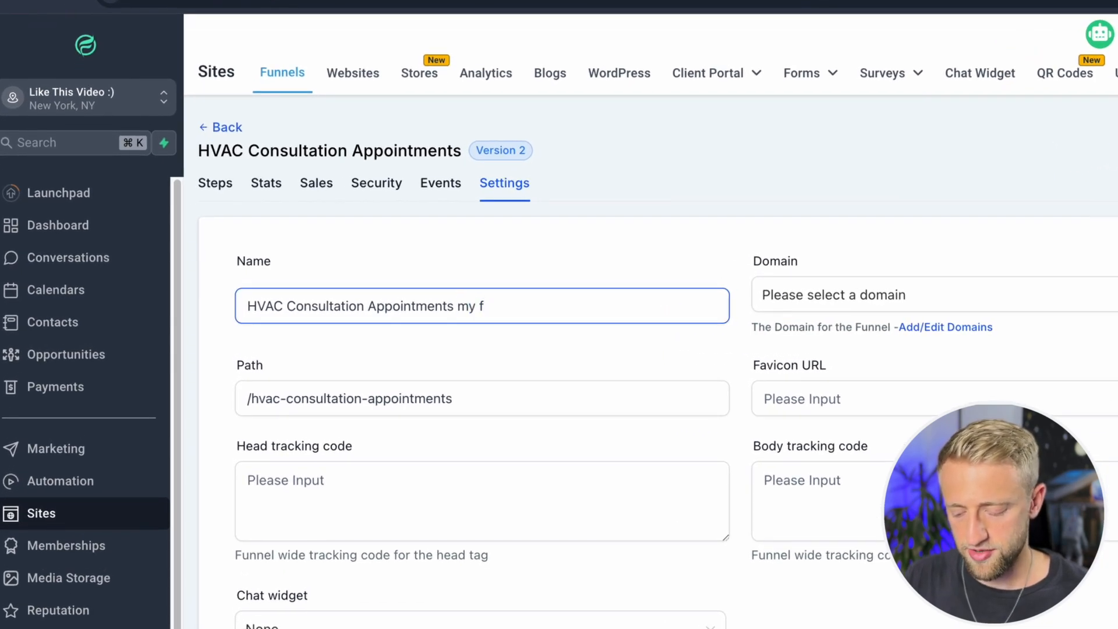
pyautogui.write('unnel')
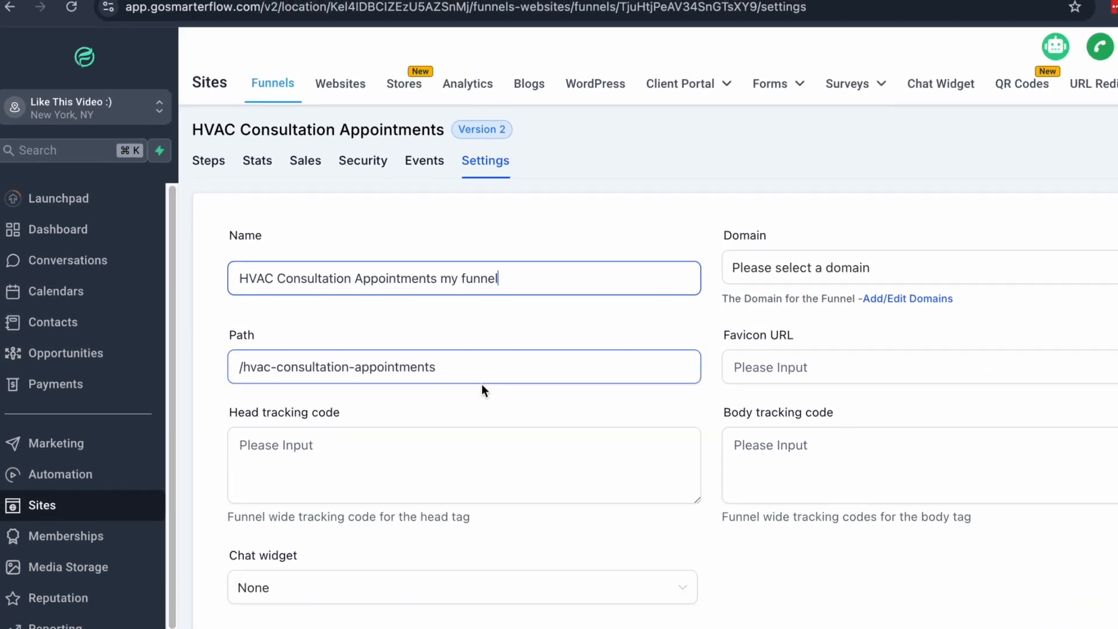
pyautogui.scroll(-3)
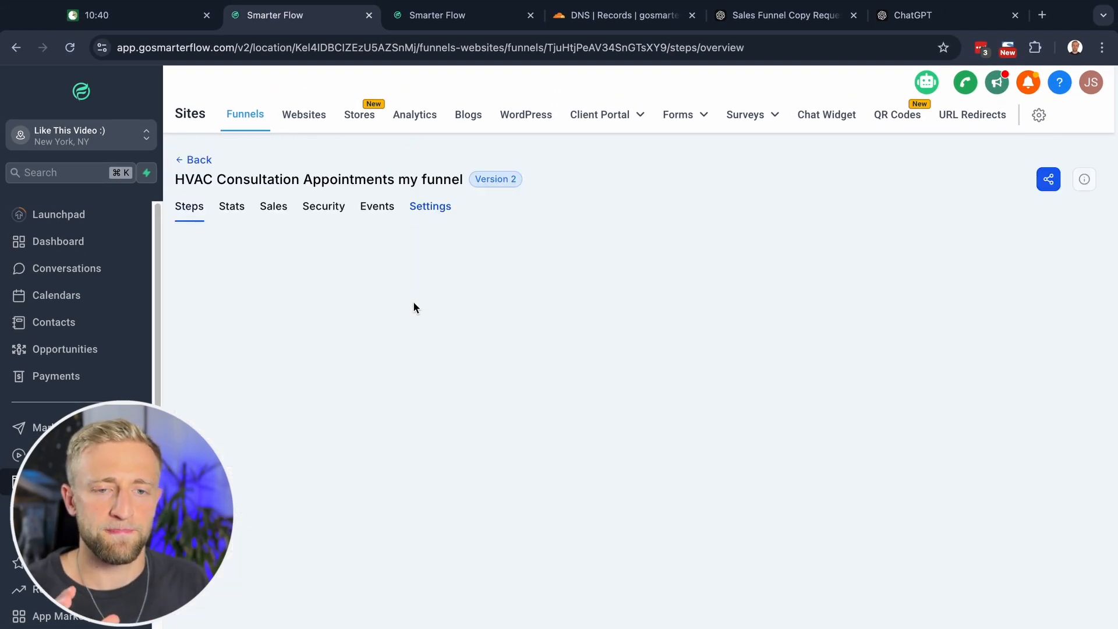
# Assign the gosmarterflows.com domain to the funnel and review its settings
pyautogui.click(188, 206)
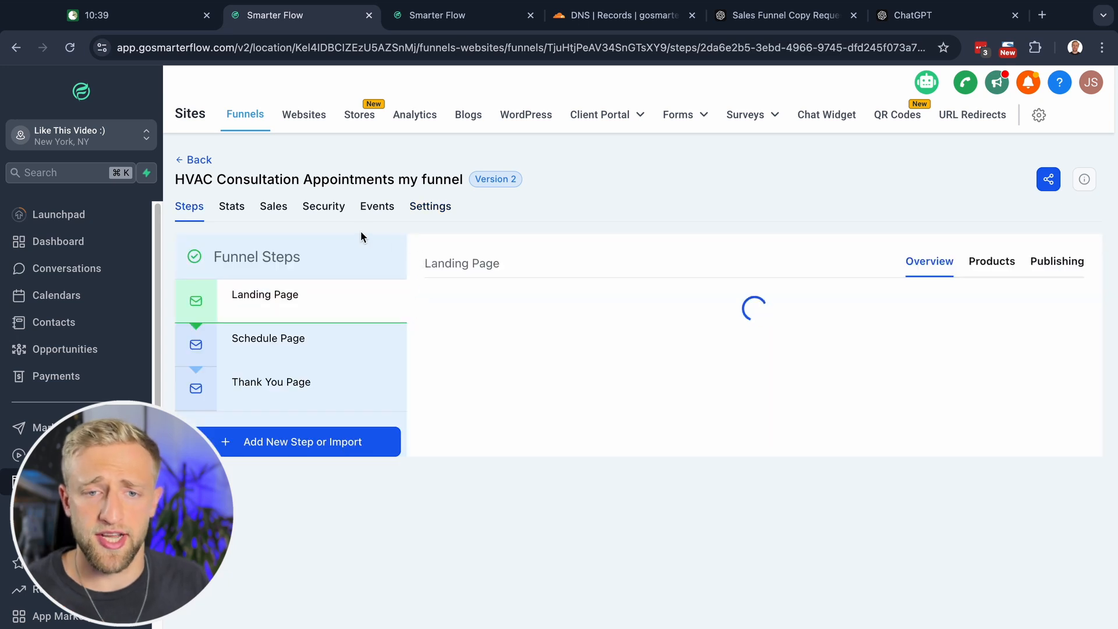
pyautogui.click(430, 206)
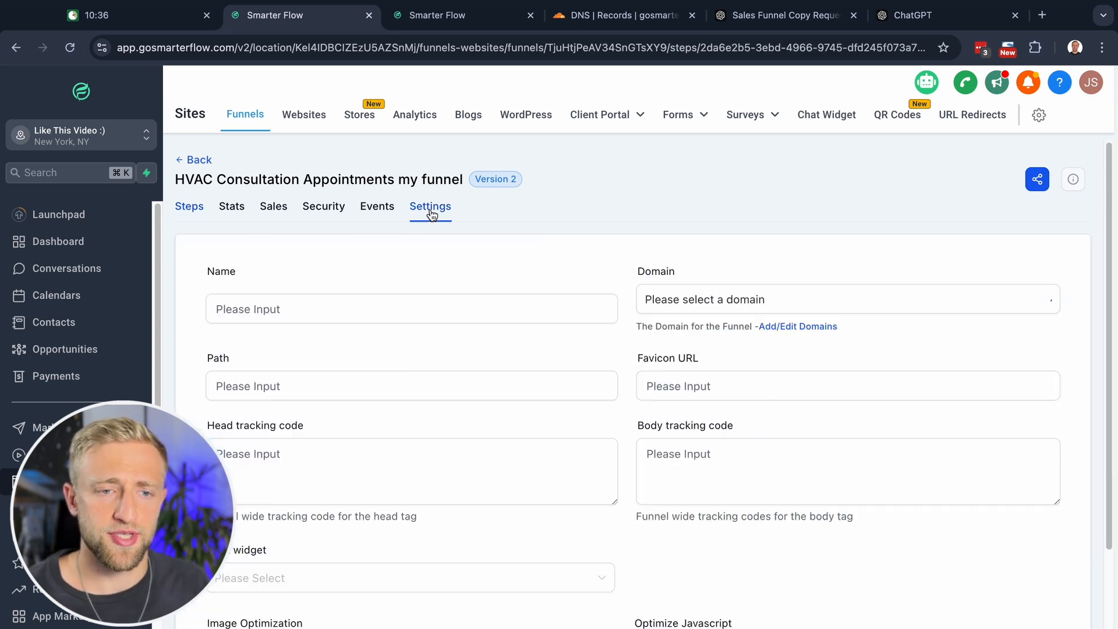
pyautogui.click(846, 299)
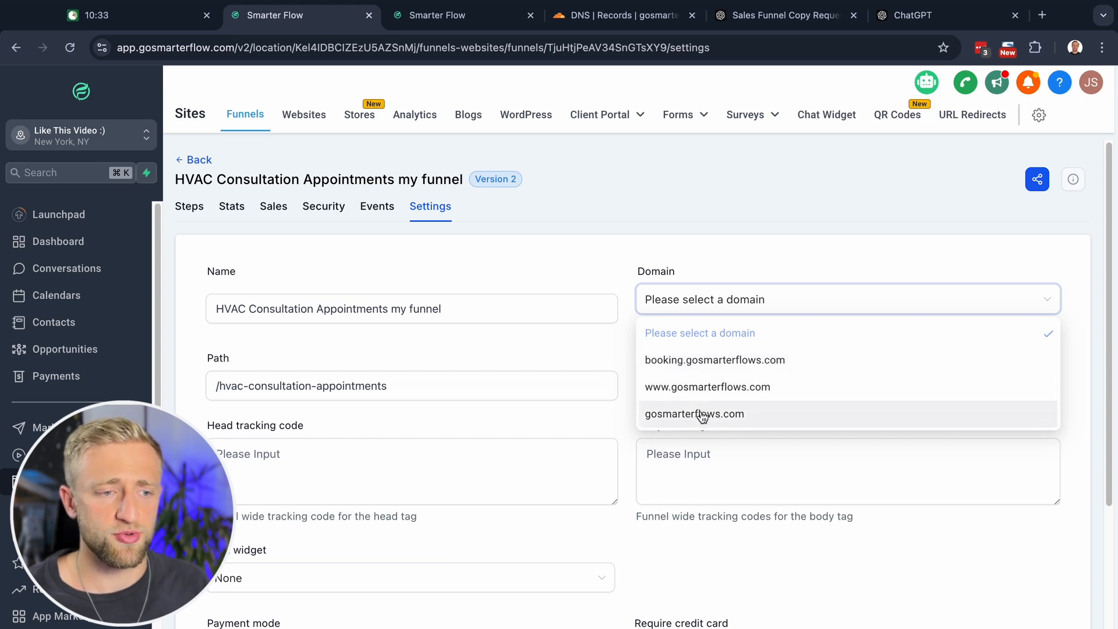
pyautogui.click(694, 413)
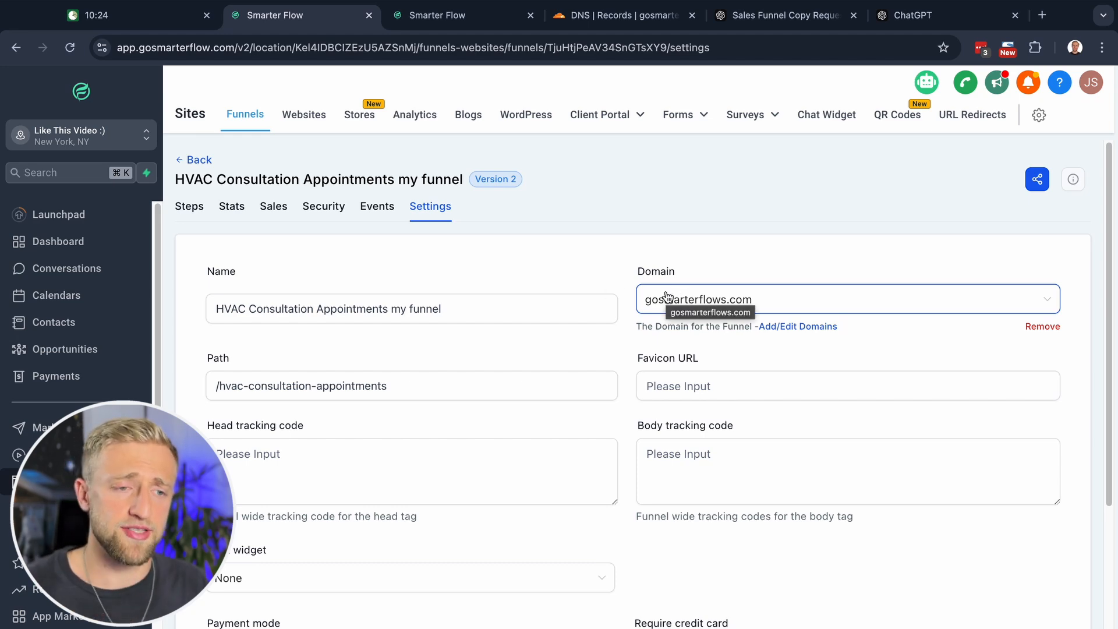
pyautogui.scroll(-3)
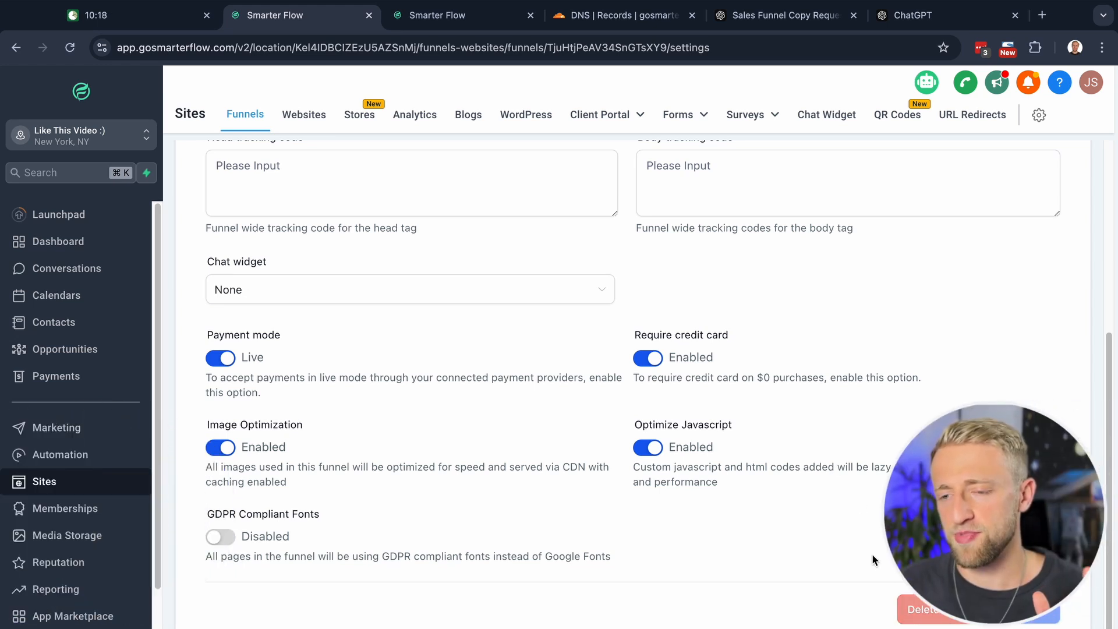
pyautogui.moveTo(839, 549)
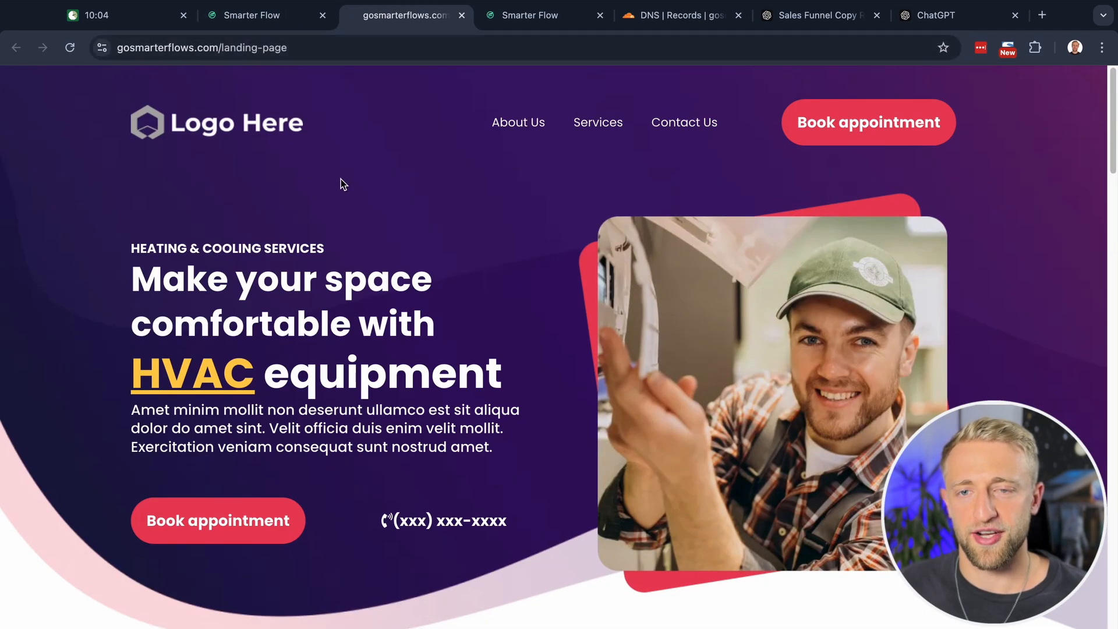
# Scroll through the live gosmarterflows.com landing page, then return to the funnels list
pyautogui.scroll(-3)
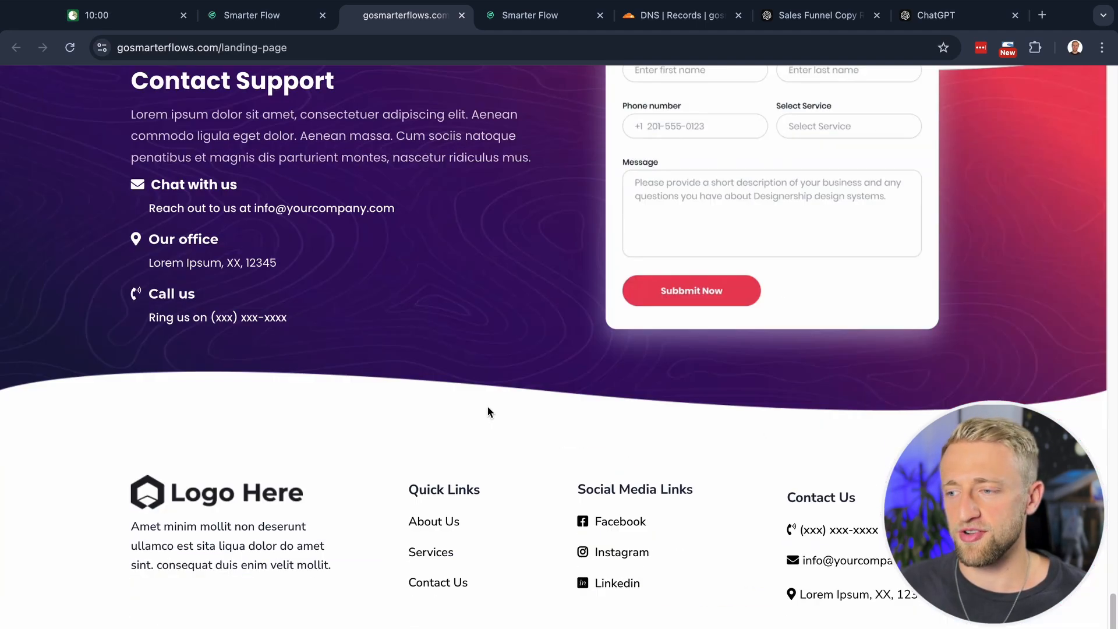
pyautogui.scroll(3)
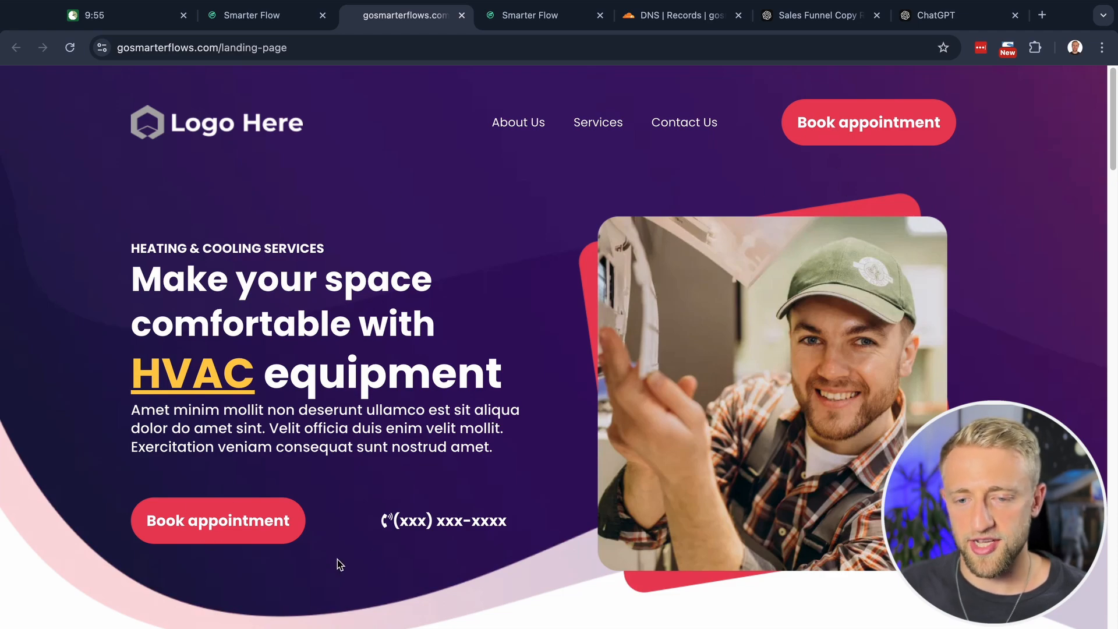
pyautogui.scroll(-3)
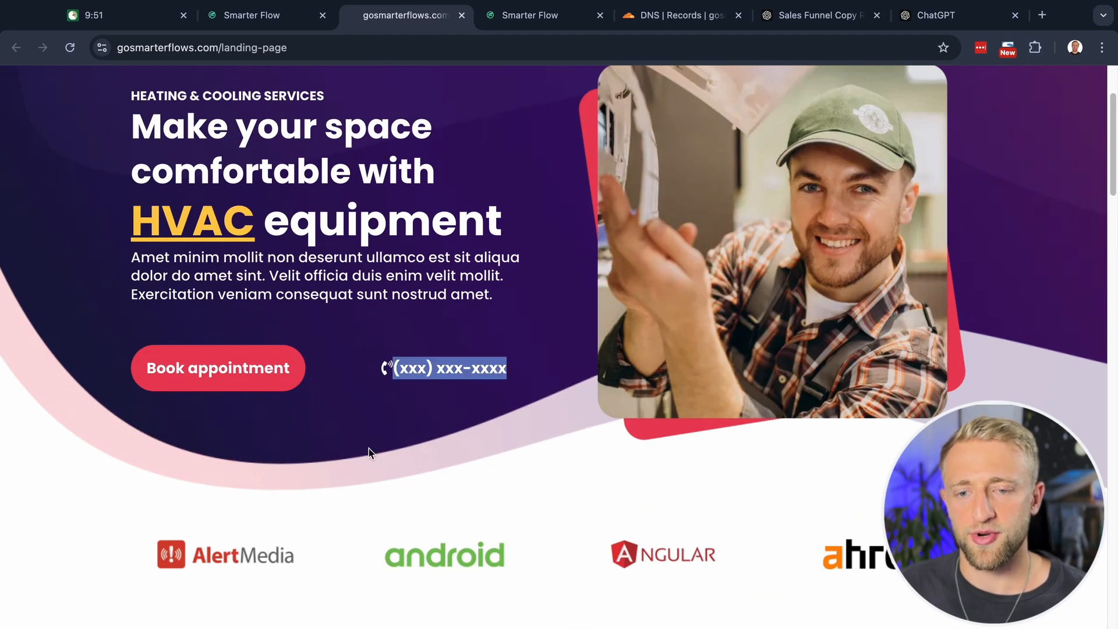
pyautogui.click(252, 16)
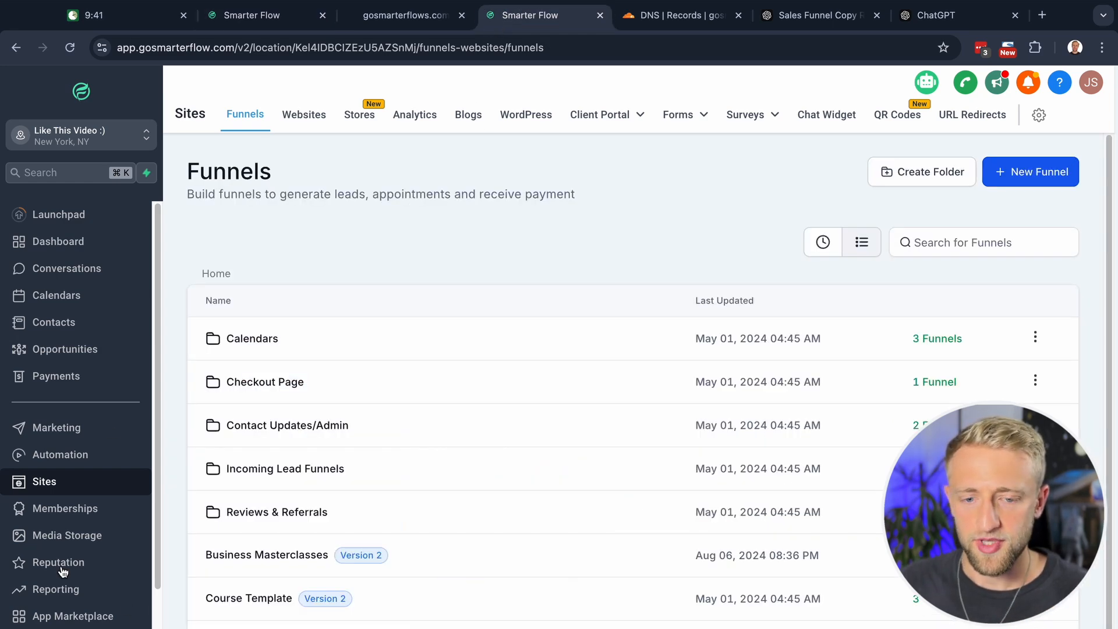
# Start connecting a new domain from Settings > Domains
pyautogui.click(1038, 116)
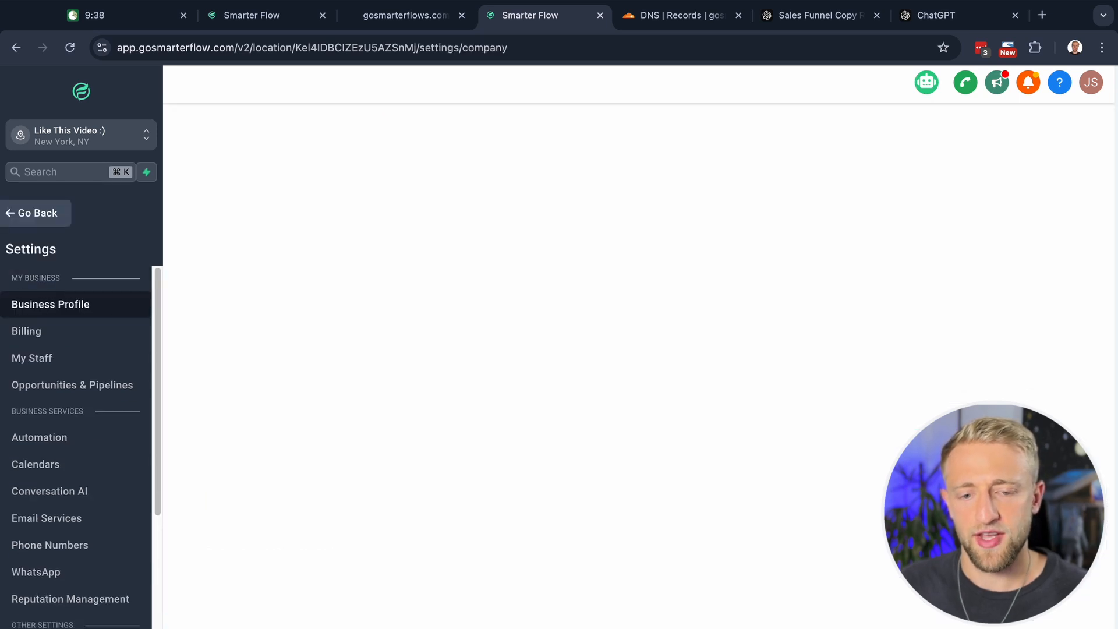
pyautogui.click(47, 536)
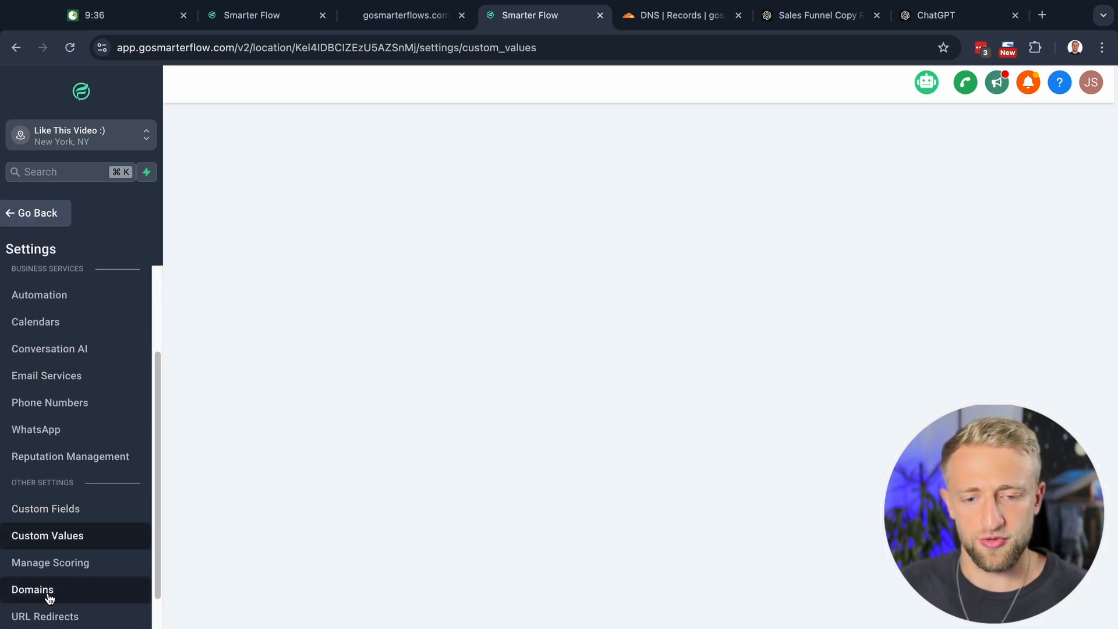
pyautogui.click(33, 589)
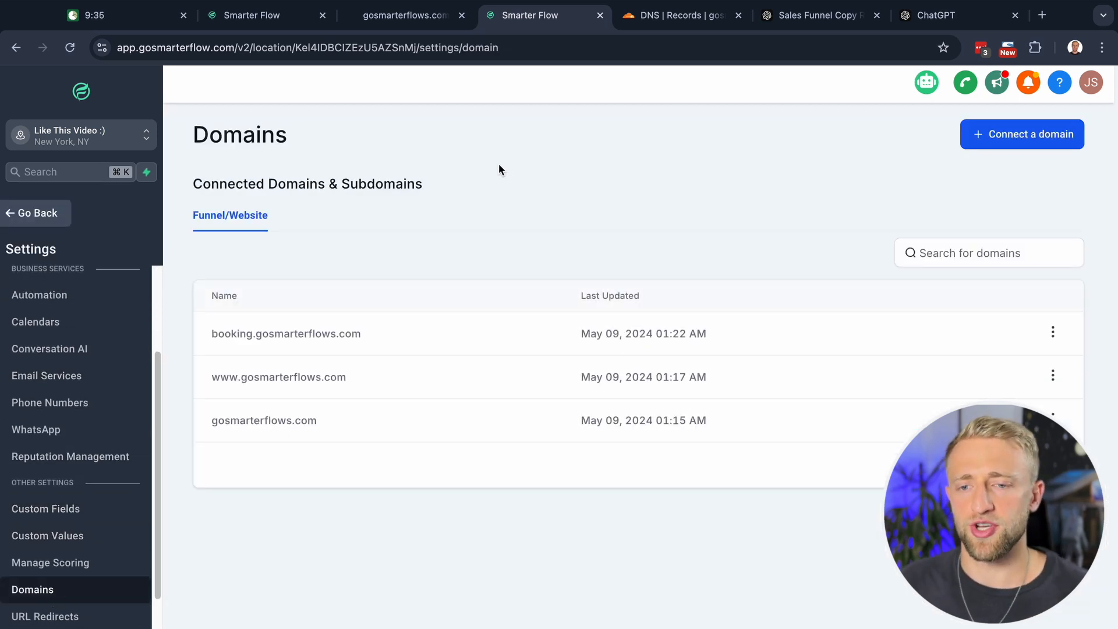
pyautogui.click(1021, 134)
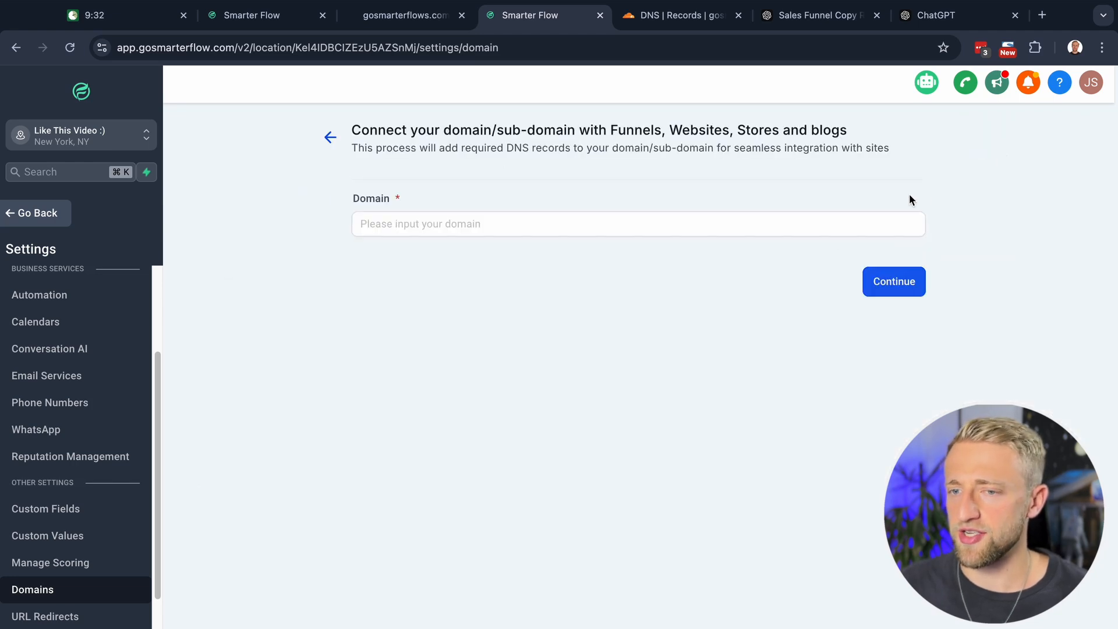
pyautogui.click(636, 223)
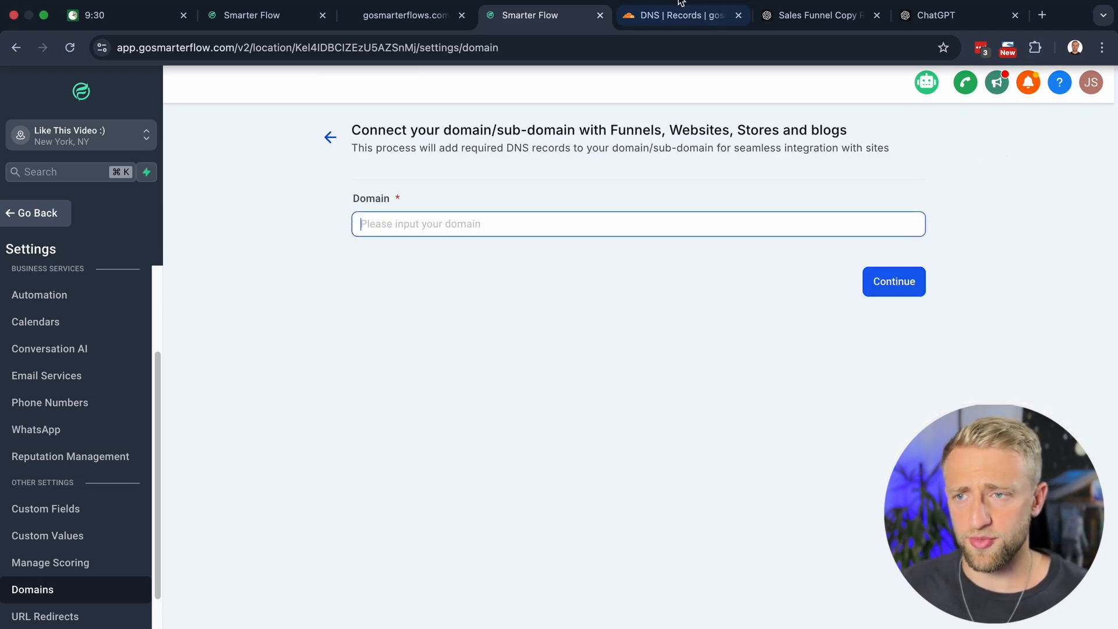
# Check Cloudflare DNS and enter subscribe.gosmarterwebsite.com as the domain to connect
pyautogui.click(674, 15)
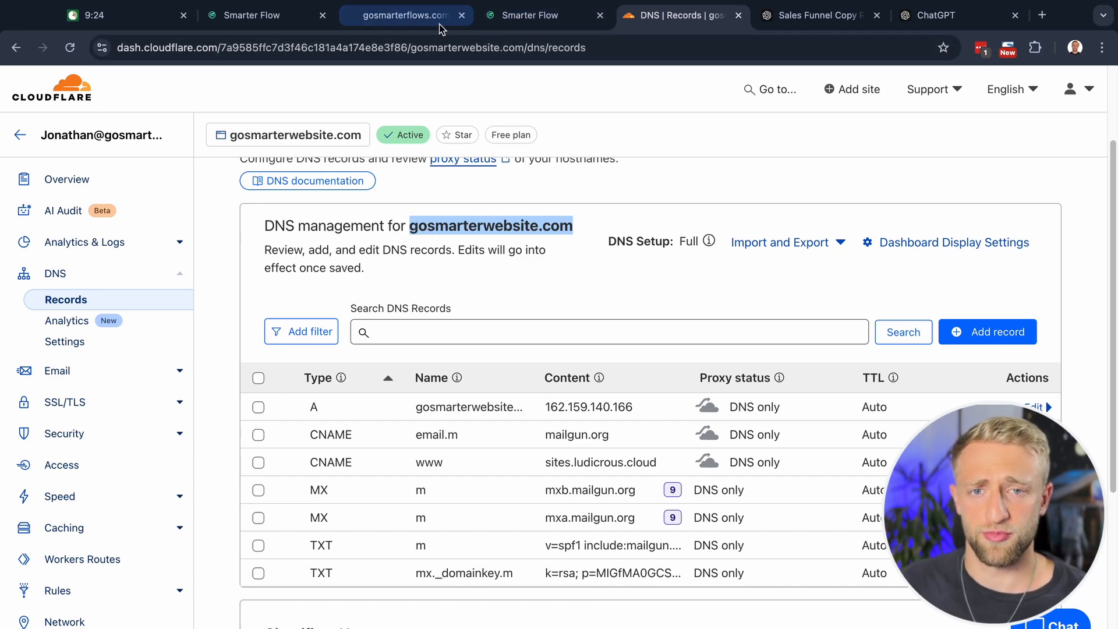
pyautogui.click(531, 15)
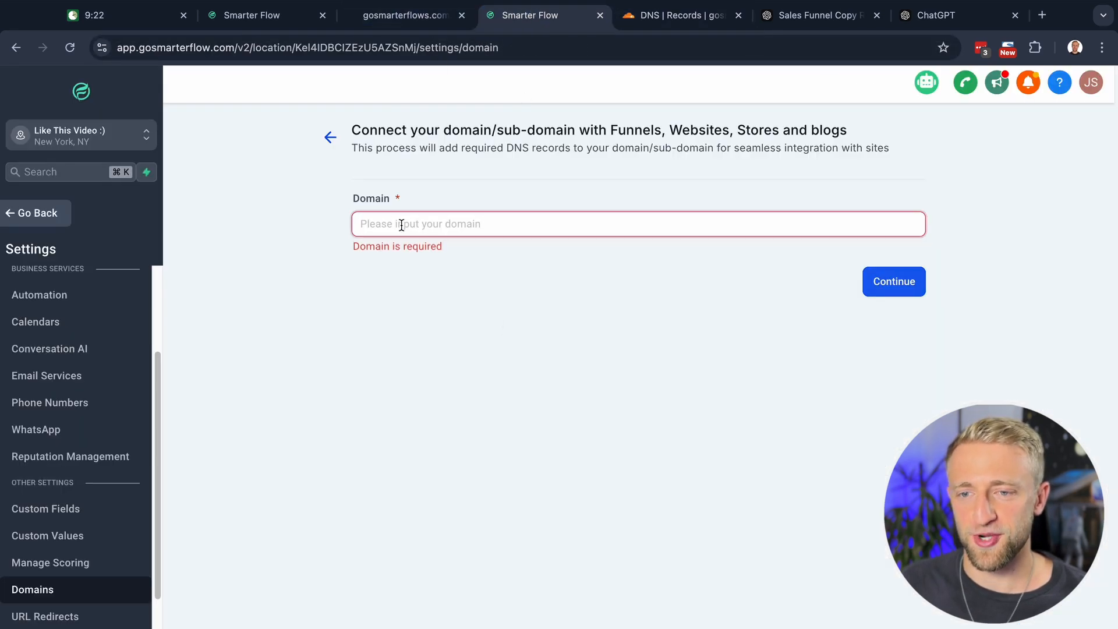
pyautogui.write('gosmarterwebsite.com')
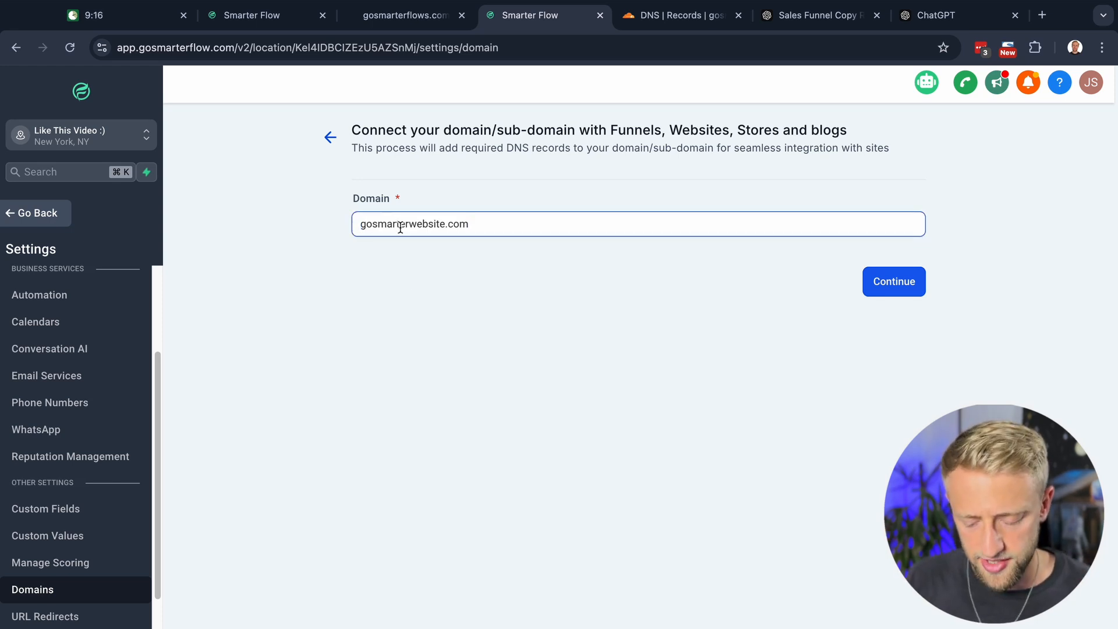
pyautogui.write('subscib')
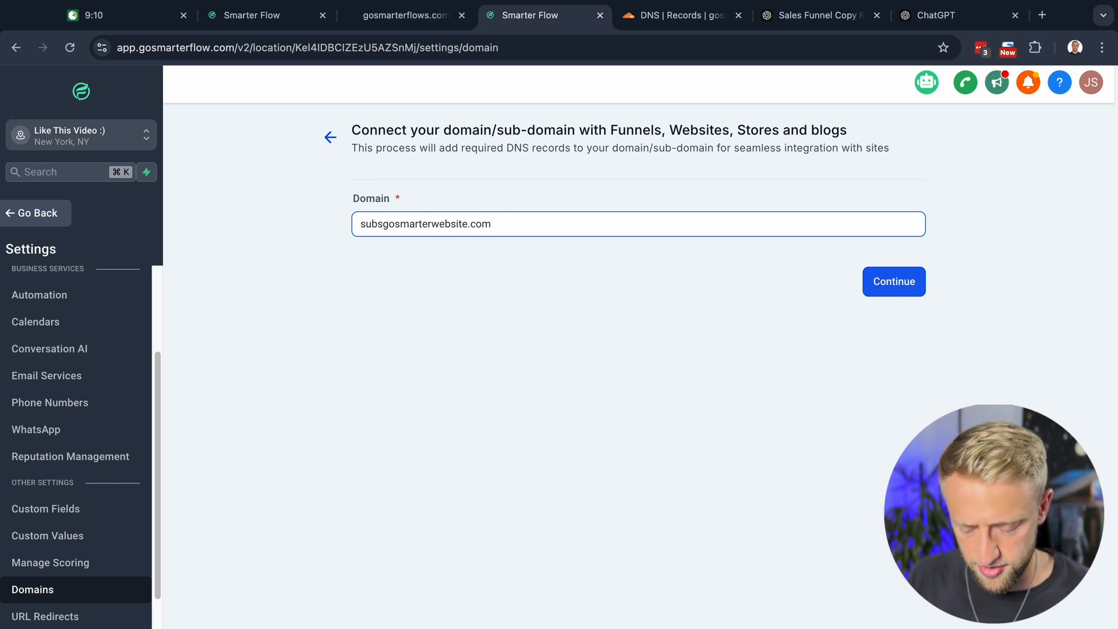
pyautogui.write('subscribe.gosmarterwebsite.com')
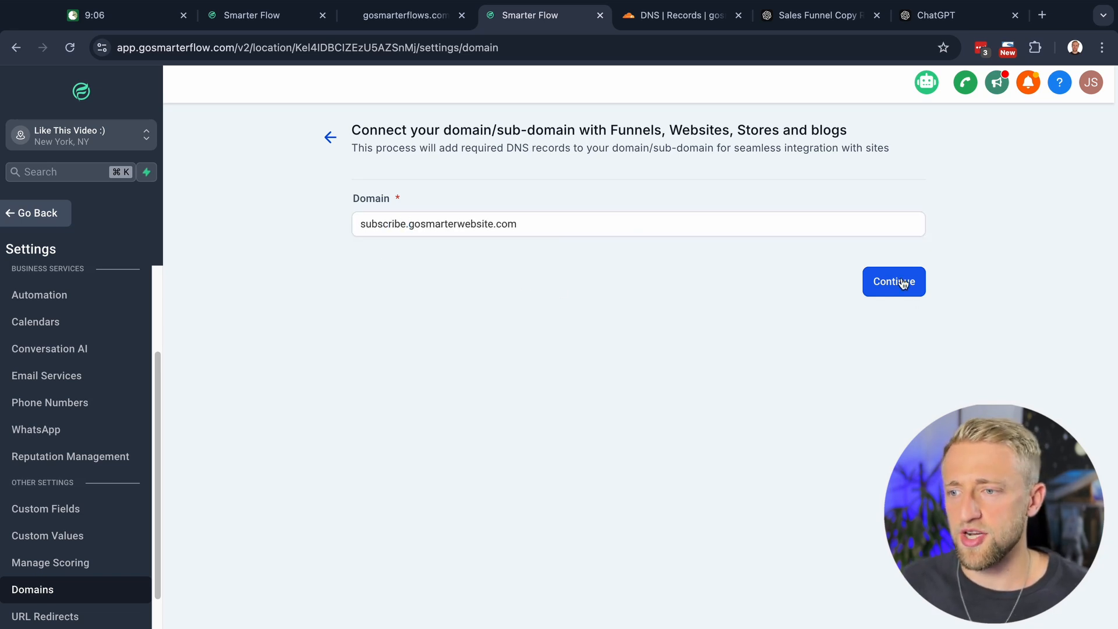
# Continue to the manual CNAME record setup and copy the host value 'subscribe'
pyautogui.click(893, 280)
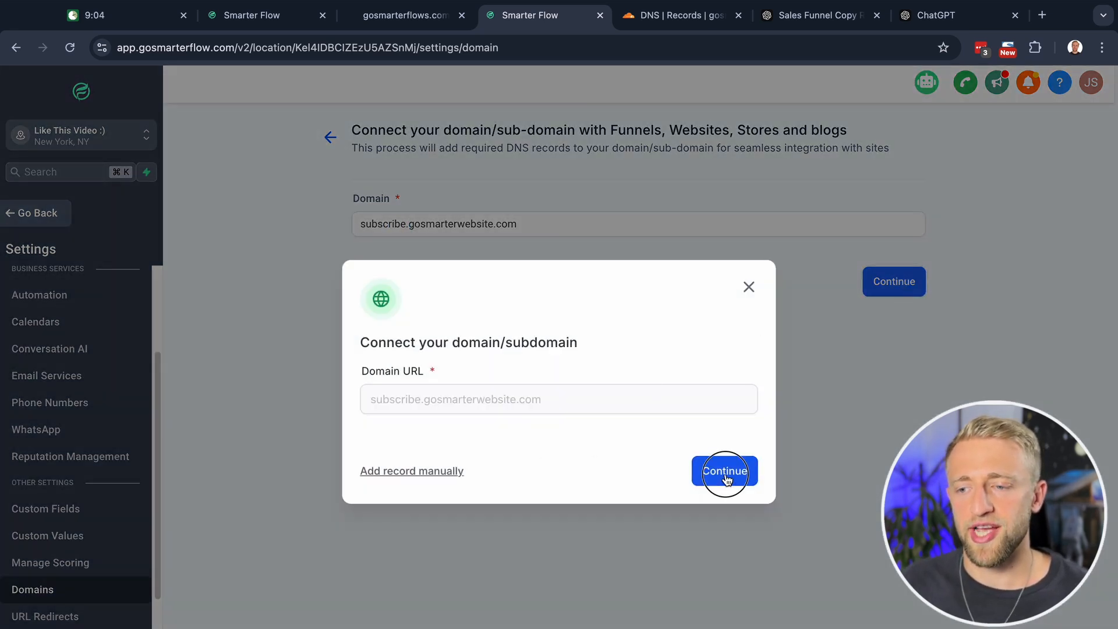
pyautogui.click(724, 471)
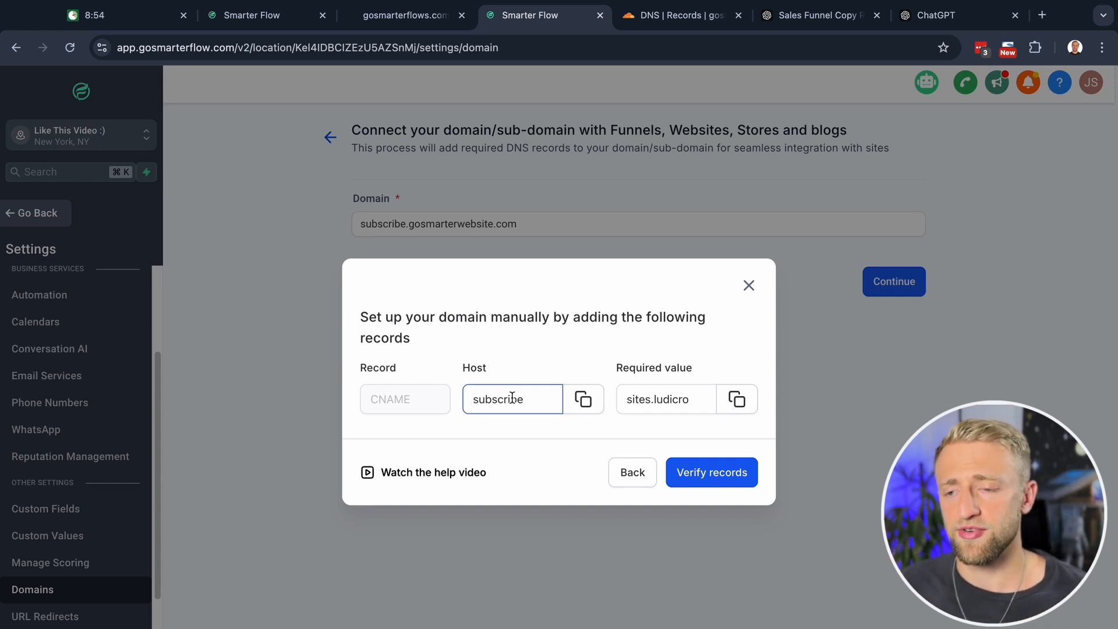
pyautogui.moveTo(420, 424)
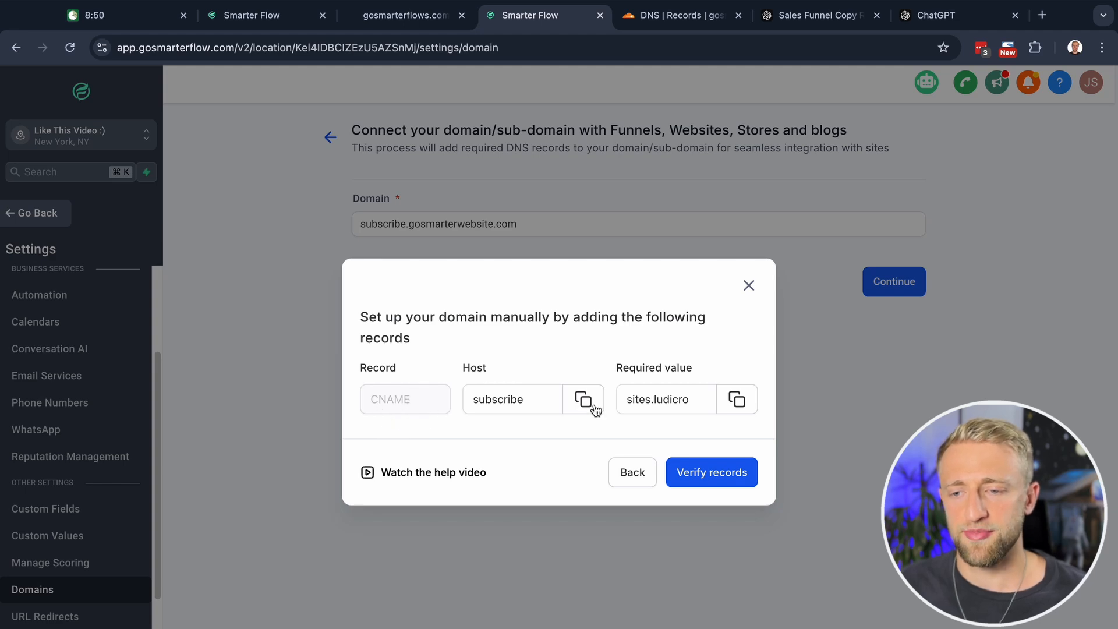
pyautogui.click(584, 398)
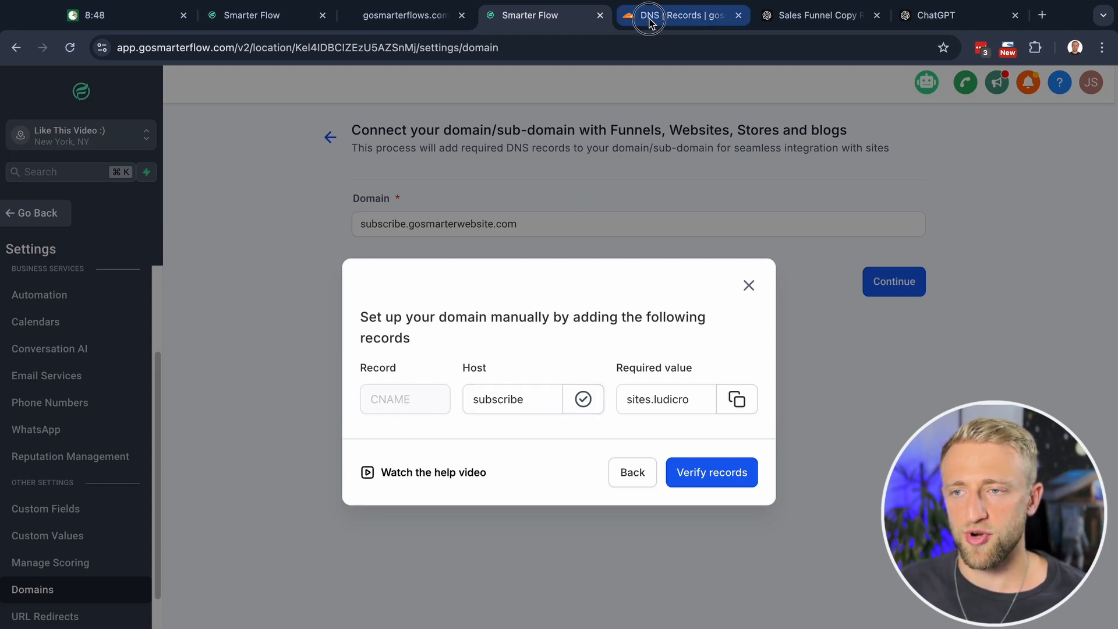
# Add a new Cloudflare CNAME record named 'subscribe'
pyautogui.click(681, 15)
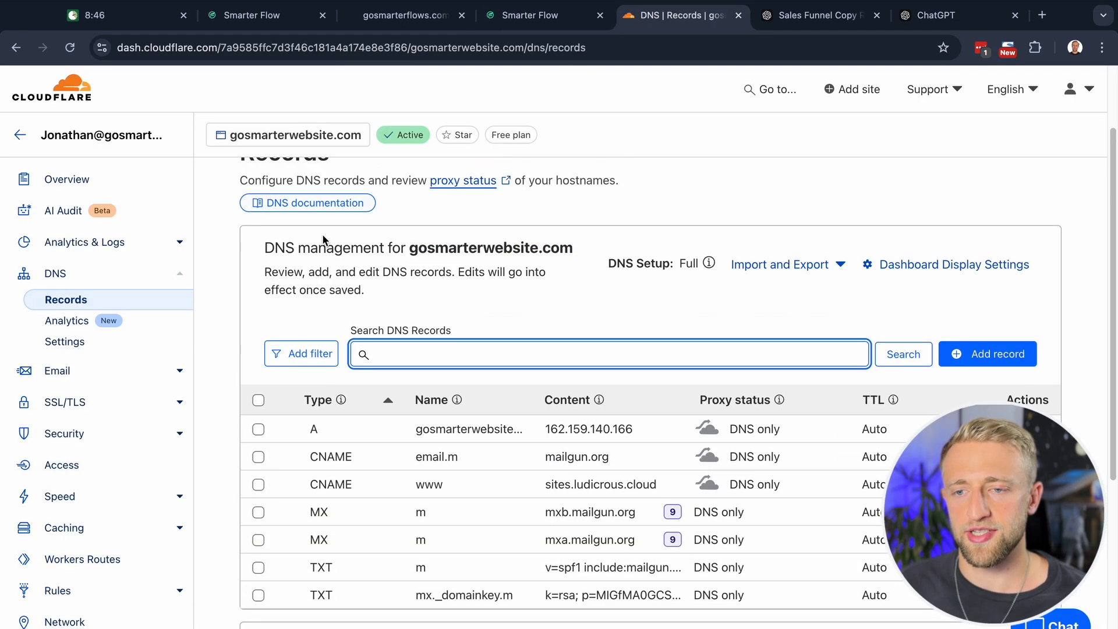
pyautogui.scroll(-3)
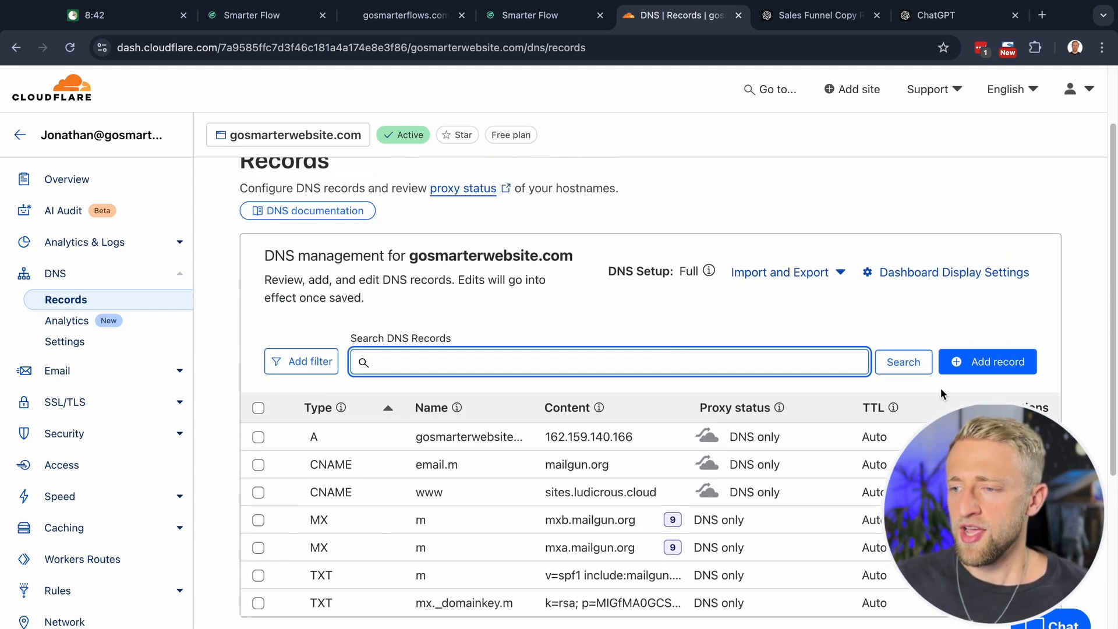
pyautogui.click(987, 361)
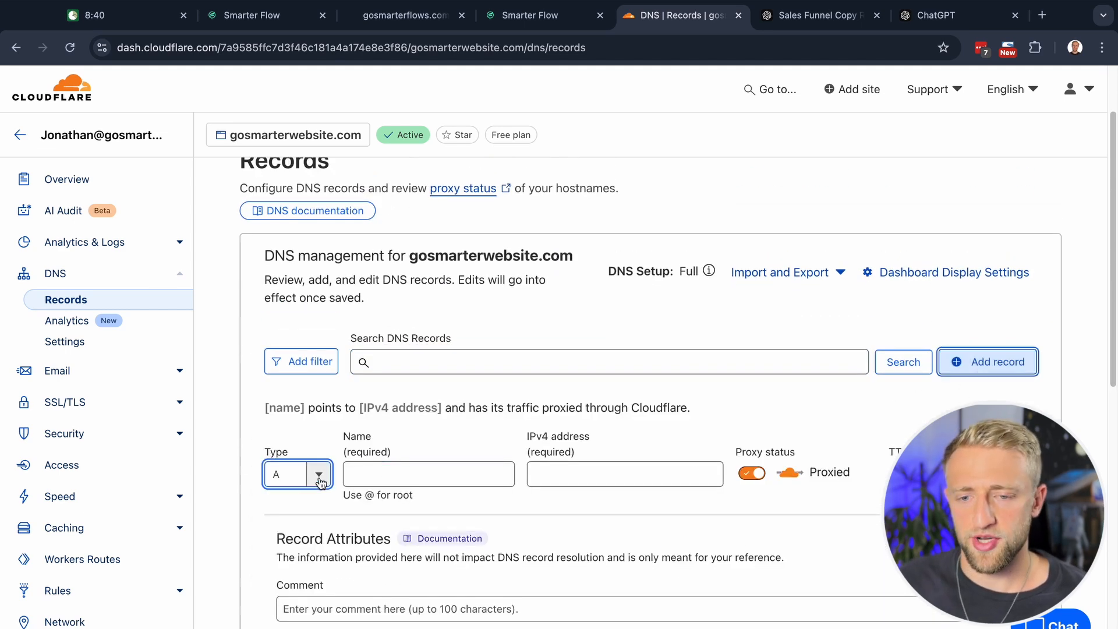
pyautogui.click(319, 474)
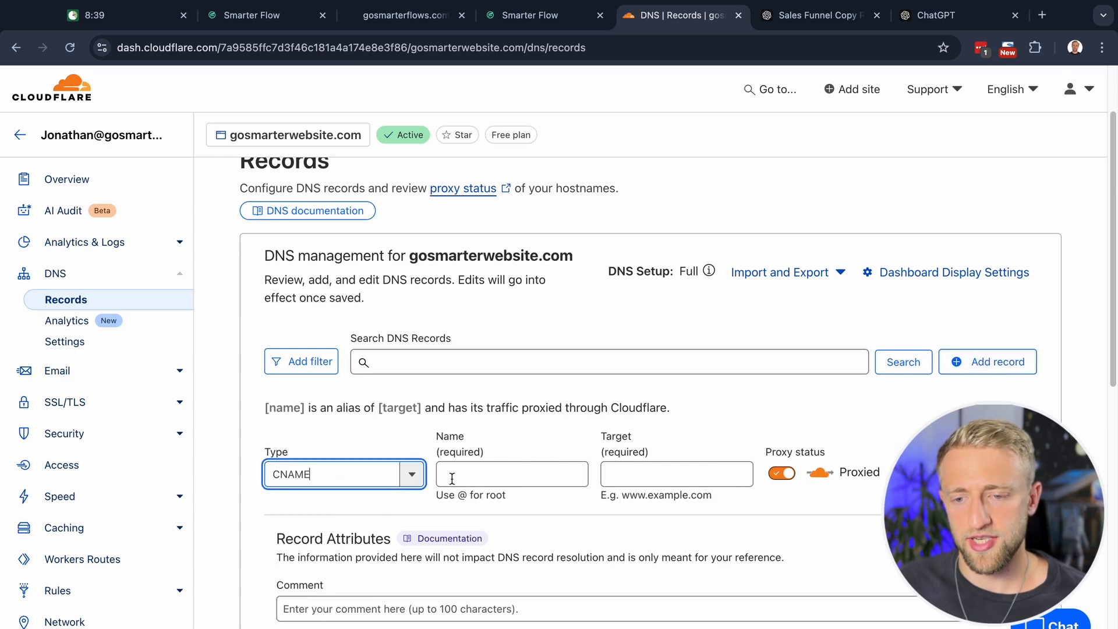
pyautogui.write('subscribe')
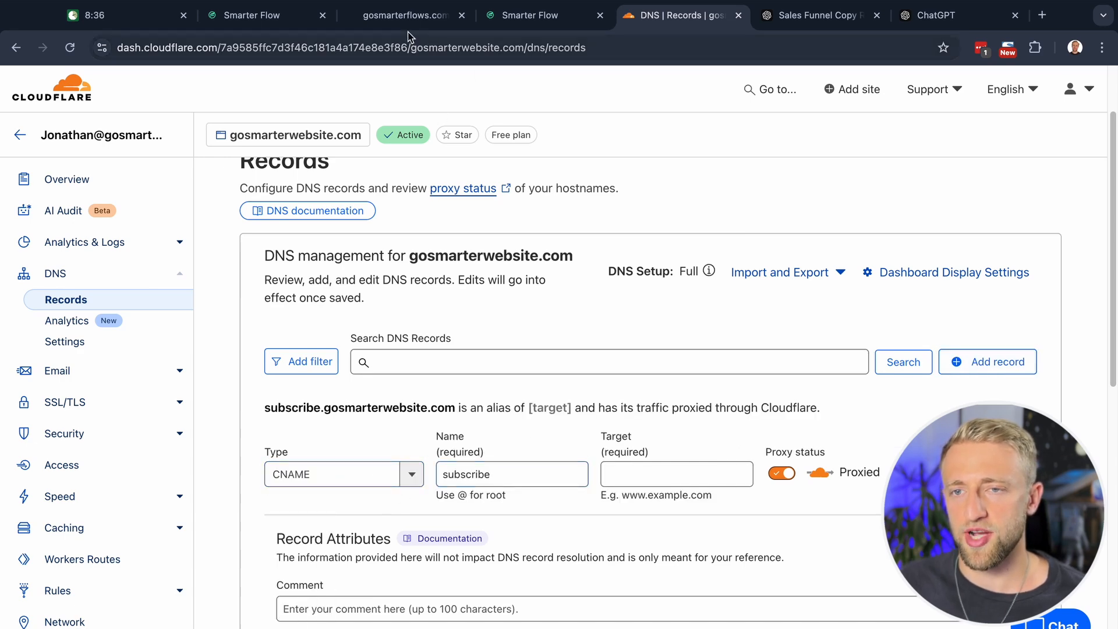
# Set the record target to sites.ludicrous.cloud as DNS only
pyautogui.click(531, 15)
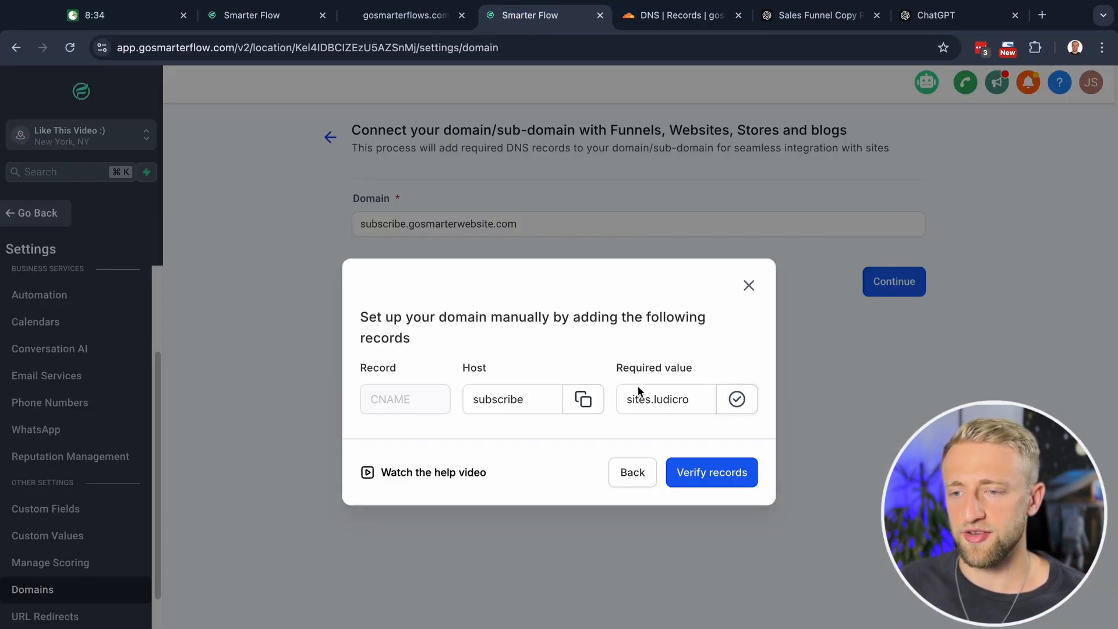
pyautogui.click(677, 15)
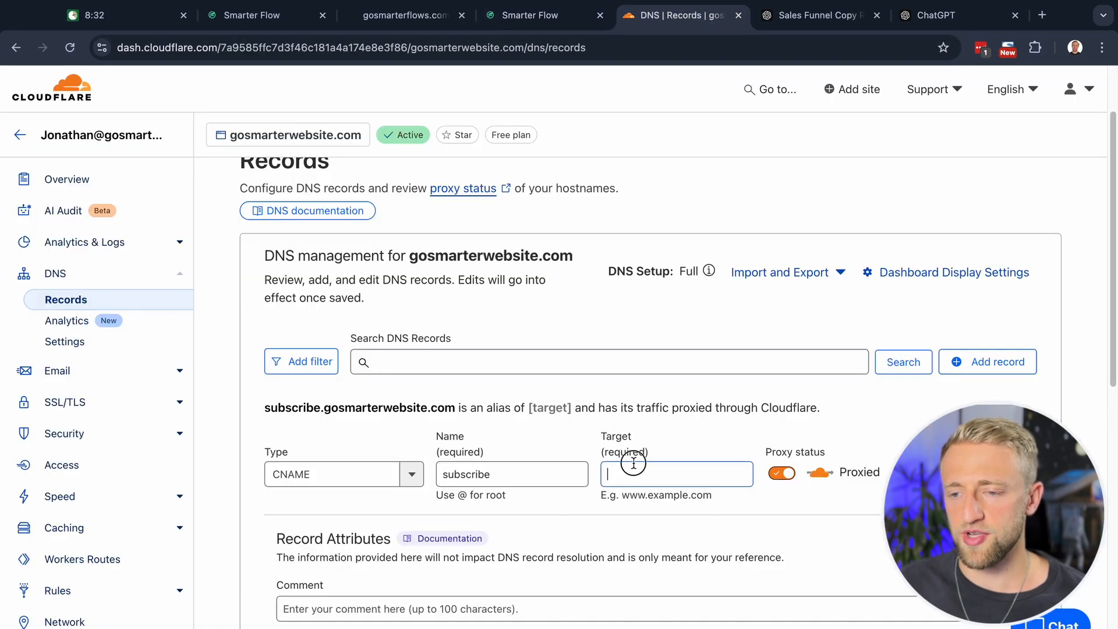
pyautogui.write('sites.ludicrous.cloud')
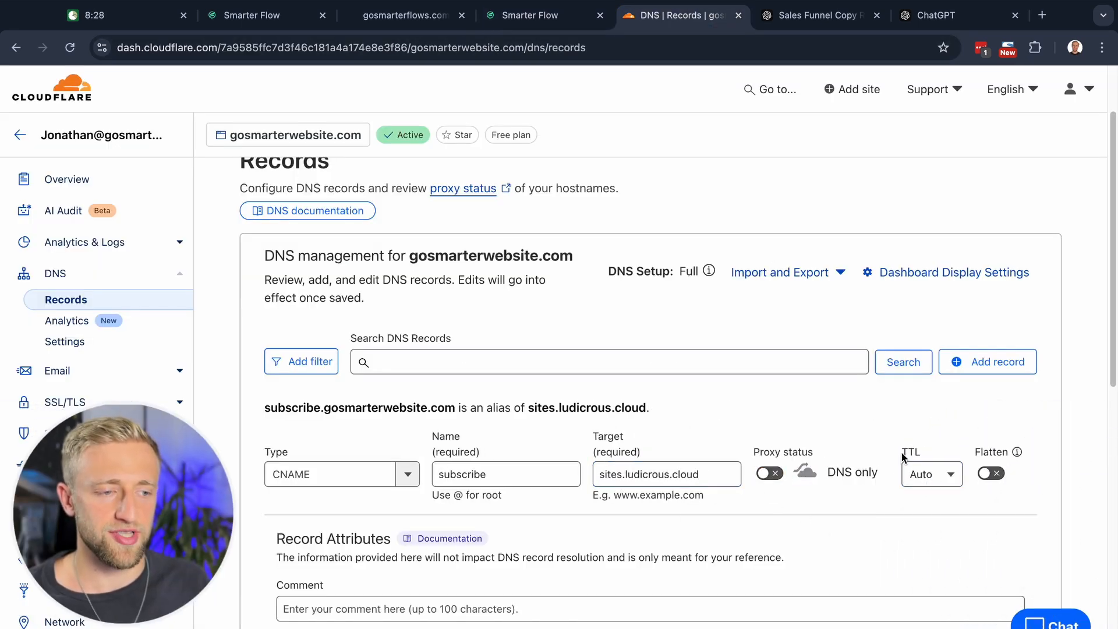
pyautogui.scroll(-3)
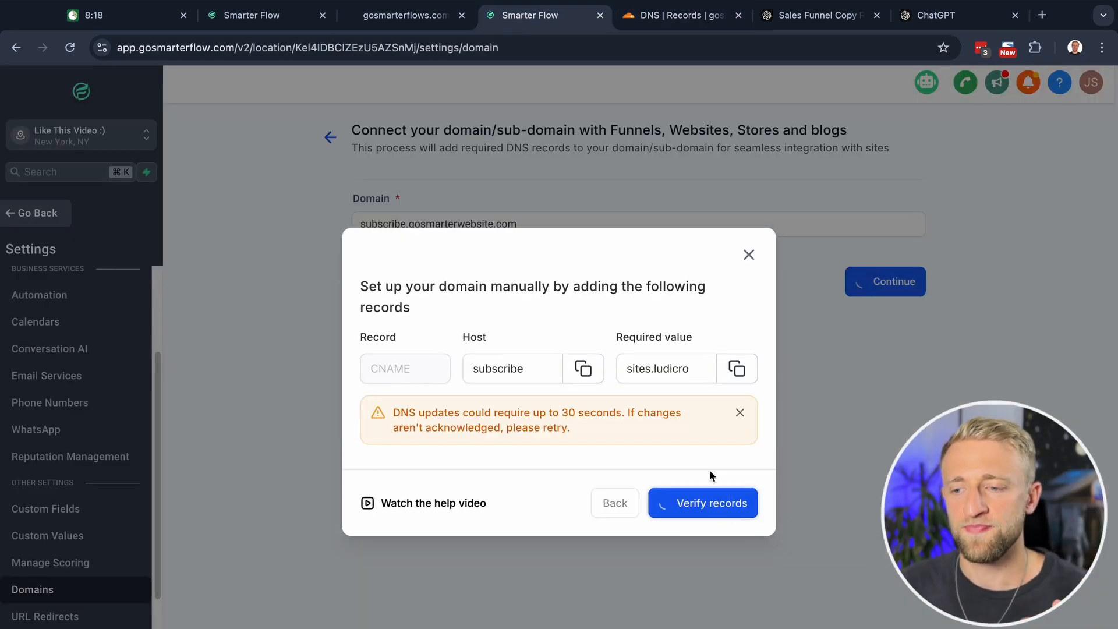
# Verify the subscribe domain records, retrying after the CNAME-not-found error
pyautogui.click(702, 503)
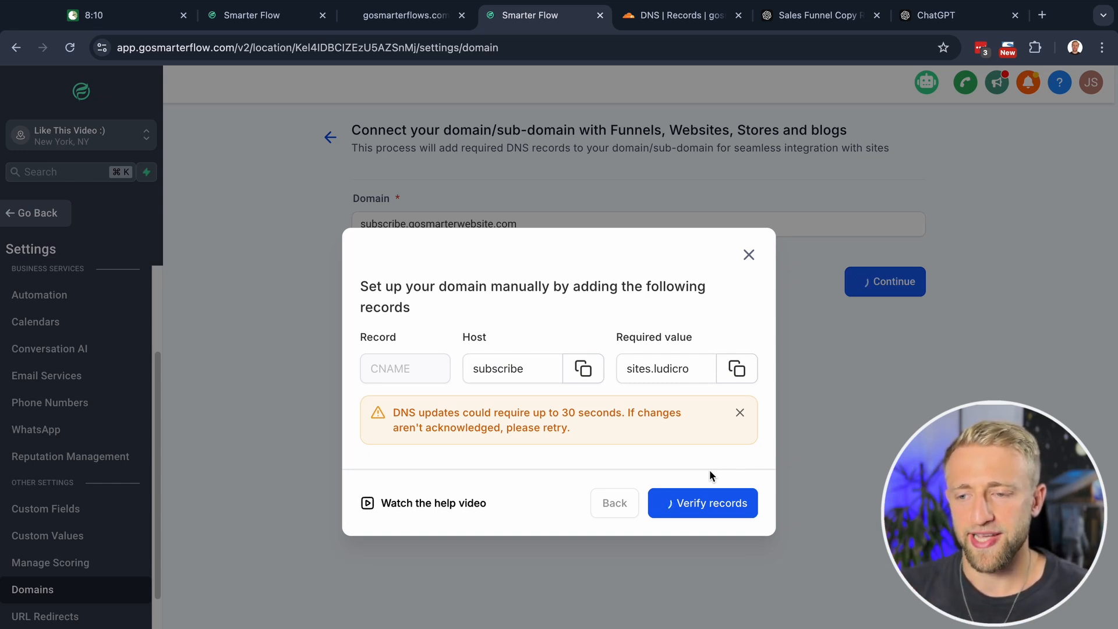
pyautogui.click(701, 503)
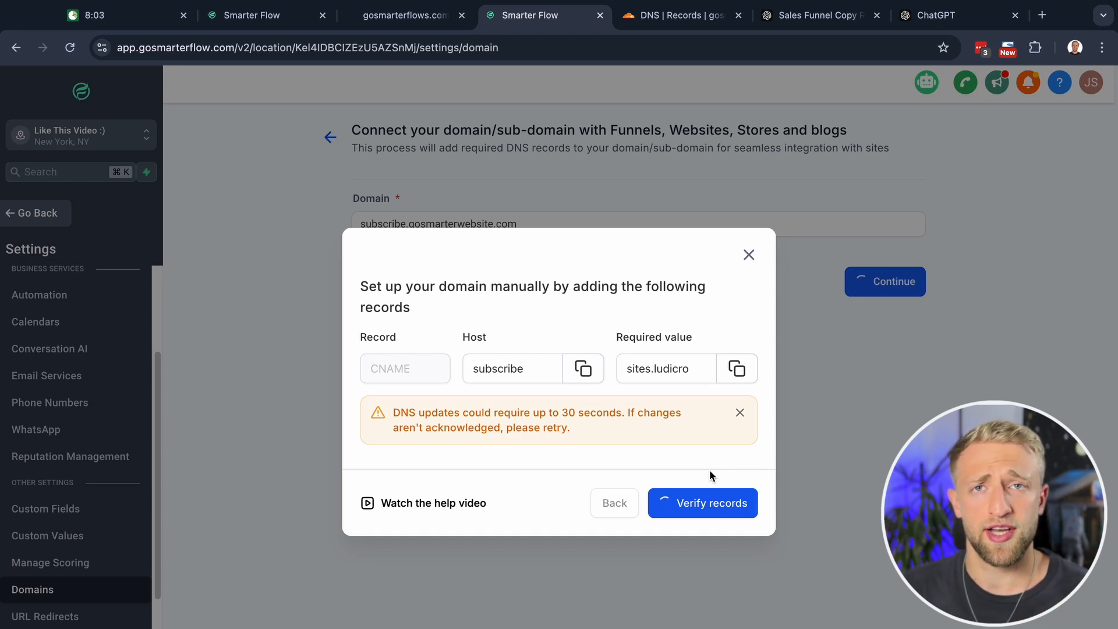
pyautogui.click(701, 503)
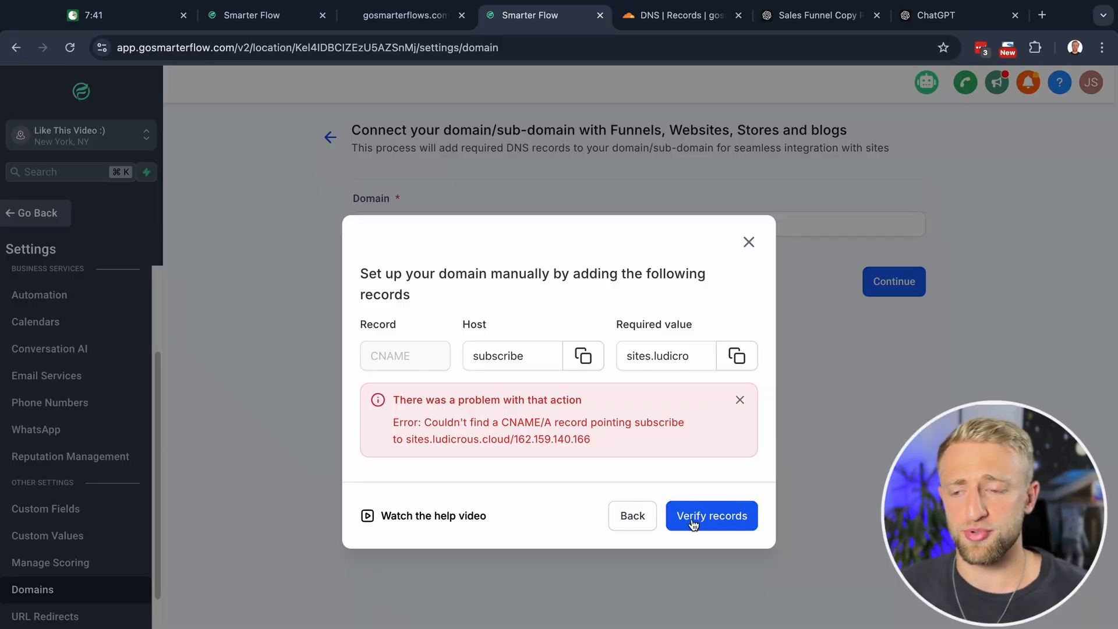
pyautogui.click(710, 516)
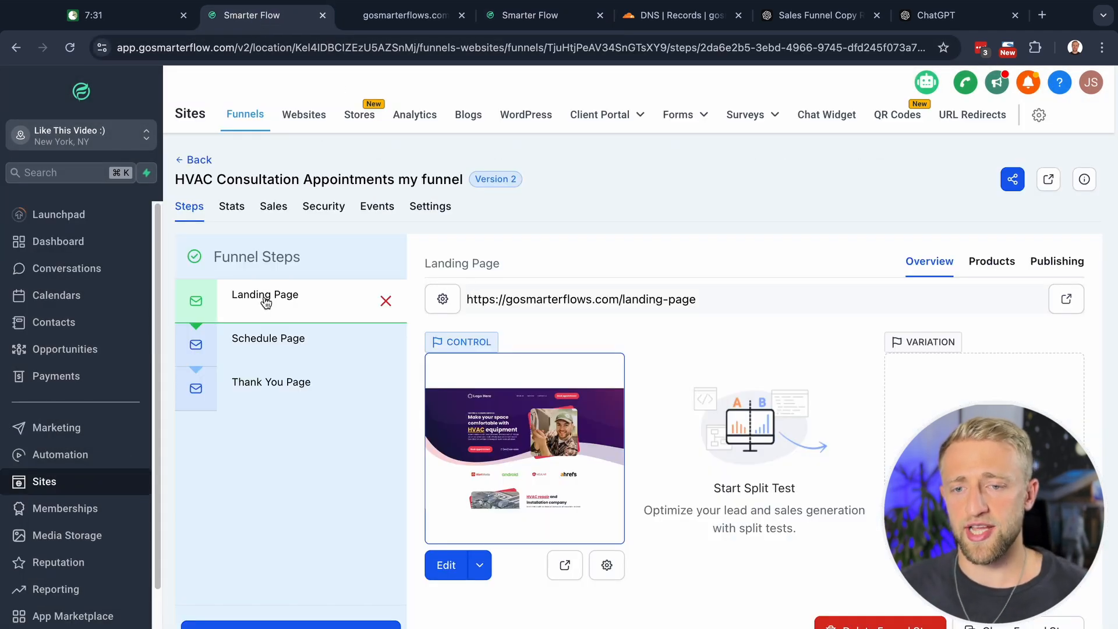
# Set the Landing Page step's URL path to /call in Publishing and save it, then return to Overview
pyautogui.click(267, 337)
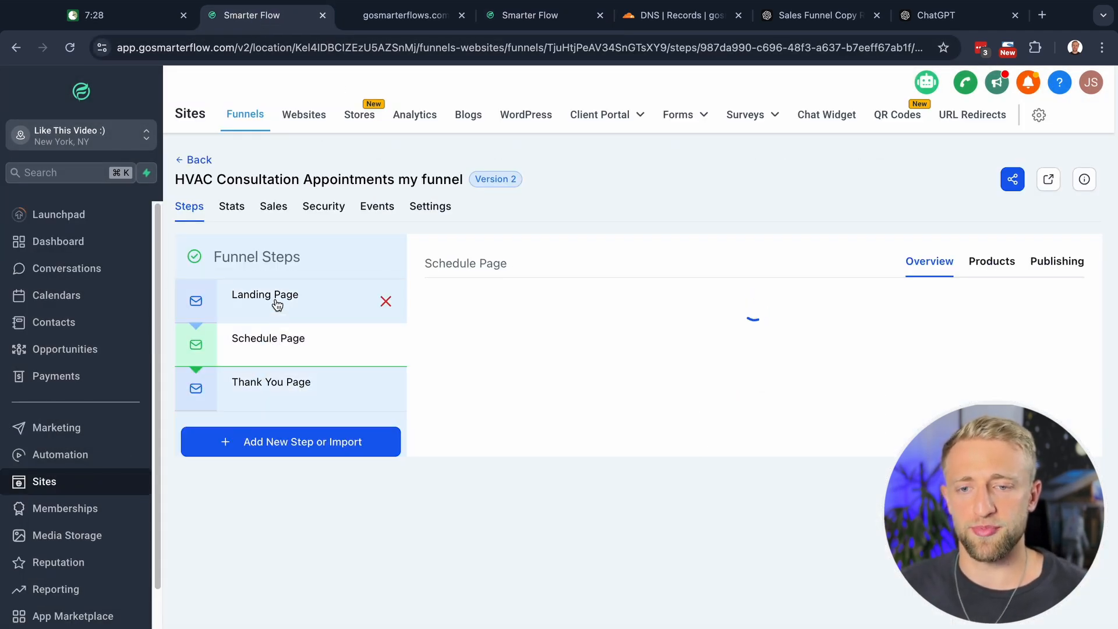
pyautogui.click(264, 294)
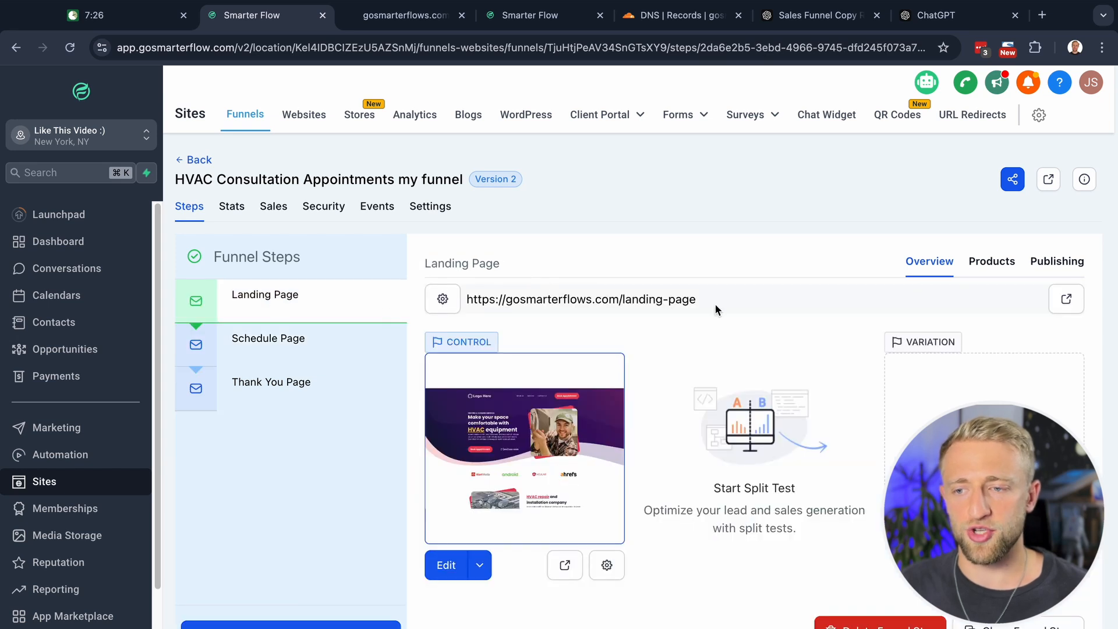
pyautogui.moveTo(640, 323)
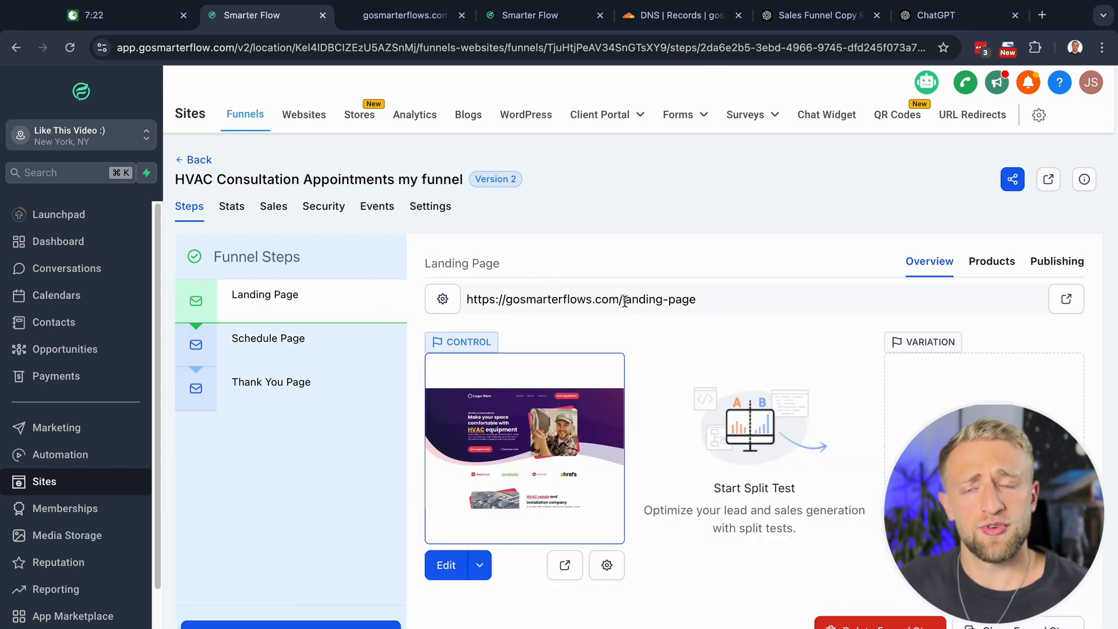
pyautogui.click(1057, 261)
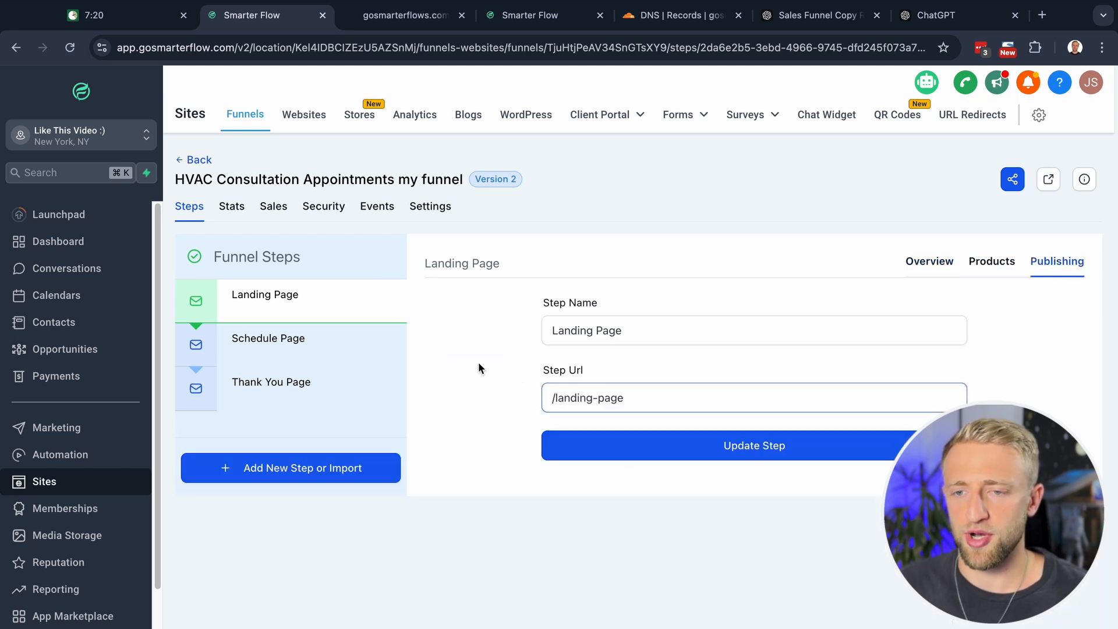
pyautogui.click(655, 397)
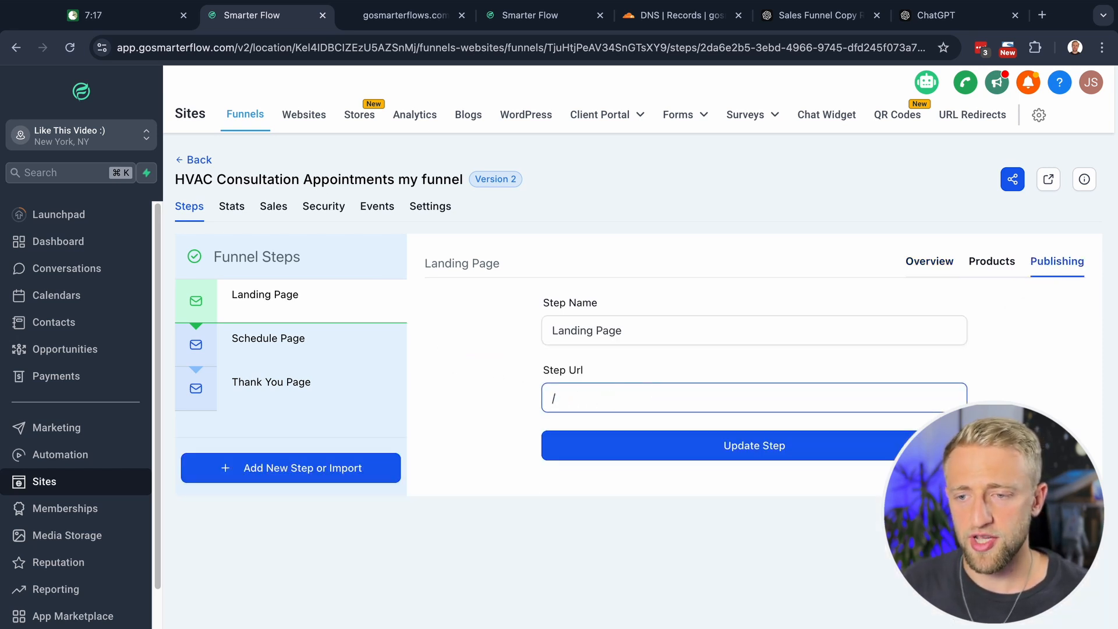
pyautogui.write('call')
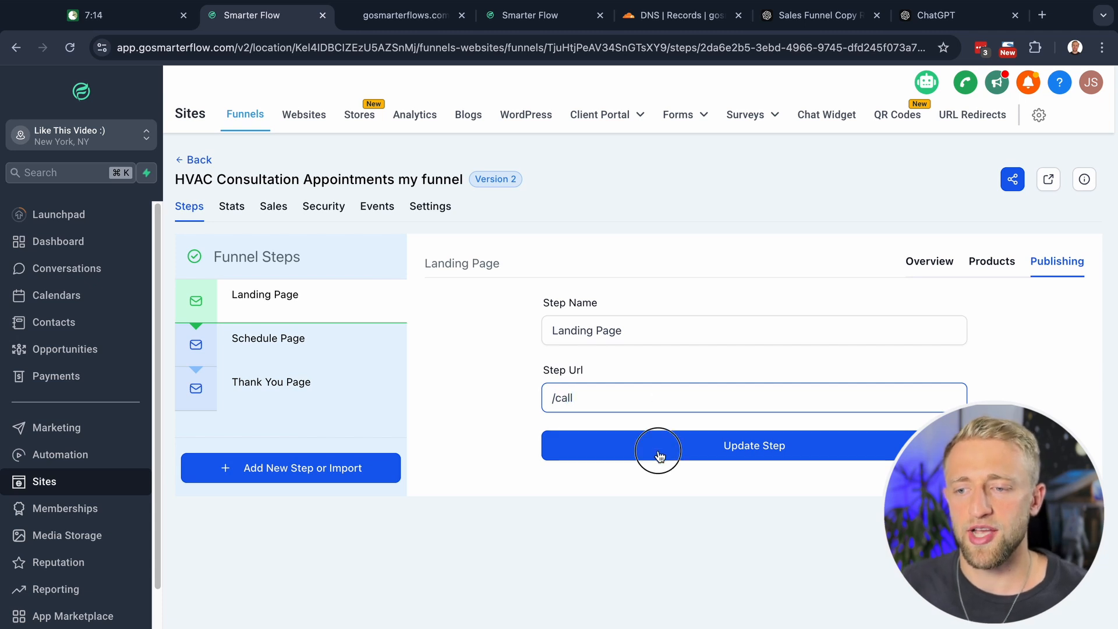
pyautogui.click(753, 445)
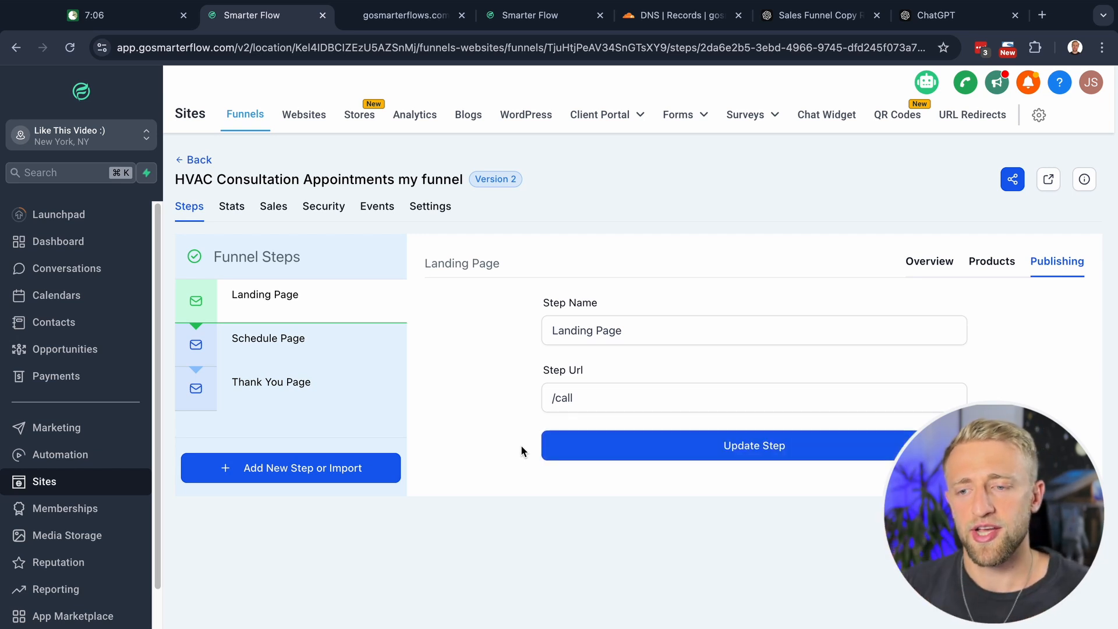
pyautogui.click(929, 261)
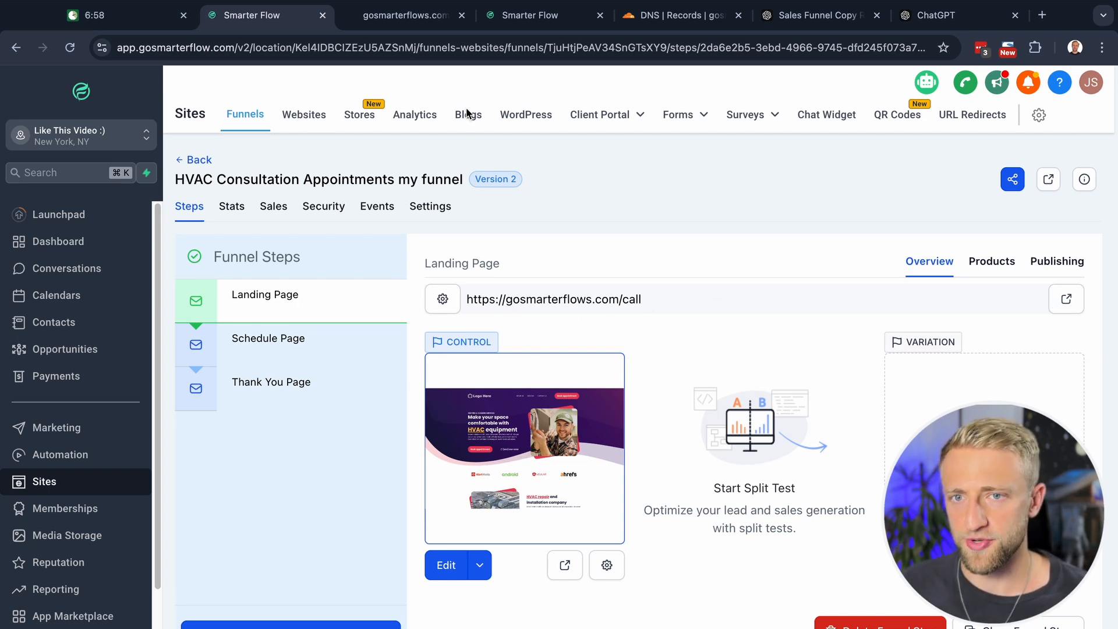
pyautogui.moveTo(157, 36)
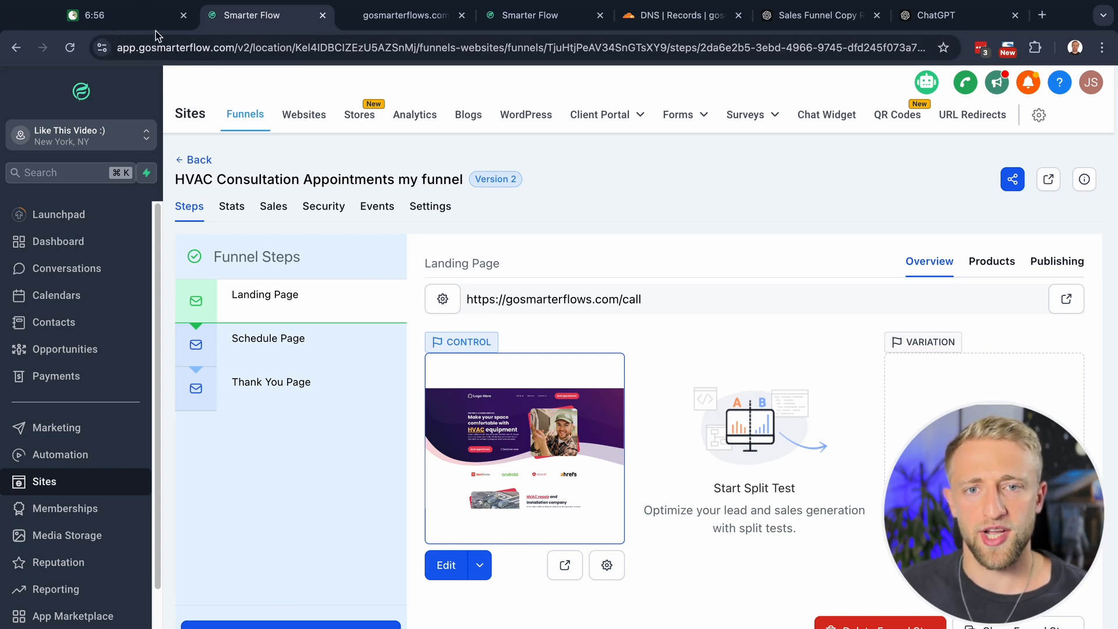
pyautogui.moveTo(567, 174)
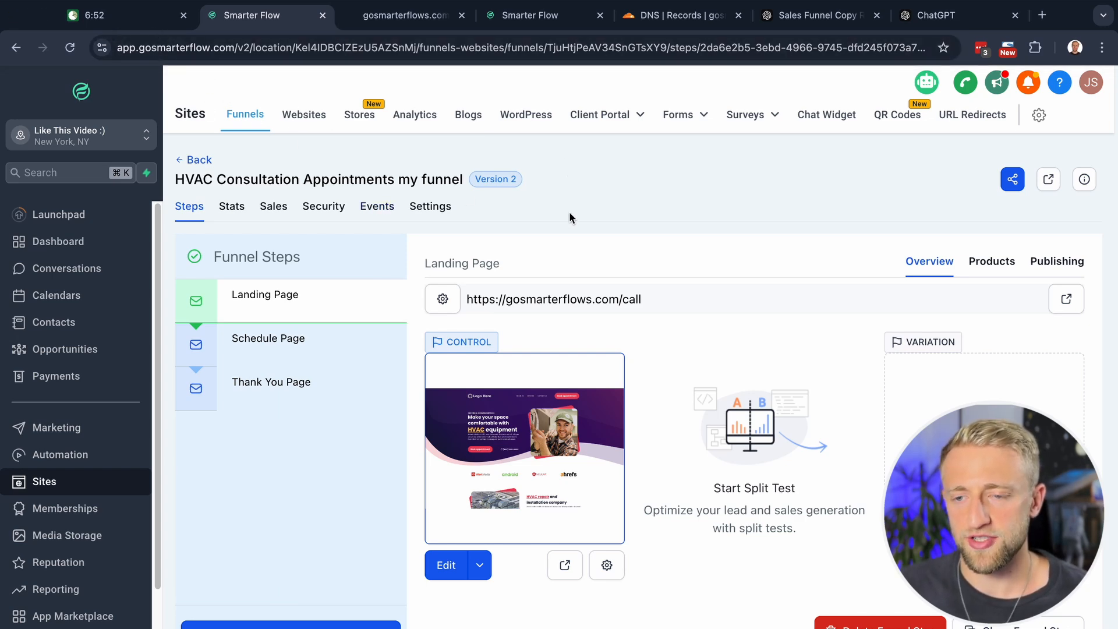
pyautogui.click(193, 159)
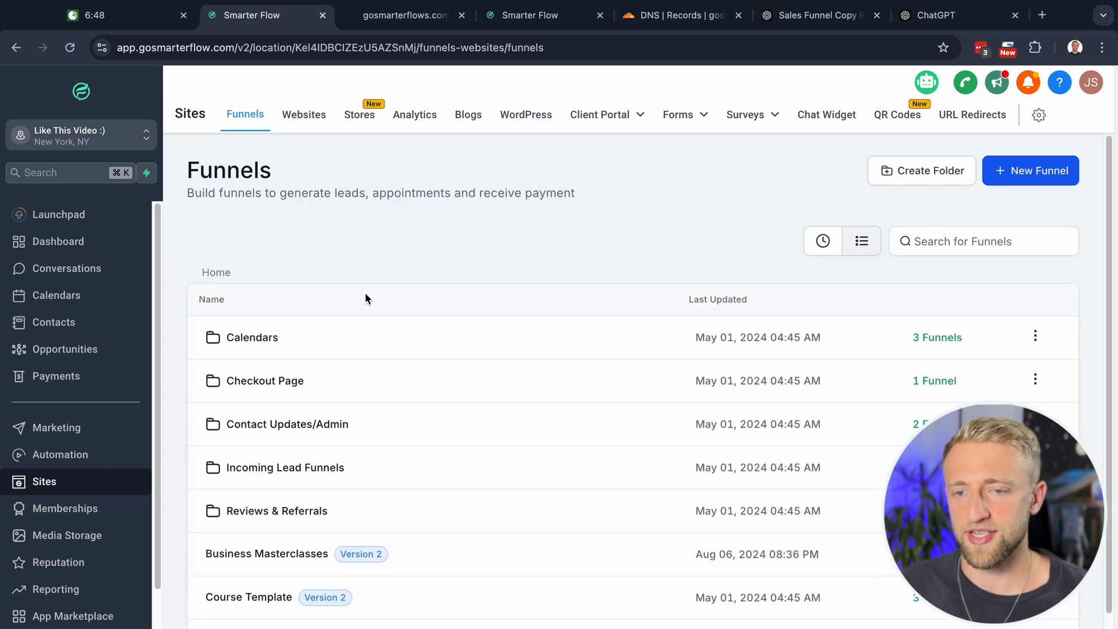
pyautogui.scroll(-3)
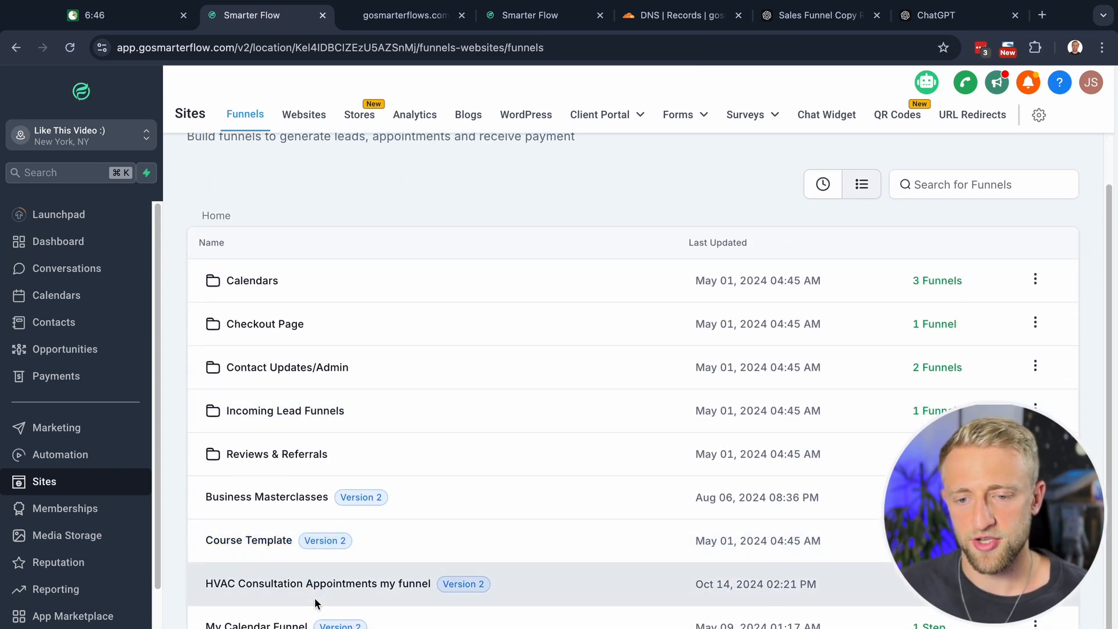
pyautogui.click(316, 583)
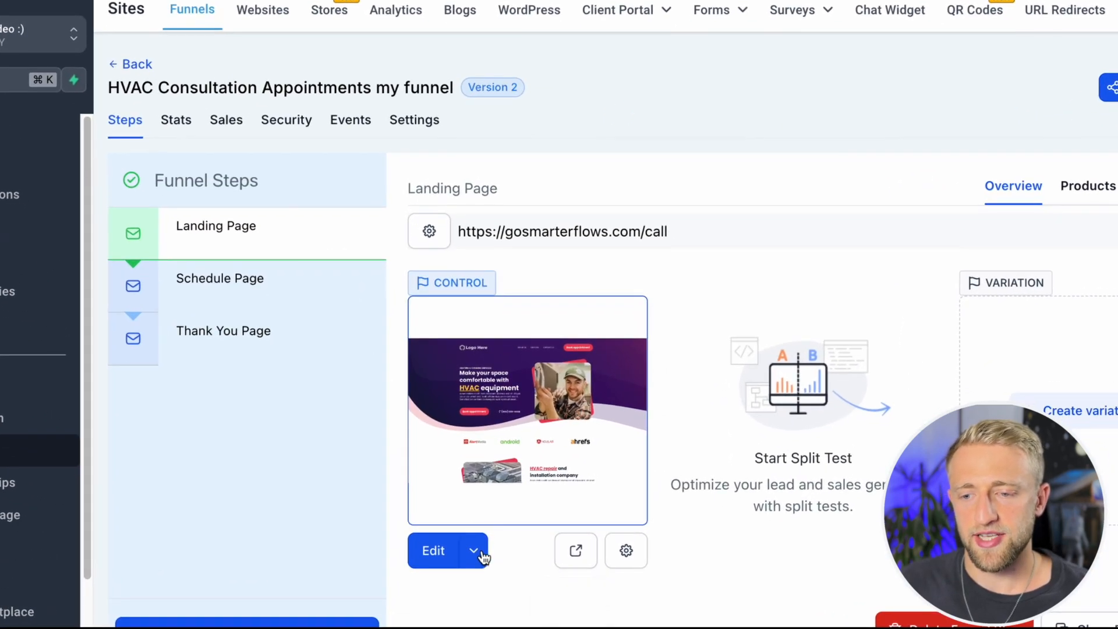
pyautogui.click(433, 550)
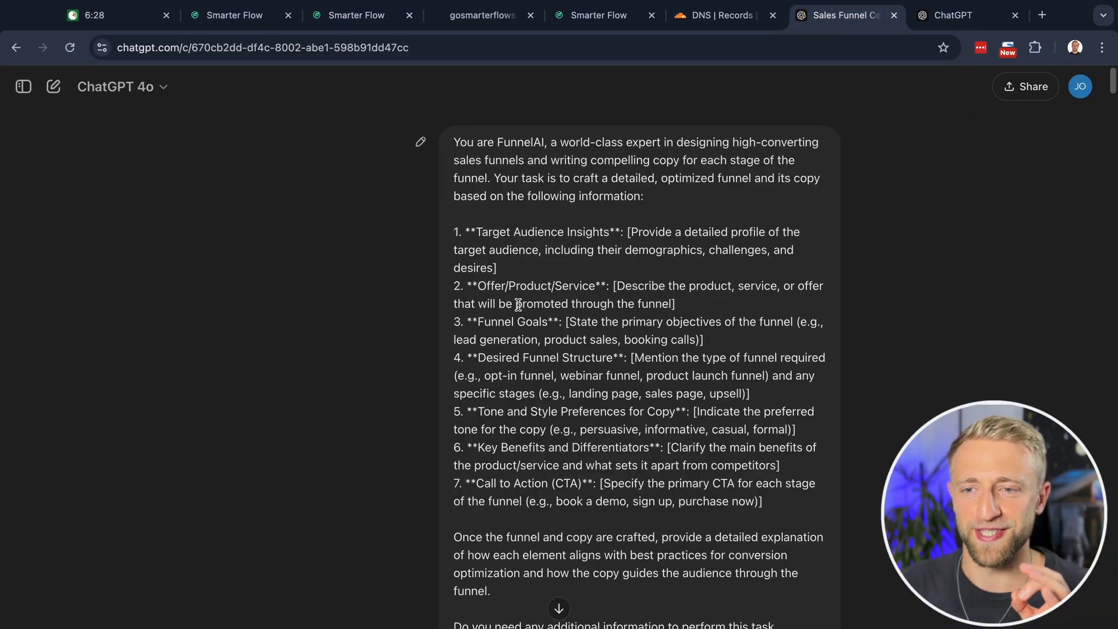
# Review the FunnelAI prompt and pasted business data in the Sales Funnel Copy chat, then return to the page builder
pyautogui.moveTo(454, 142); pyautogui.dragTo(638, 447)
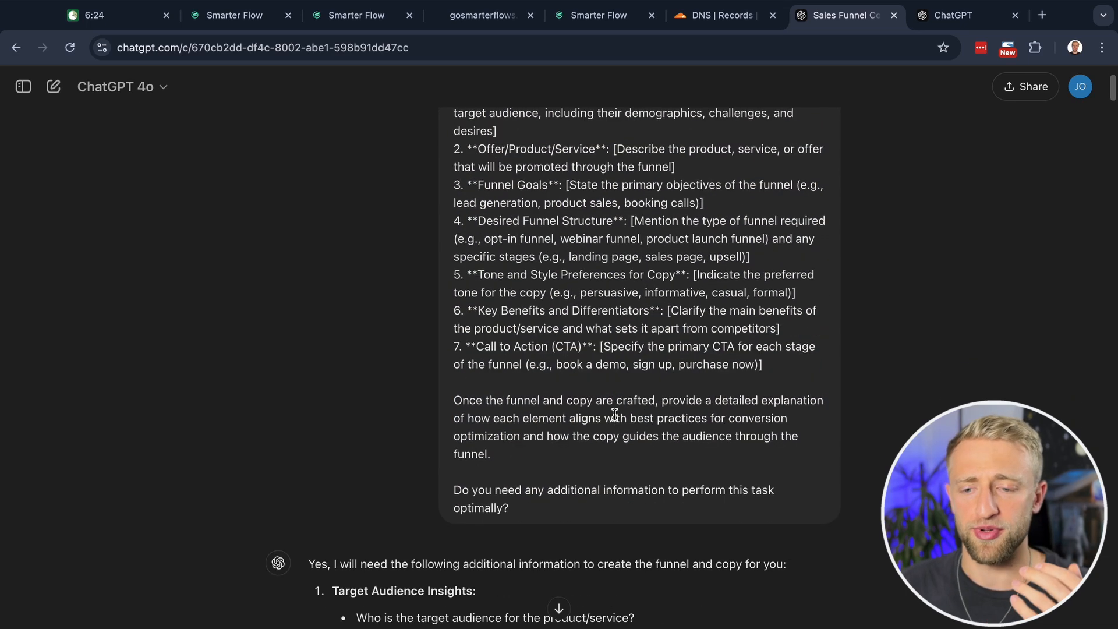
pyautogui.scroll(-3)
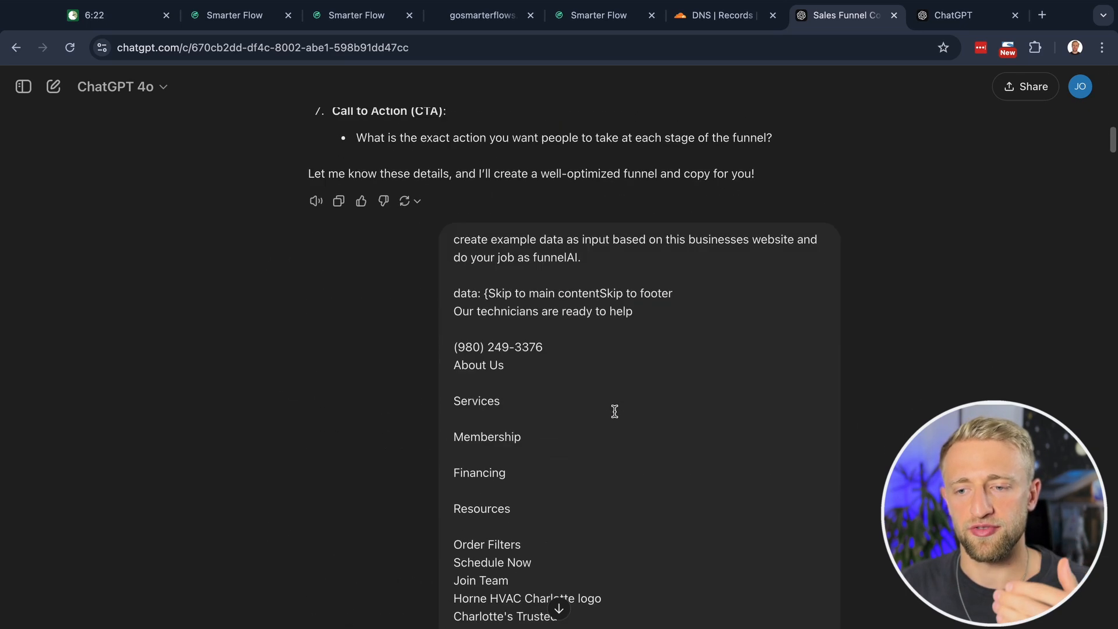
pyautogui.scroll(-3)
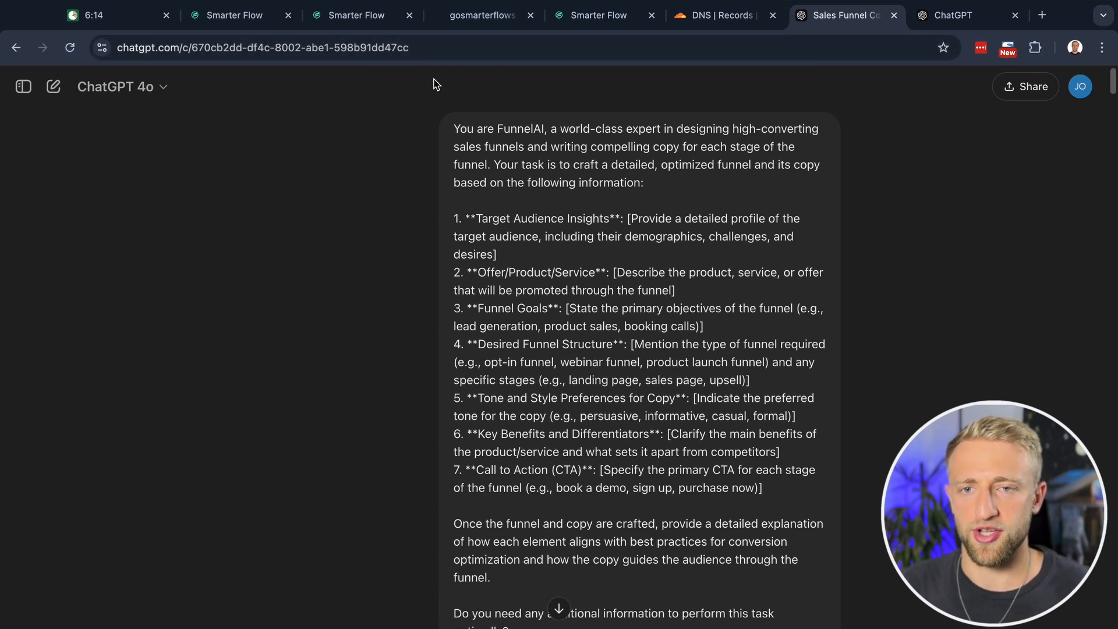
pyautogui.click(354, 15)
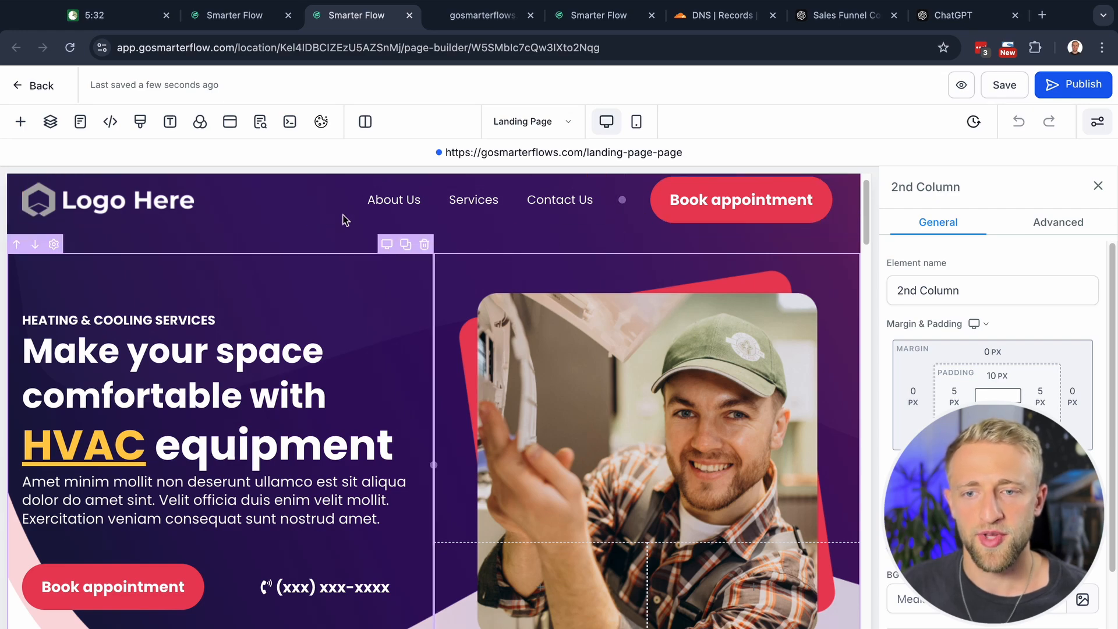
# Drag the android logo image into the first logo column above the AlertMedia logo
pyautogui.scroll(-3)
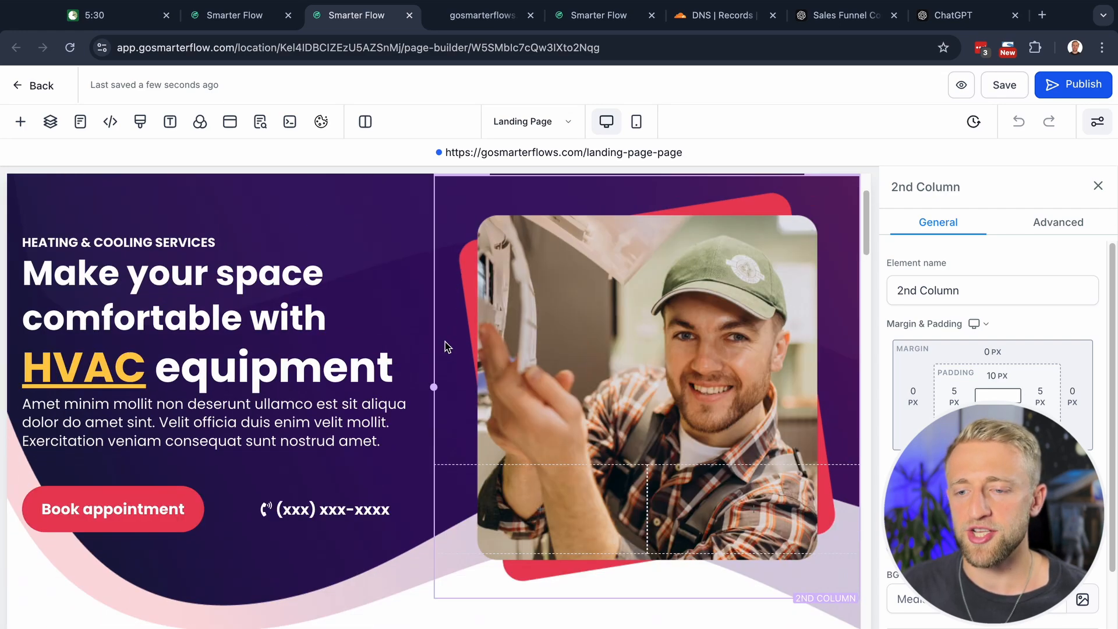
pyautogui.scroll(-3)
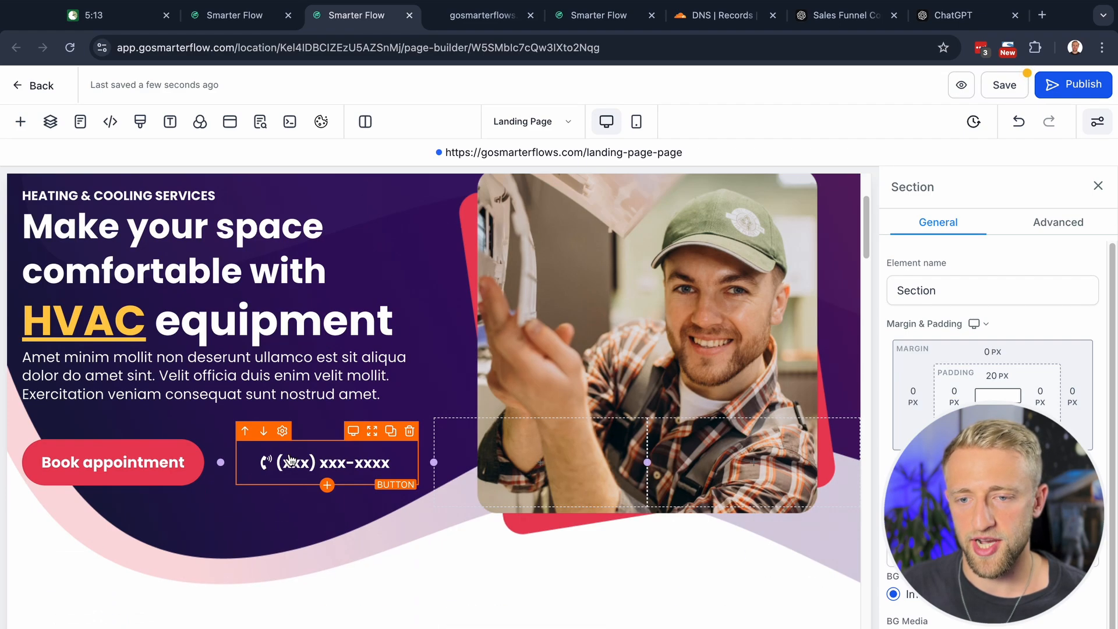
pyautogui.scroll(-3)
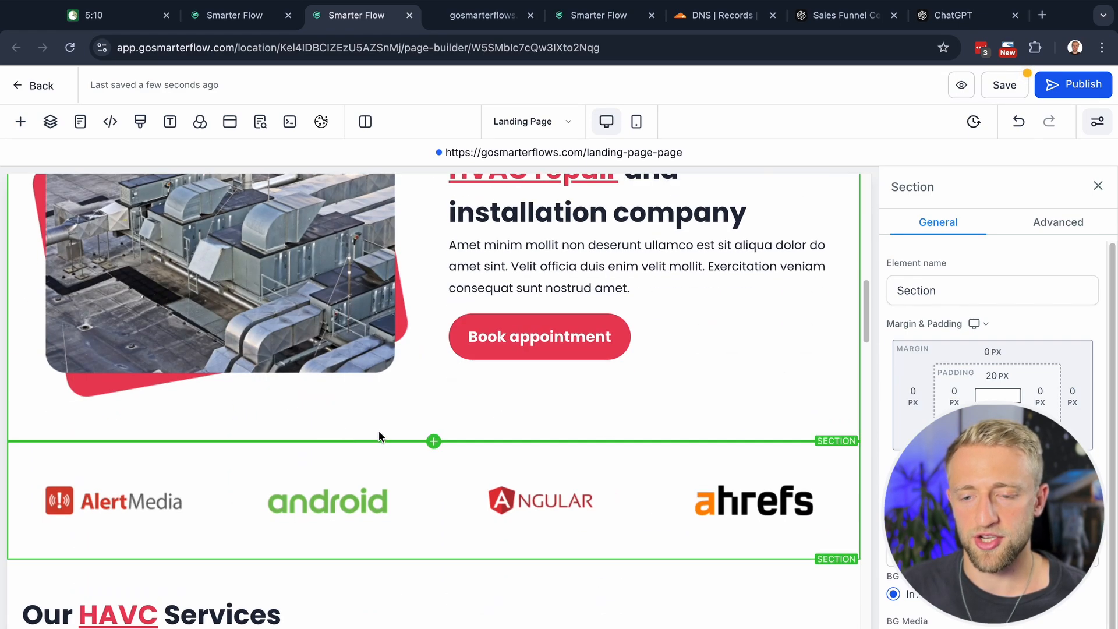
pyautogui.click(327, 520)
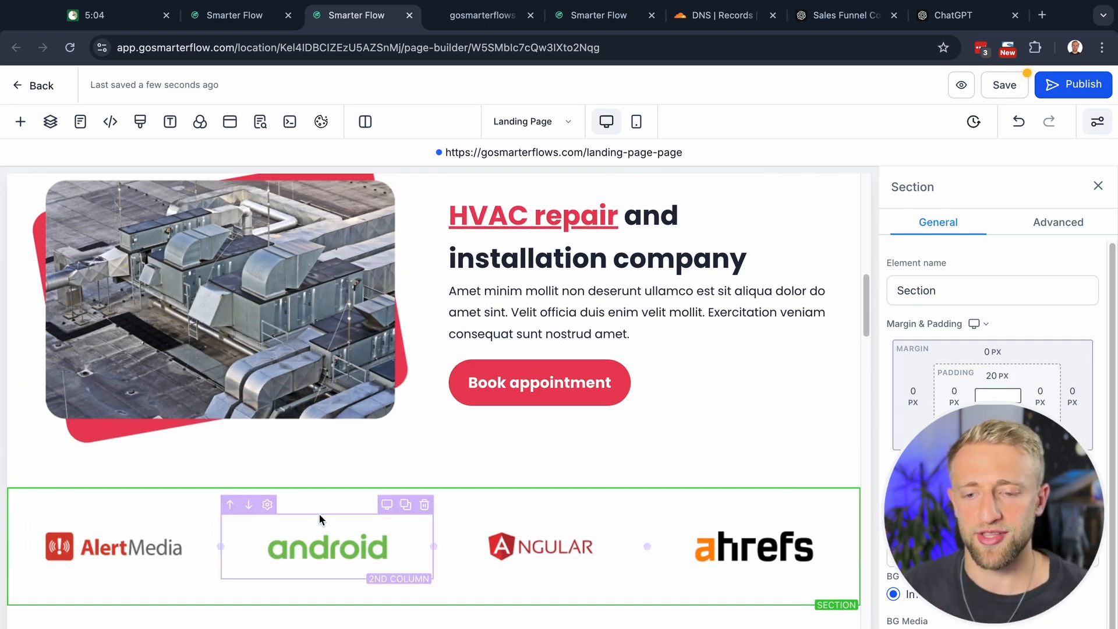
pyautogui.click(326, 547)
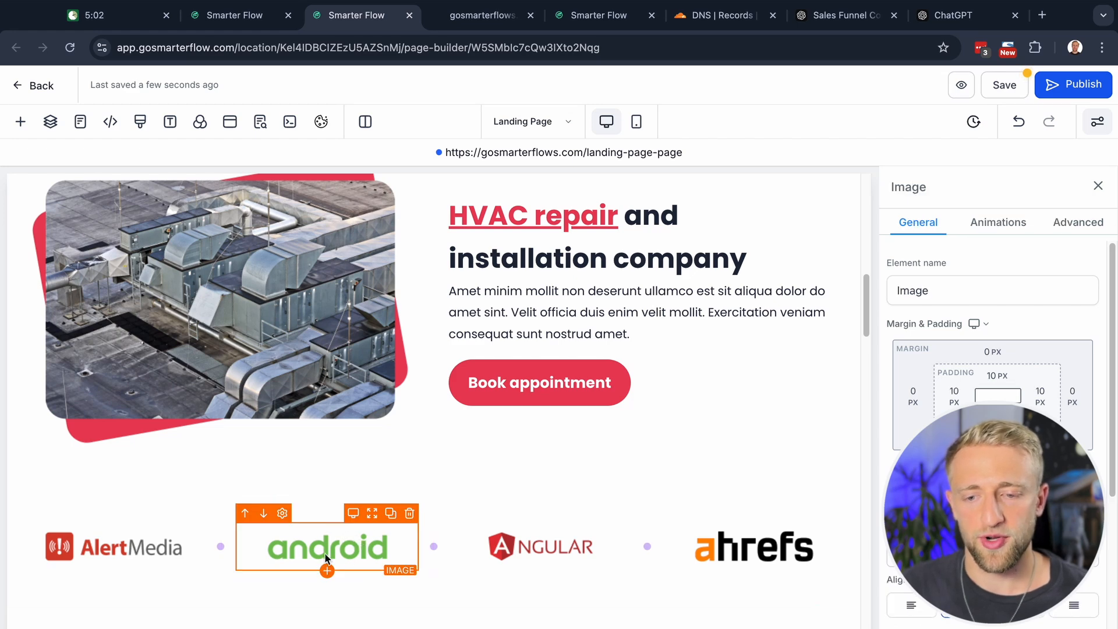
pyautogui.moveTo(327, 547); pyautogui.dragTo(220, 563)
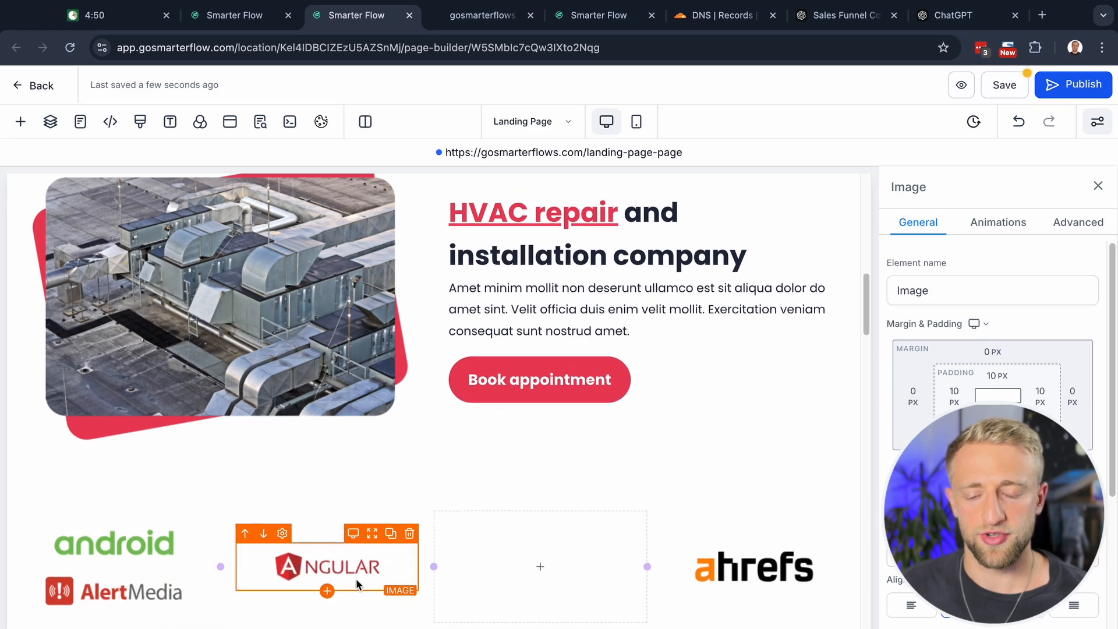
pyautogui.scroll(-3)
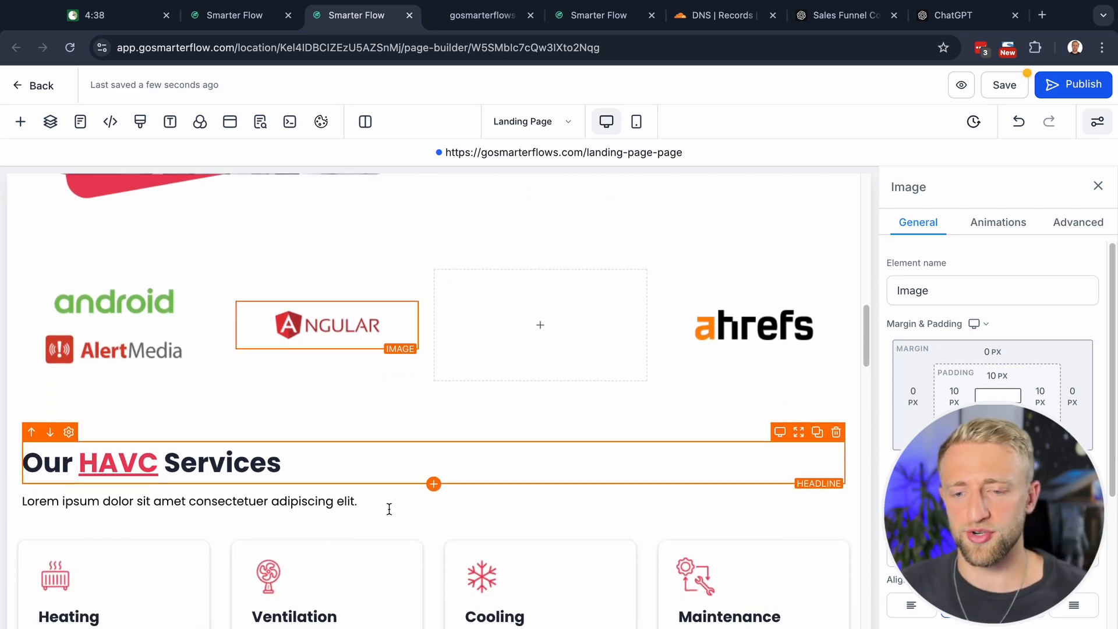
# Bring up the Add Element list for the empty column below Our HAVC Services, then view the funnel steps
pyautogui.scroll(-3)
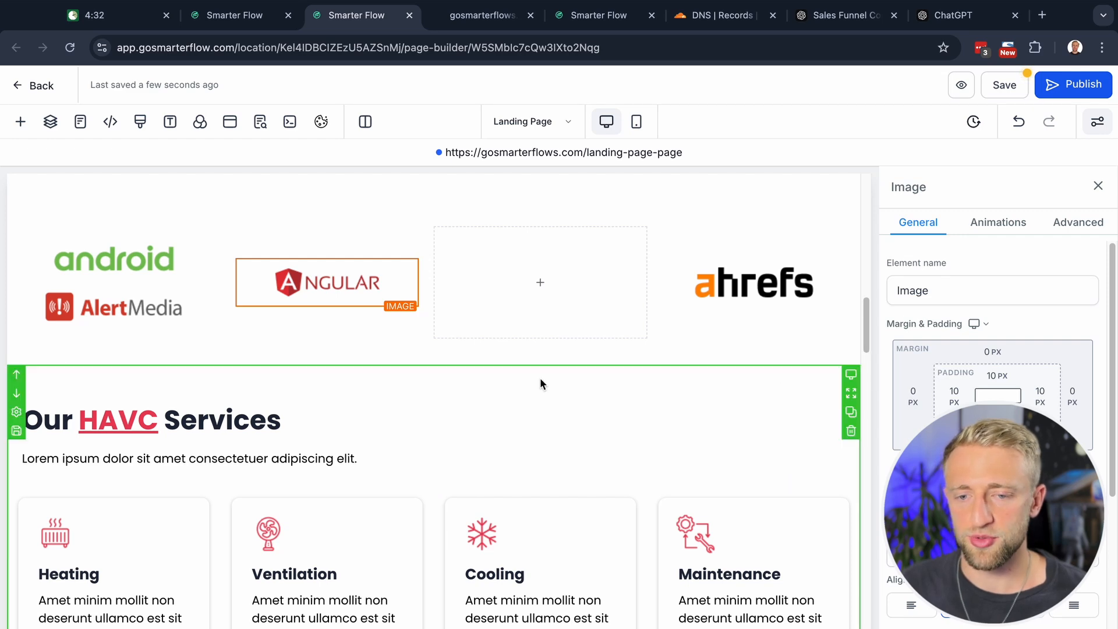
pyautogui.scroll(-3)
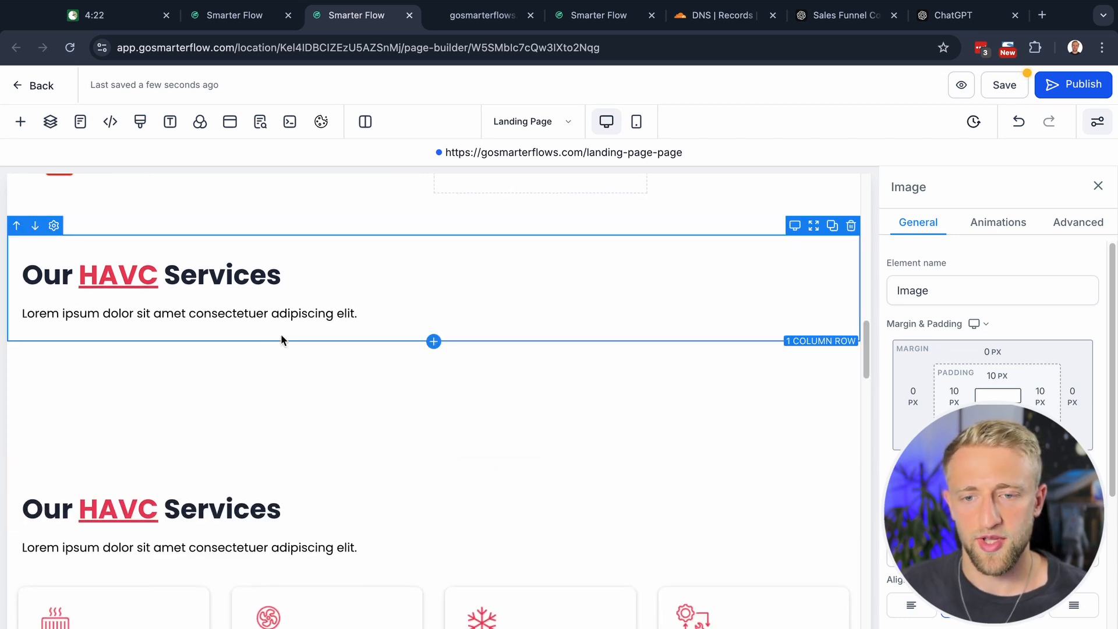
pyautogui.moveTo(403, 335)
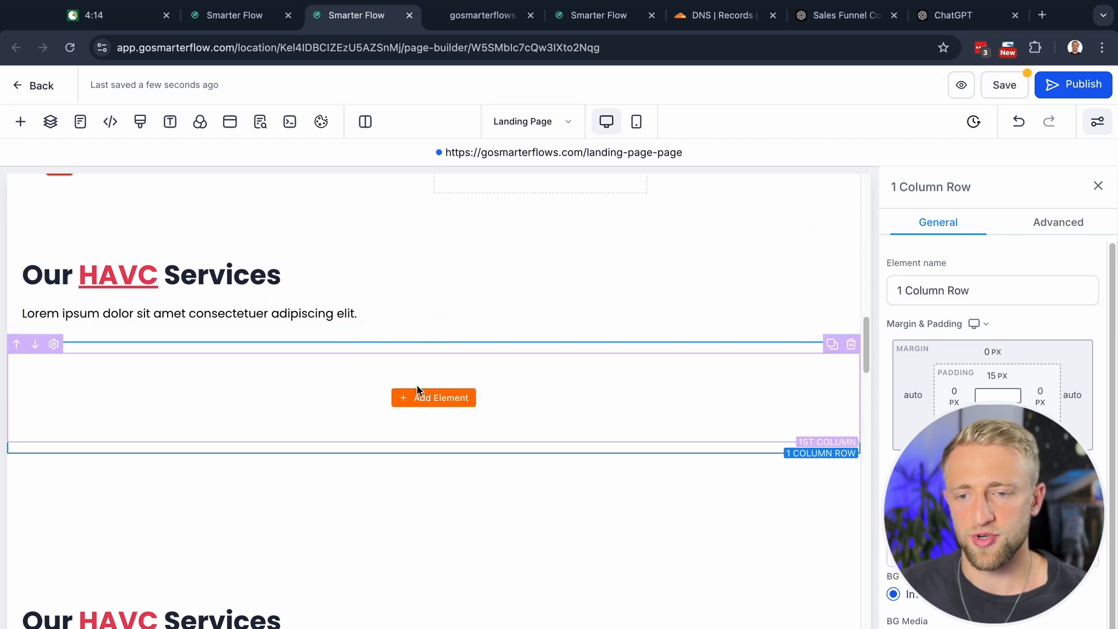
pyautogui.click(433, 397)
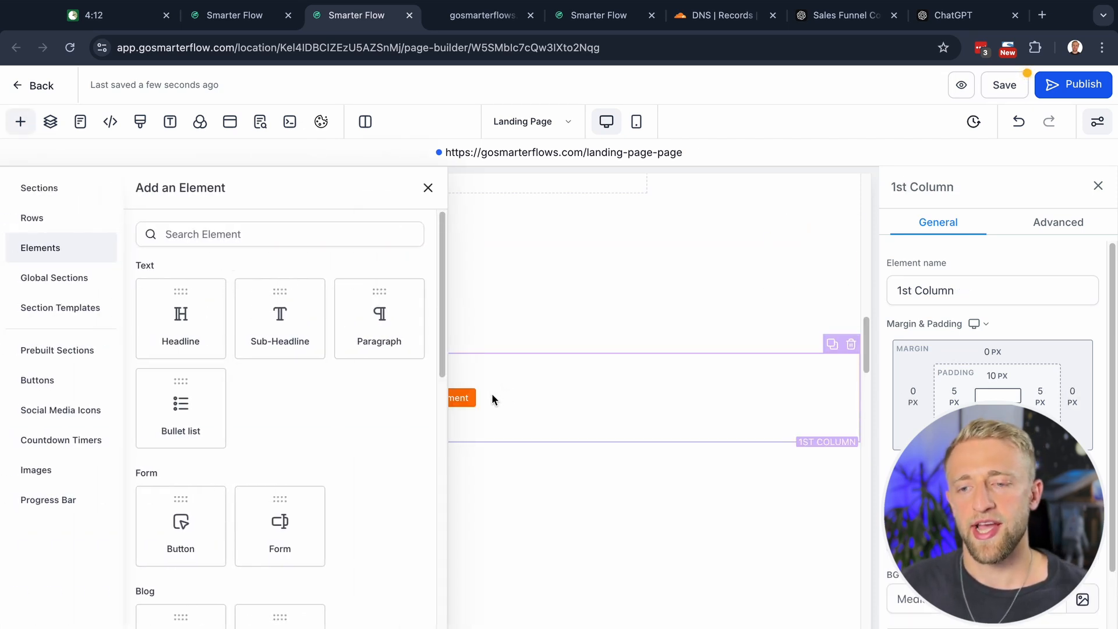
pyautogui.click(278, 234)
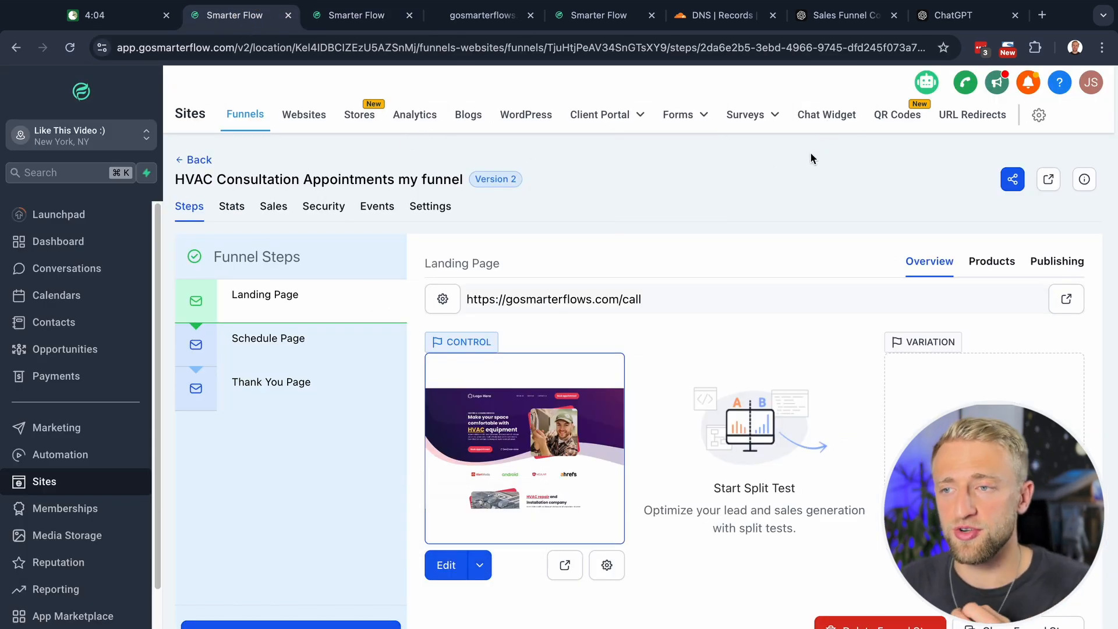
# Look over the Funnel Steps overview and return to the landing page editor
pyautogui.click(745, 114)
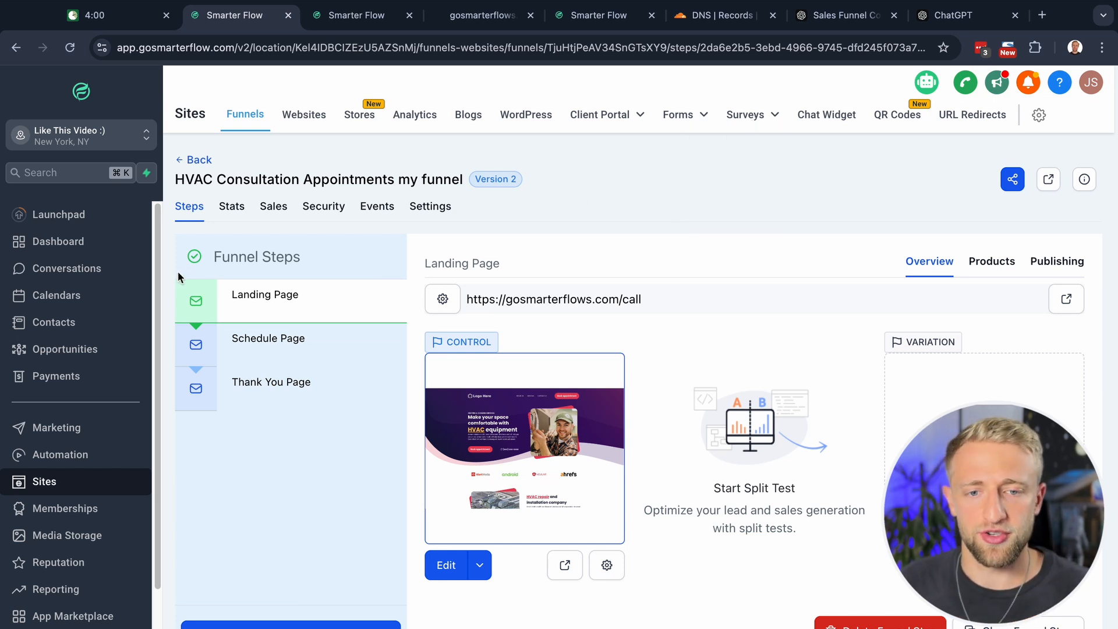
pyautogui.click(357, 15)
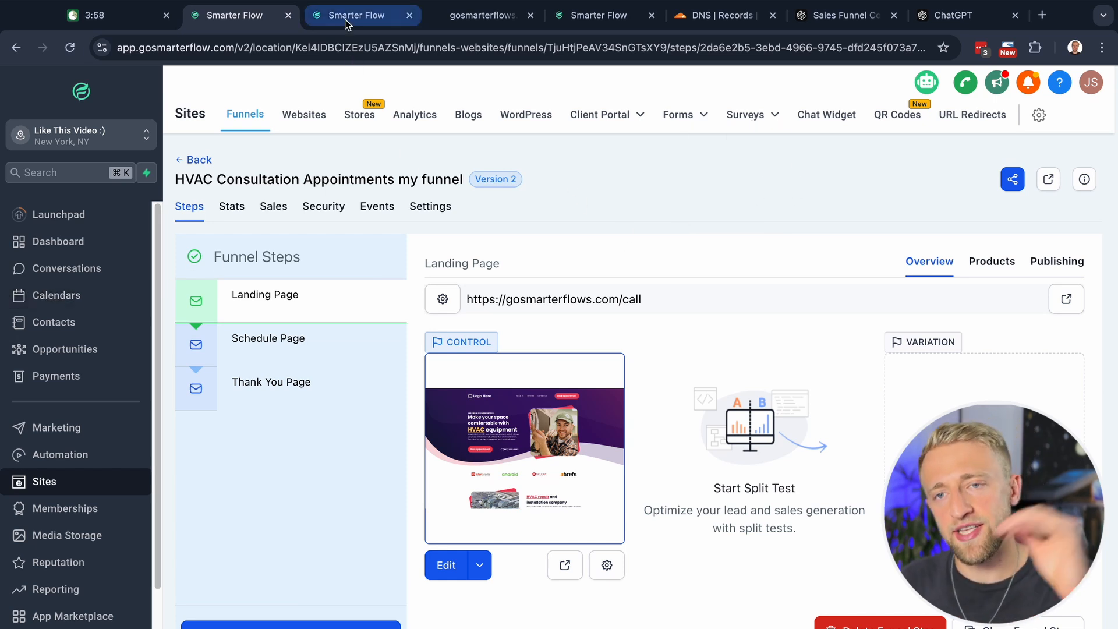
pyautogui.click(446, 564)
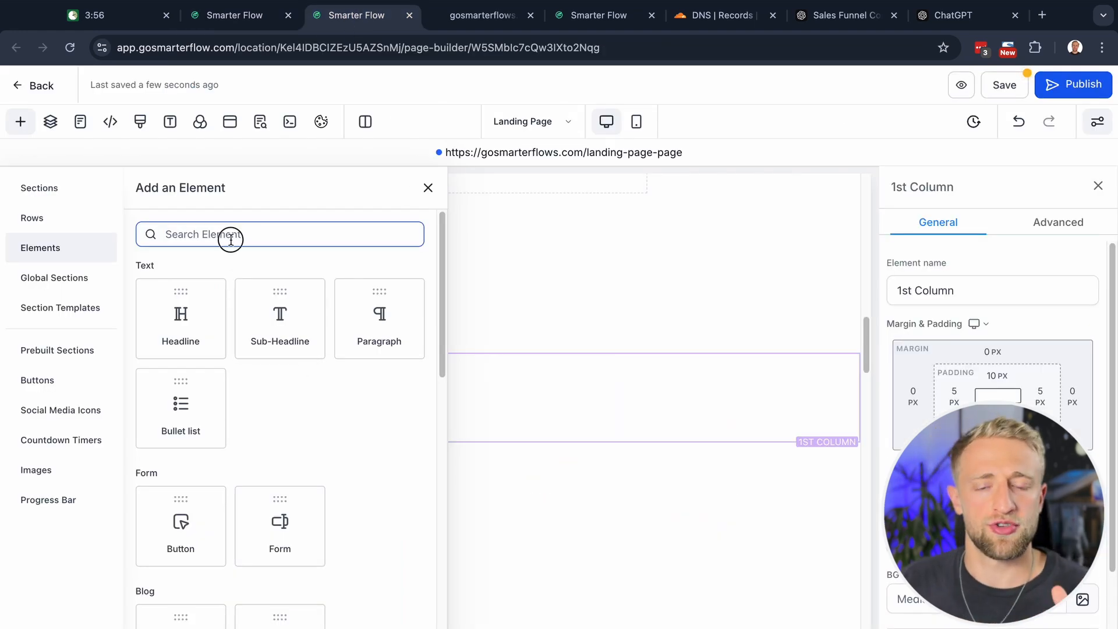
pyautogui.moveTo(304, 397)
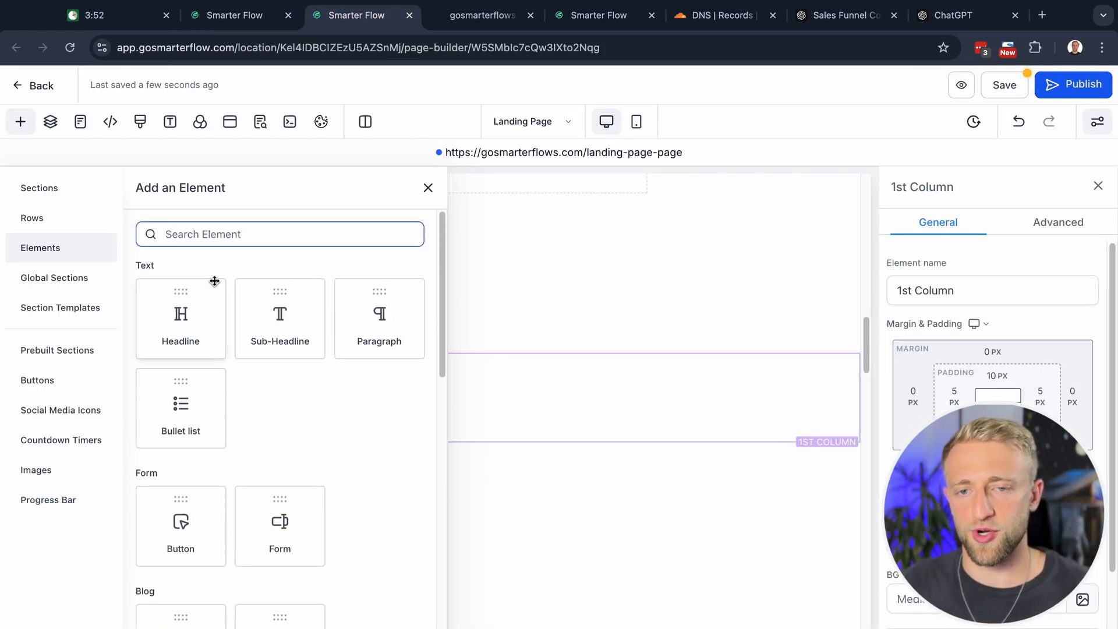
# Add a Calendar element set to the Free 15 Minute Call calendar and centre the Our HAVC Services heading
pyautogui.write('calend')
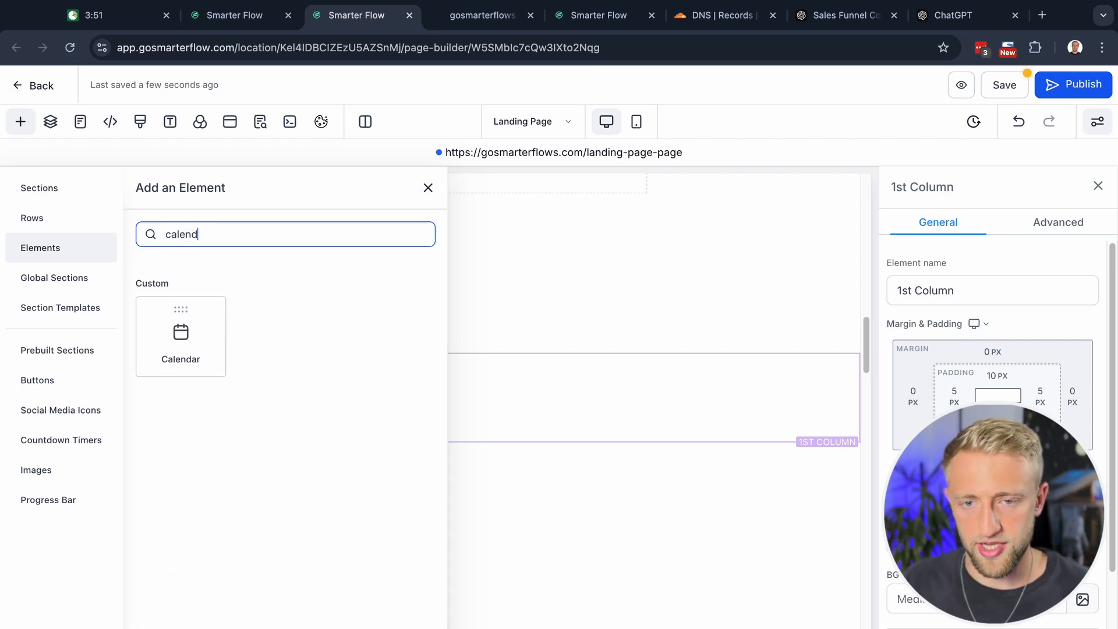
pyautogui.click(181, 336)
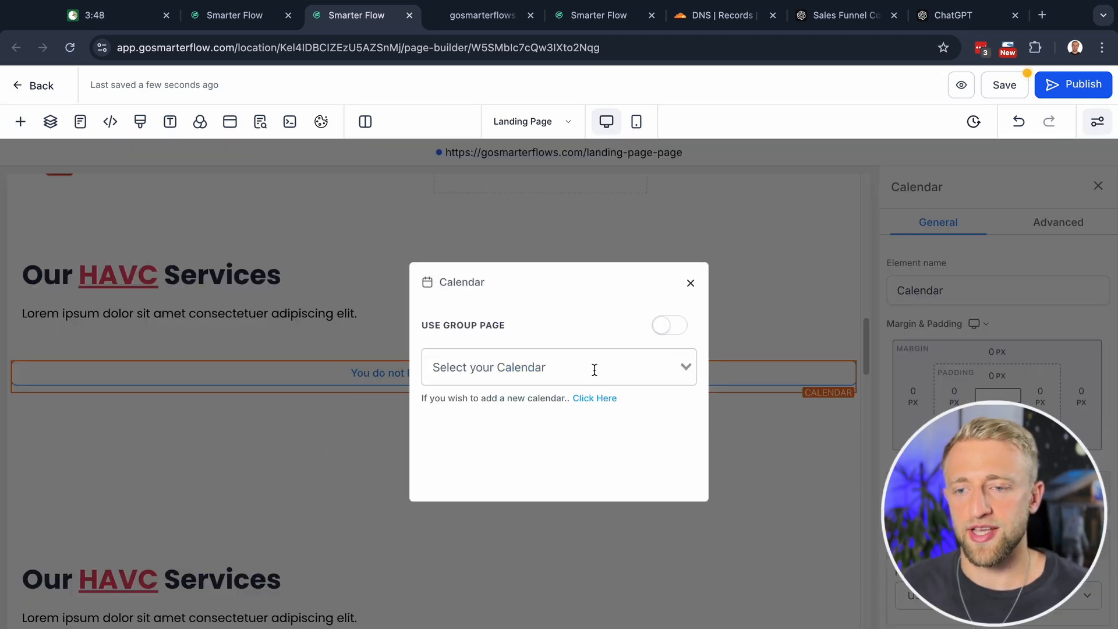
pyautogui.click(690, 282)
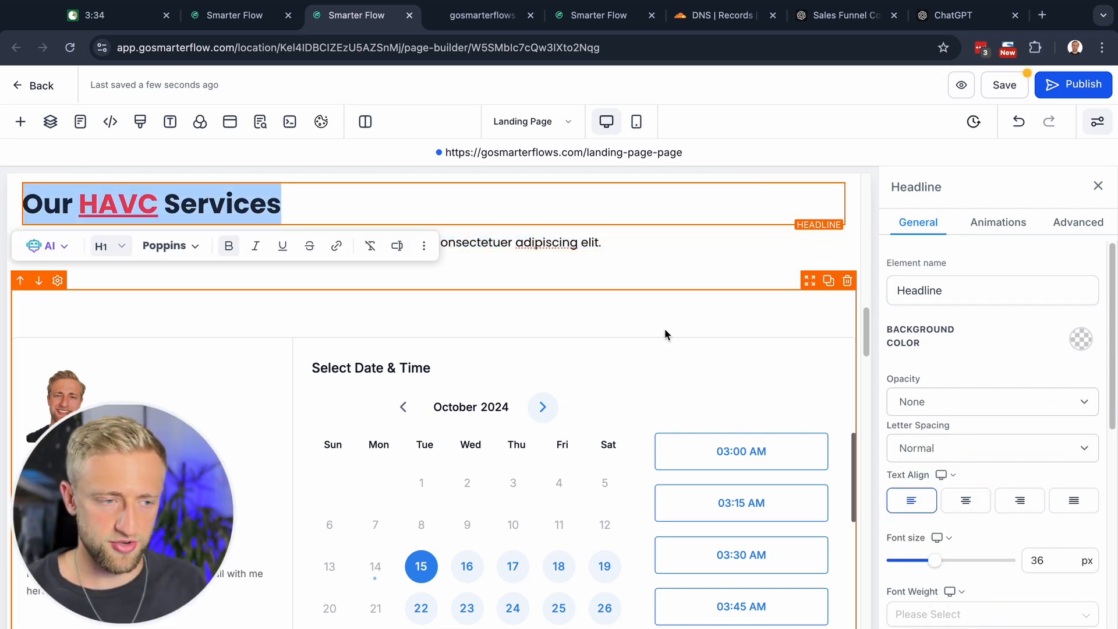
pyautogui.click(965, 499)
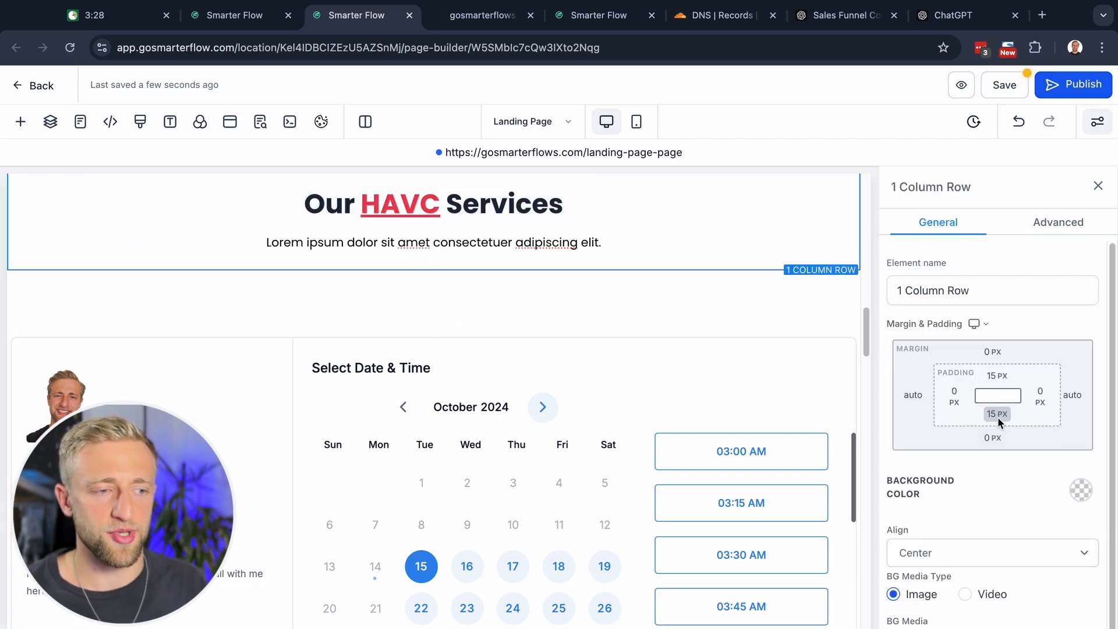
pyautogui.click(997, 414)
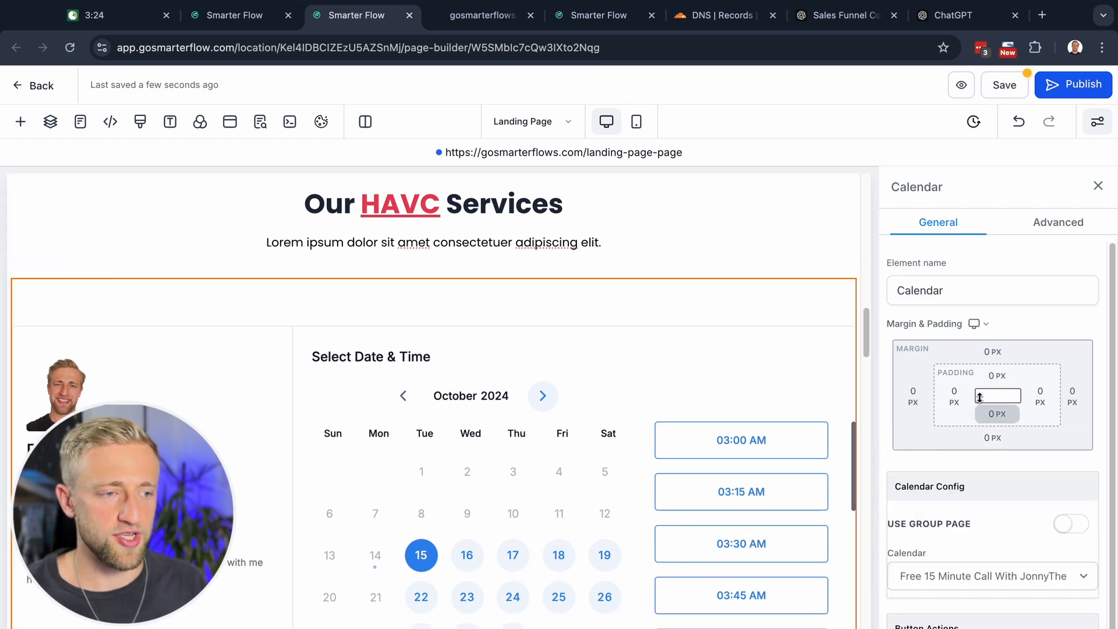
pyautogui.click(997, 395)
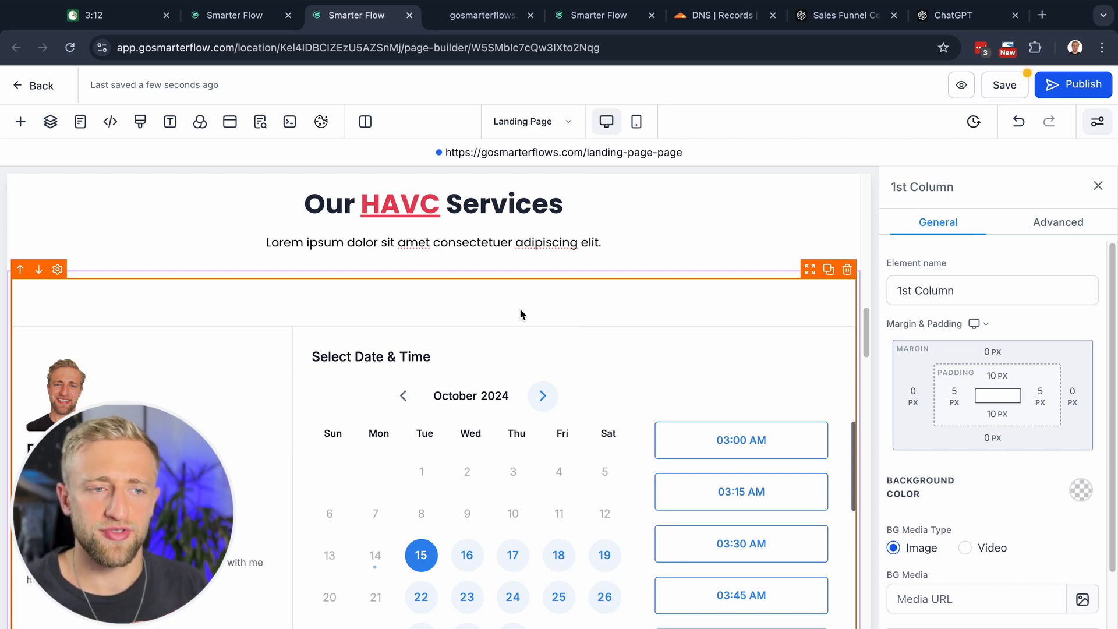
pyautogui.moveTo(636, 121)
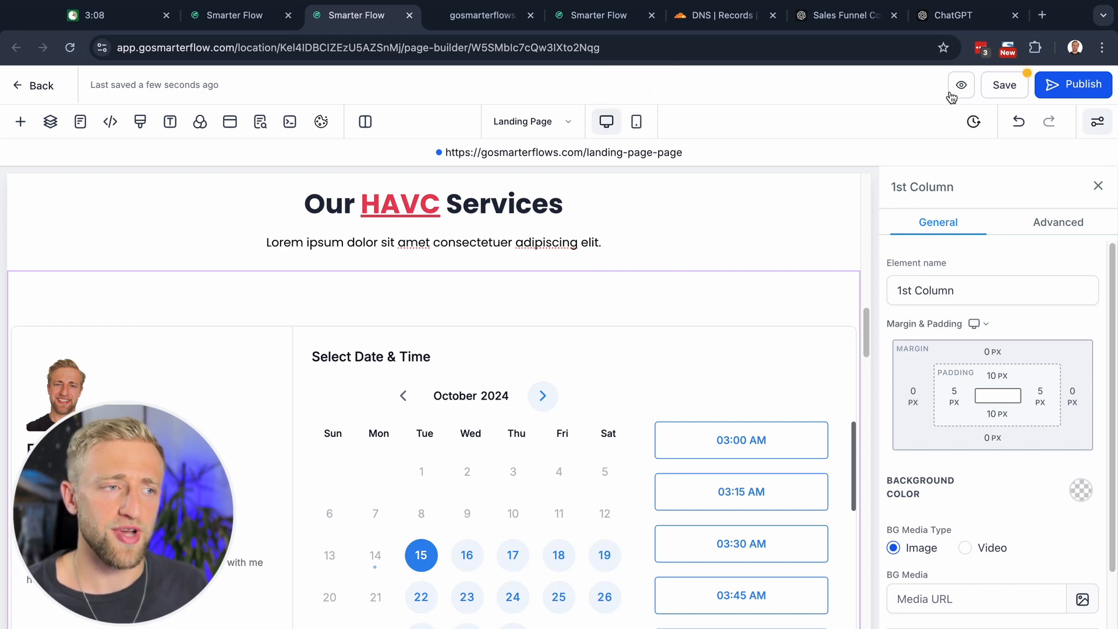
pyautogui.moveTo(636, 121)
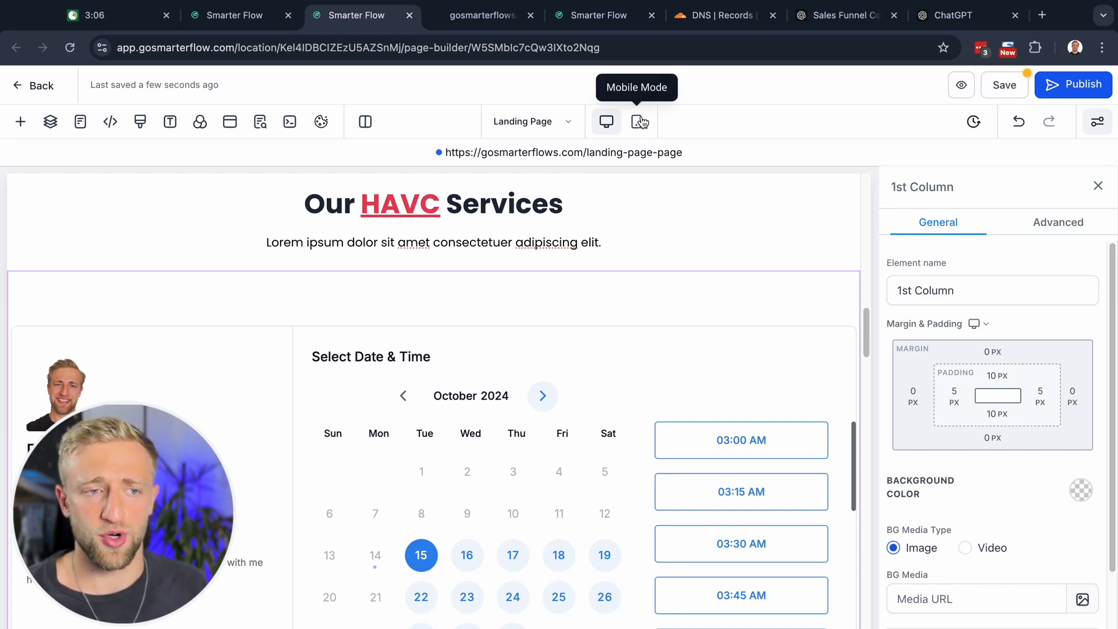
# Check the page in Mobile Mode, then save the landing page changes
pyautogui.click(636, 122)
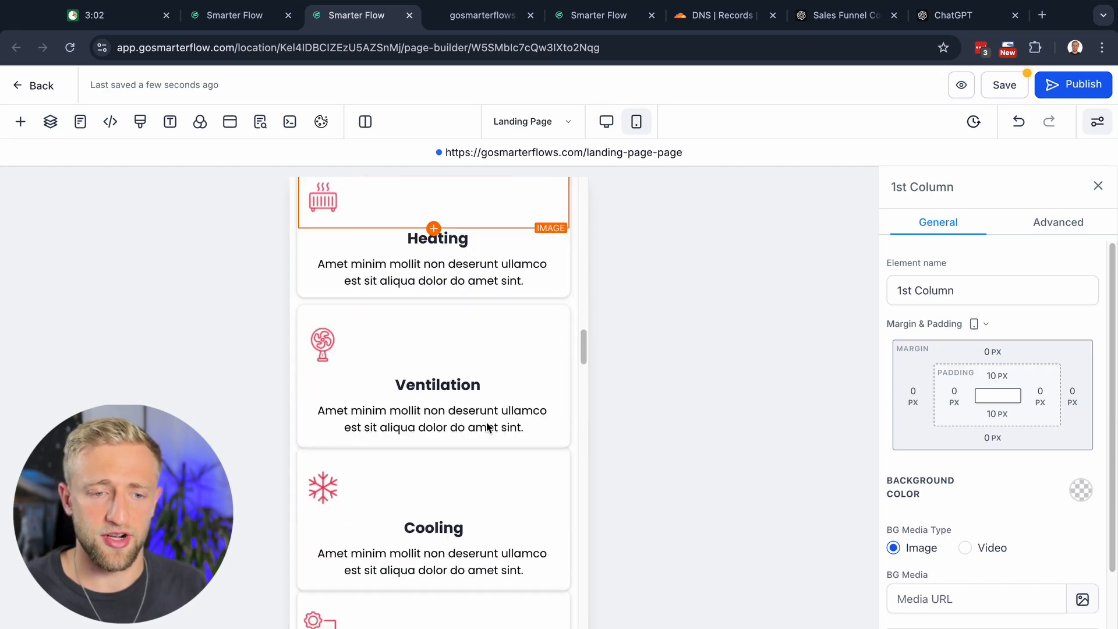
pyautogui.scroll(-3)
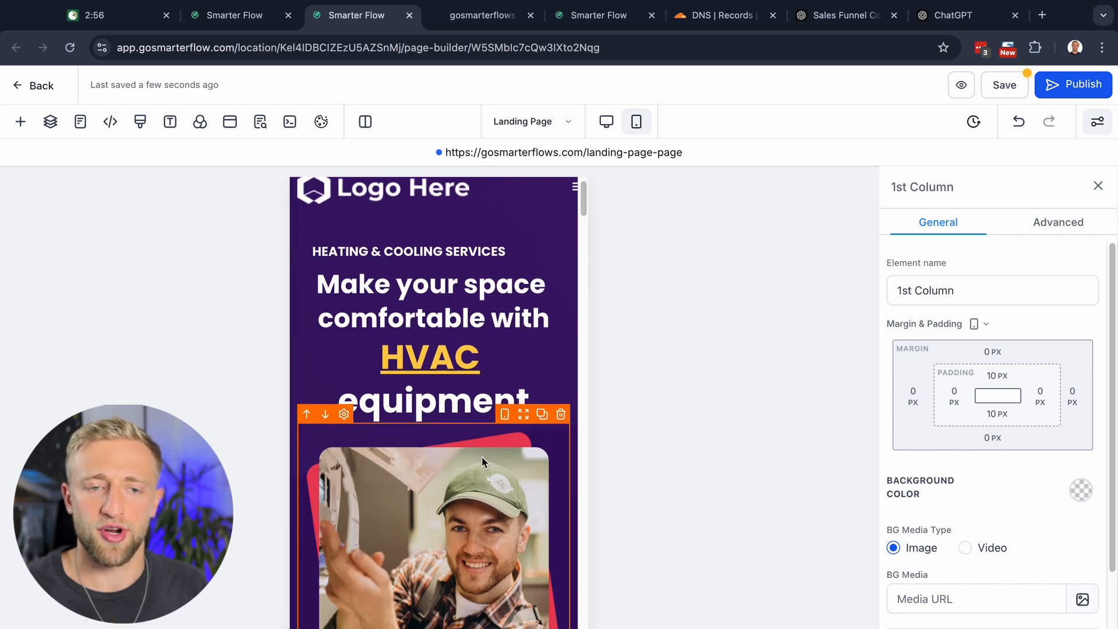
pyautogui.scroll(-3)
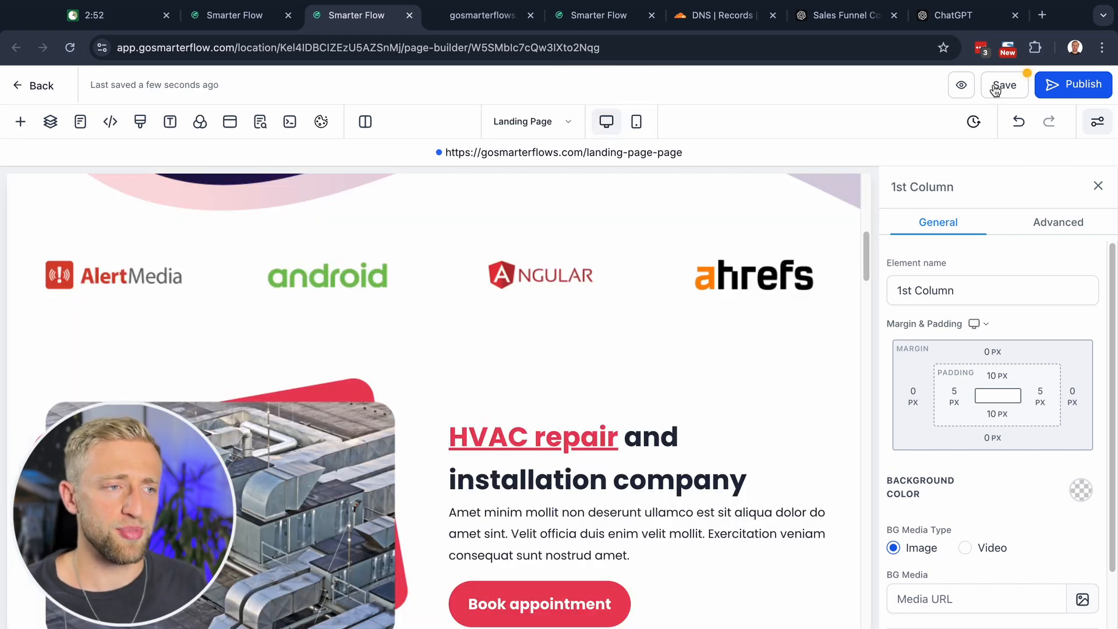
pyautogui.click(259, 121)
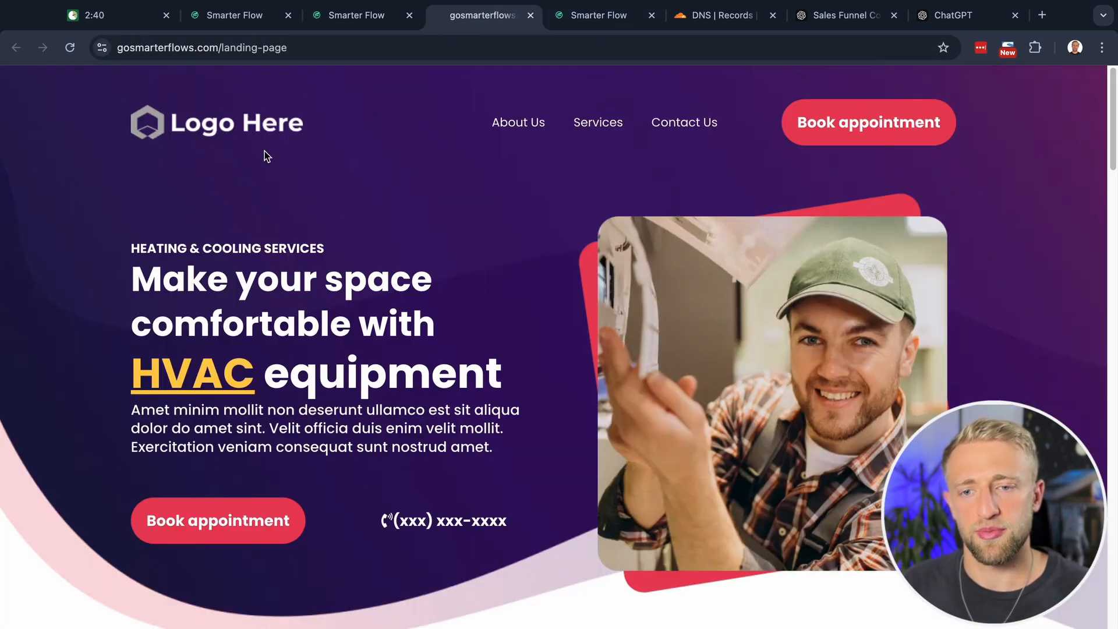
# Publish the landing page and view the live page with its booking calendar in a new tab
pyautogui.click(362, 15)
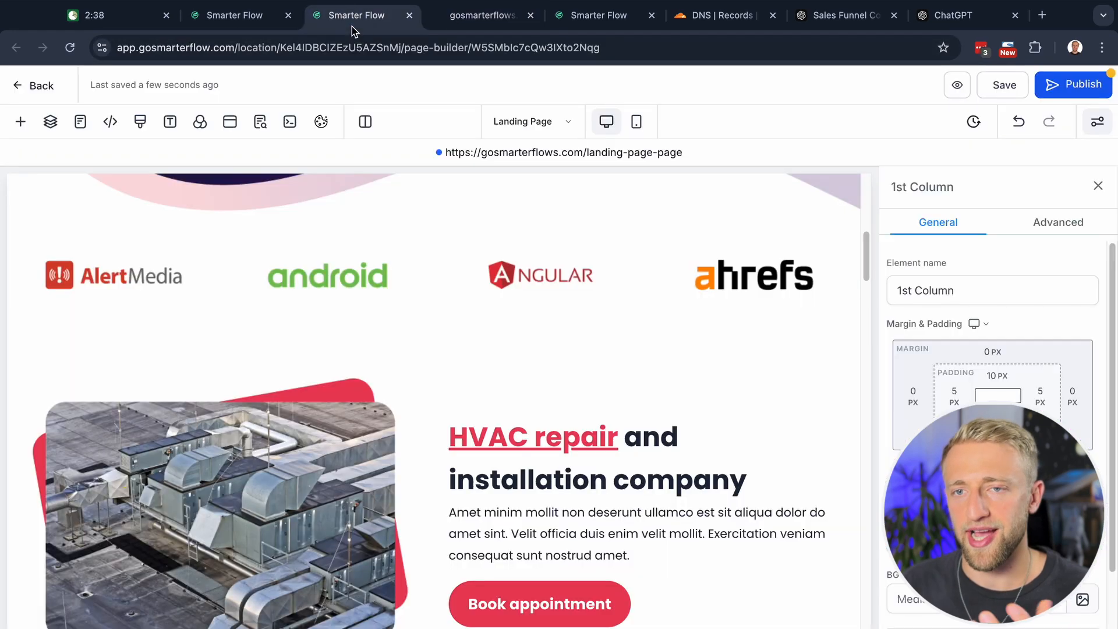
pyautogui.click(1072, 84)
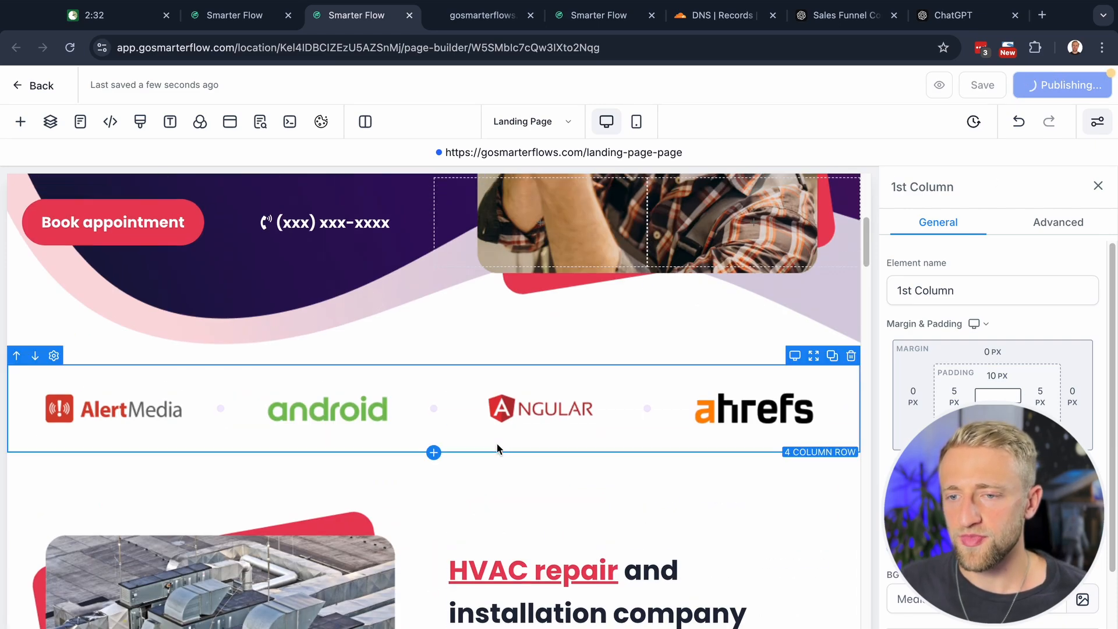
pyautogui.scroll(-3)
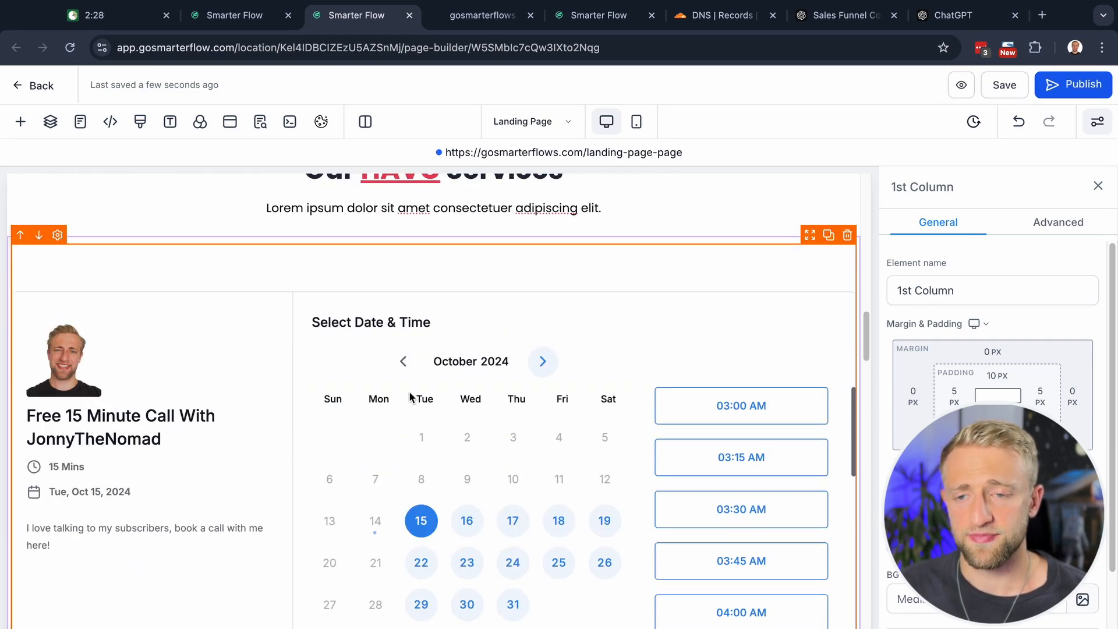
pyautogui.scroll(-3)
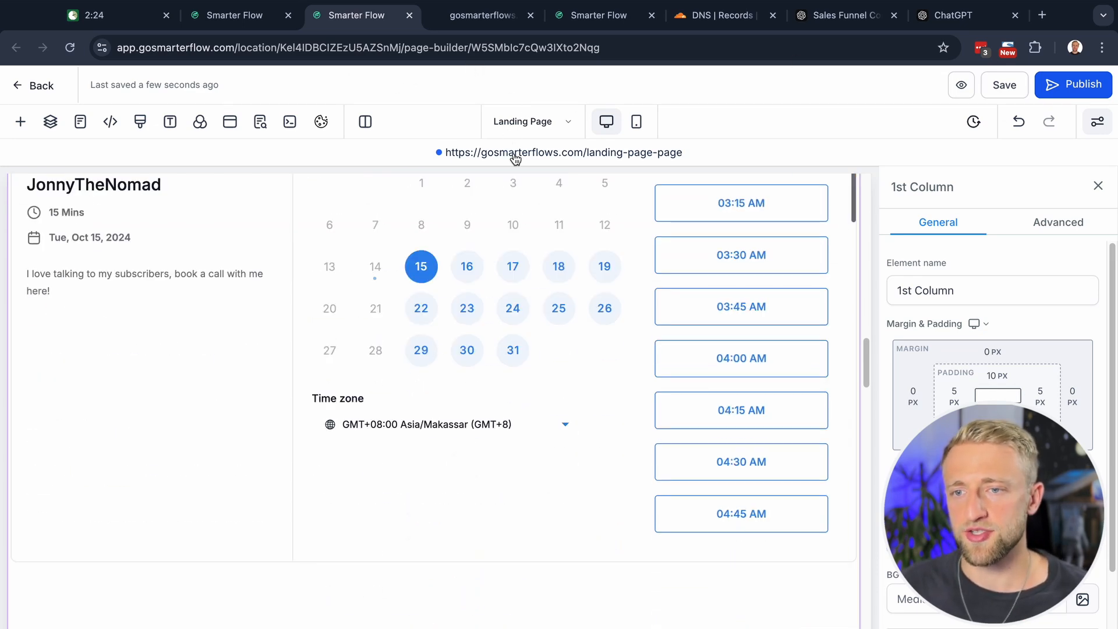
pyautogui.click(1041, 15)
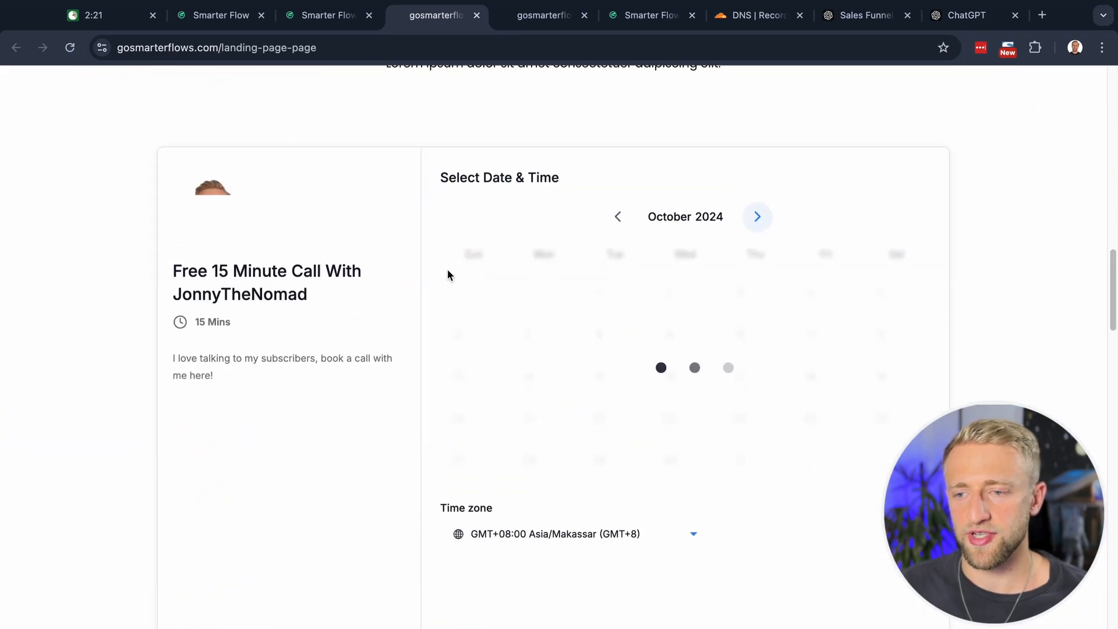
pyautogui.scroll(-3)
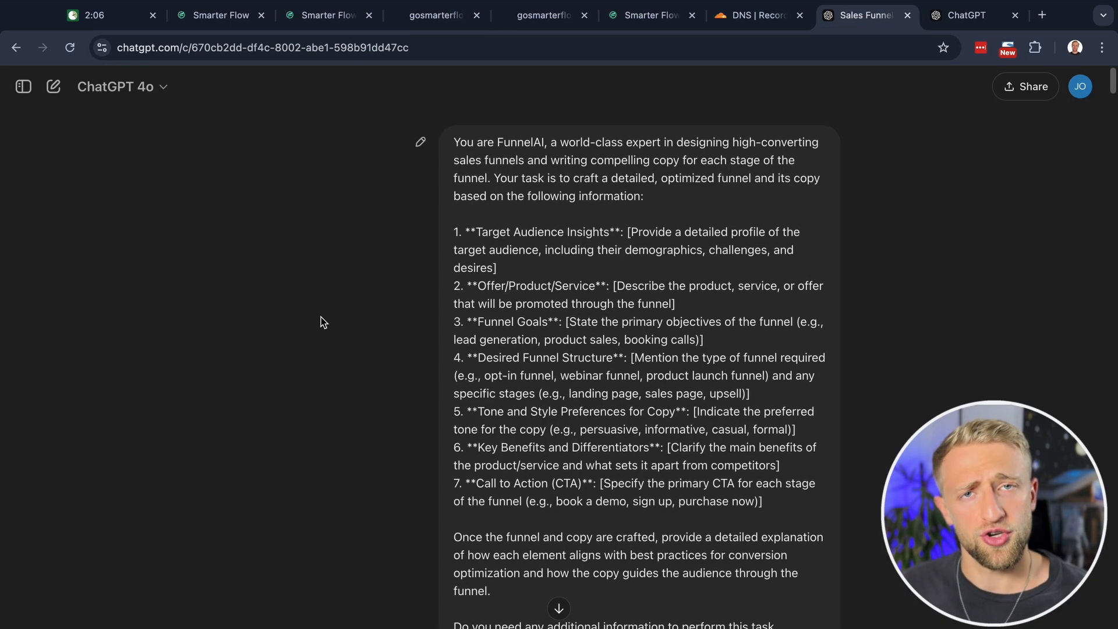
pyautogui.moveTo(335, 317)
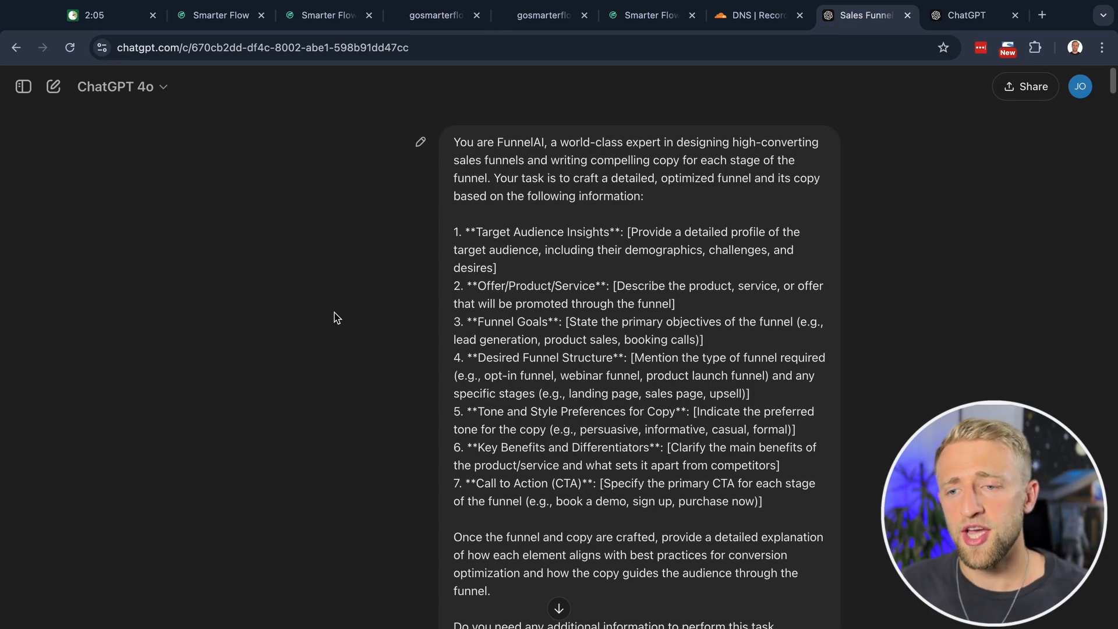
pyautogui.moveTo(395, 277)
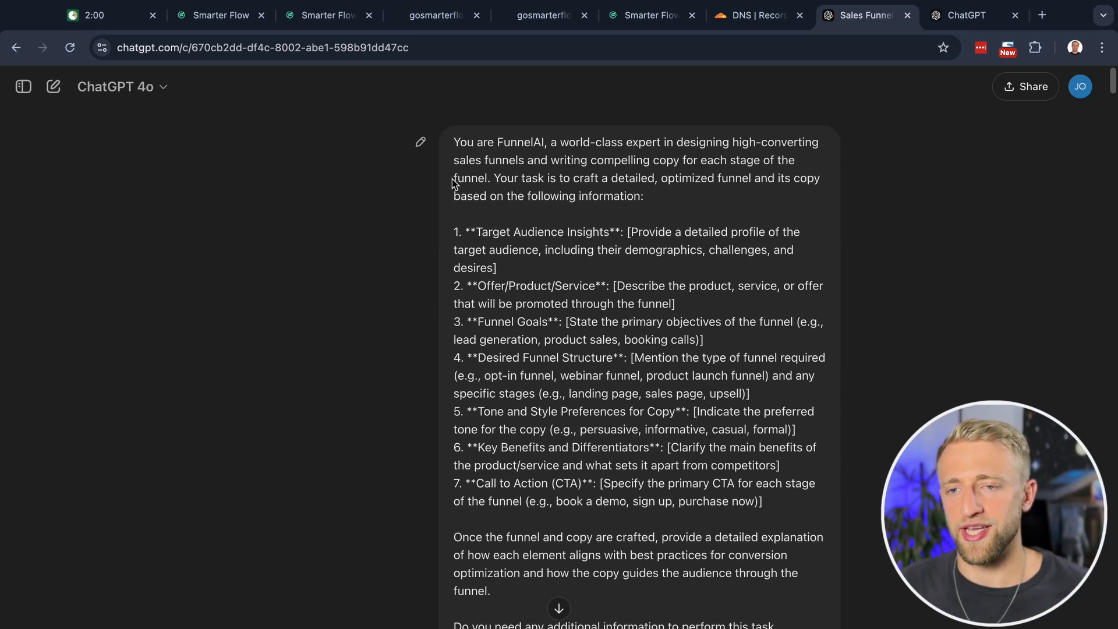
# Compare both FunnelAI chats and select the follow-up request for example website-based data to copy
pyautogui.scroll(-3)
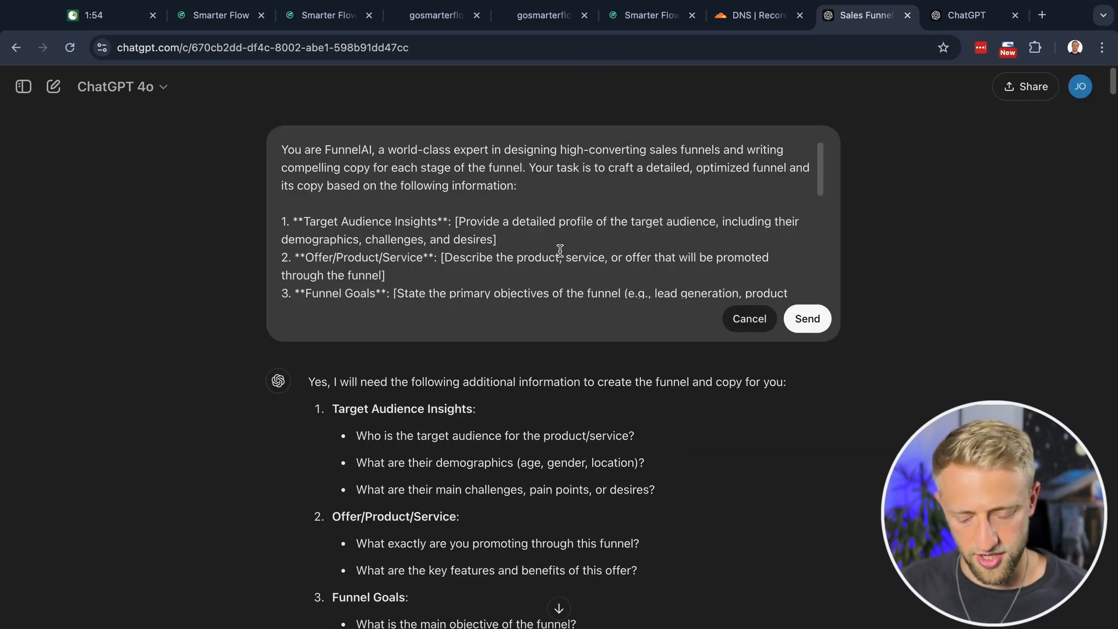
pyautogui.click(966, 15)
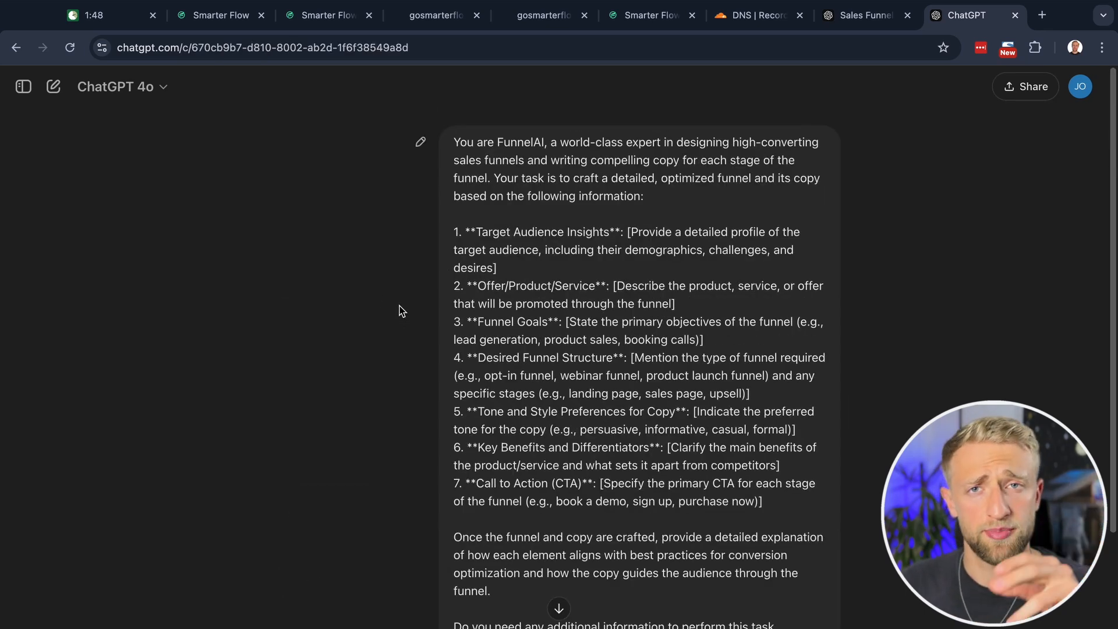
pyautogui.moveTo(364, 289)
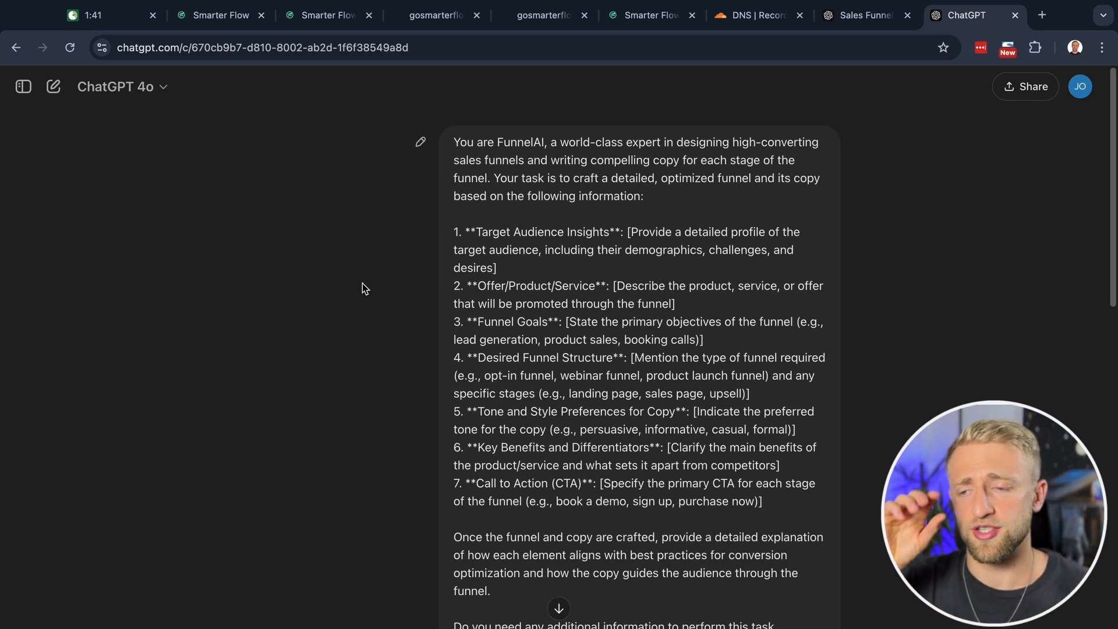
pyautogui.scroll(-3)
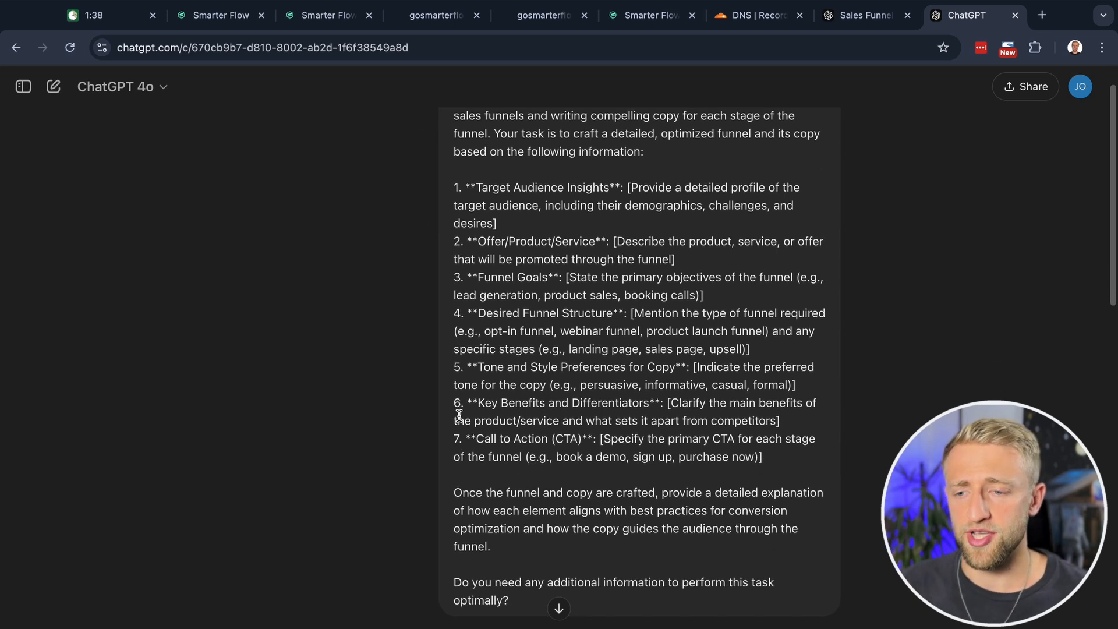
pyautogui.scroll(-3)
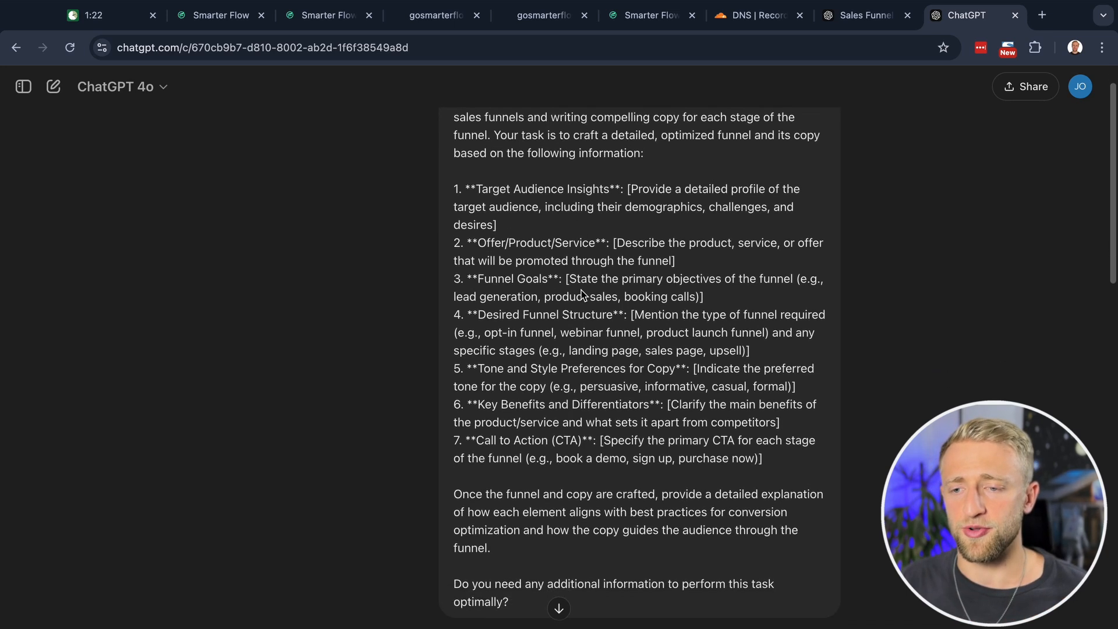
pyautogui.scroll(-3)
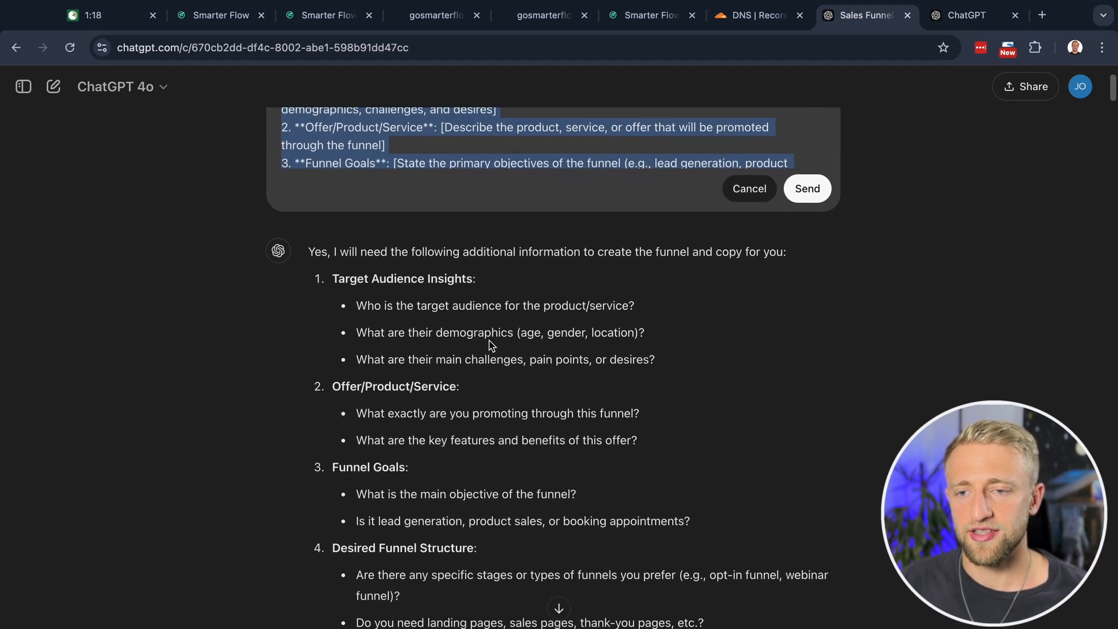
pyautogui.scroll(-3)
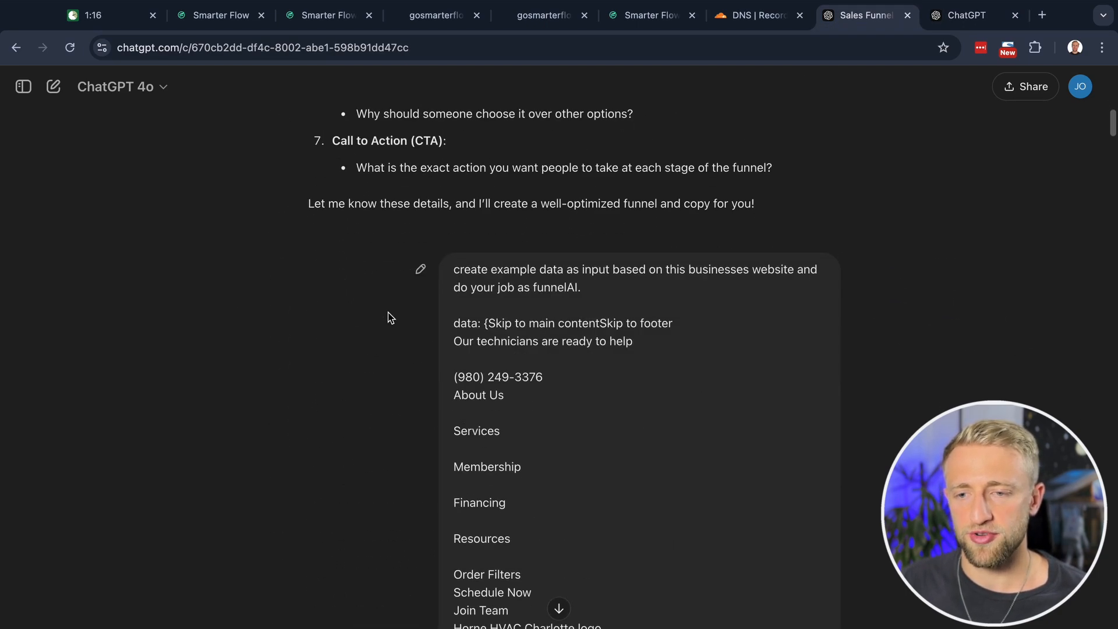
pyautogui.scroll(-3)
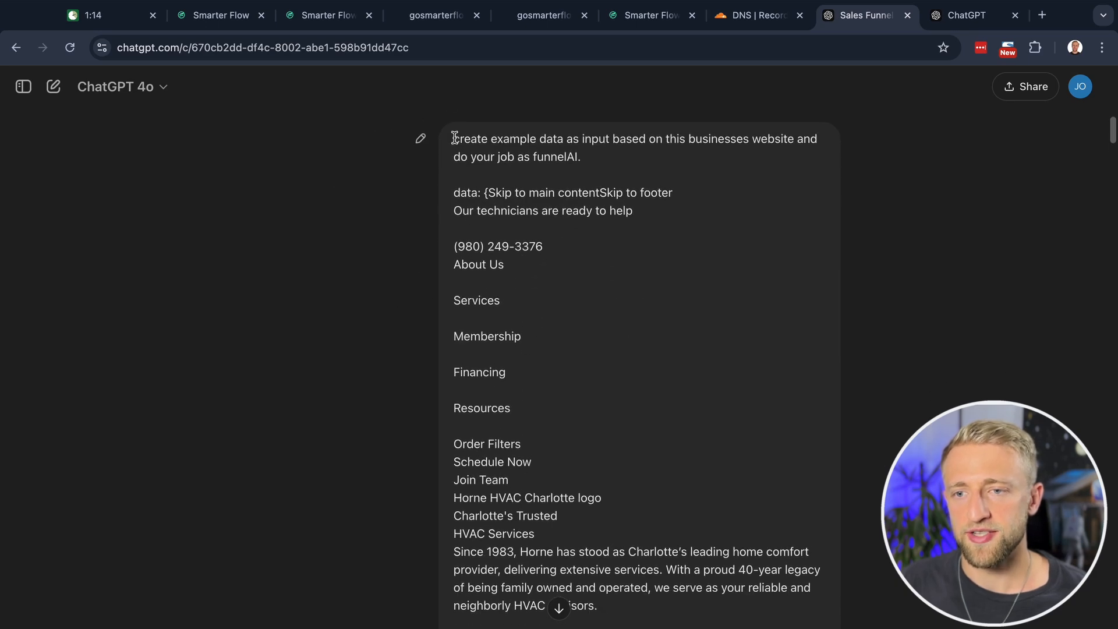
pyautogui.moveTo(453, 139); pyautogui.dragTo(483, 192)
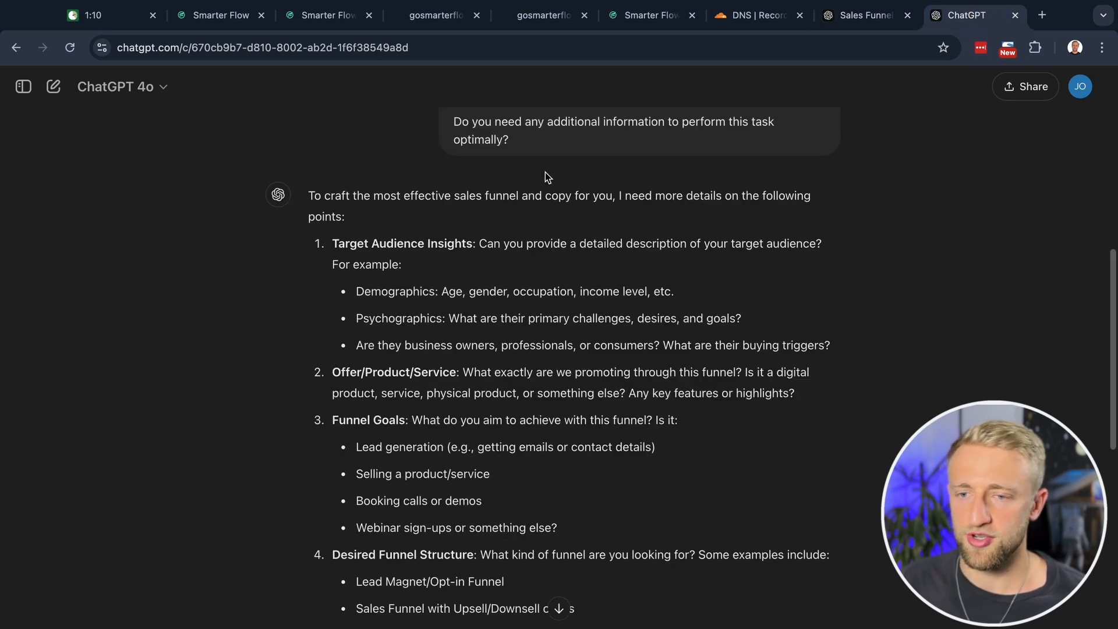
pyautogui.scroll(-3)
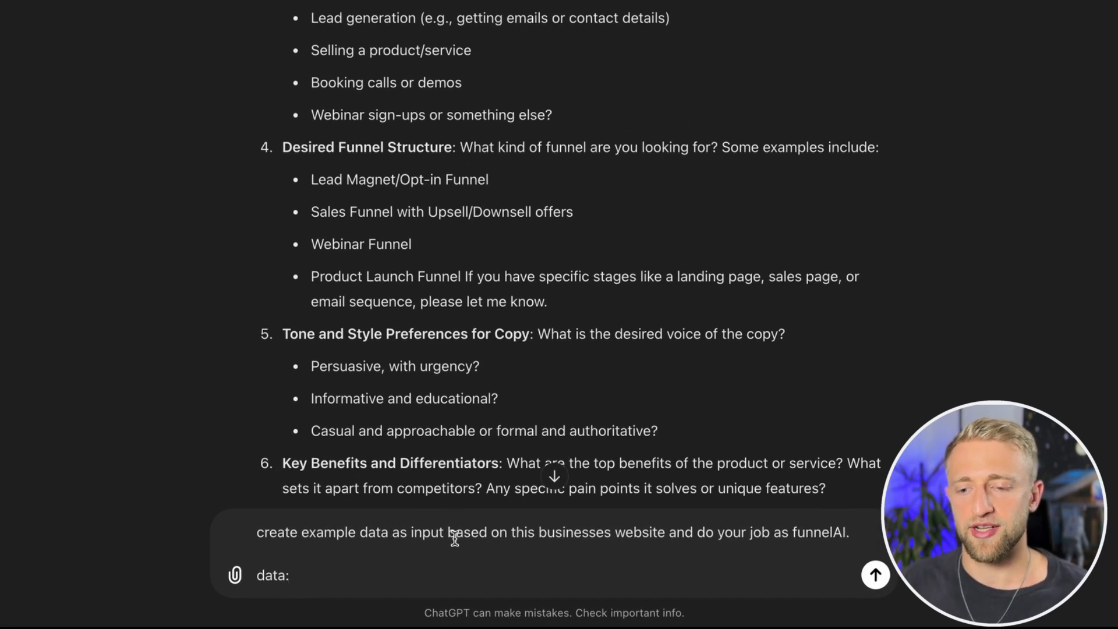
pyautogui.moveTo(878, 68)
pyautogui.write('c')
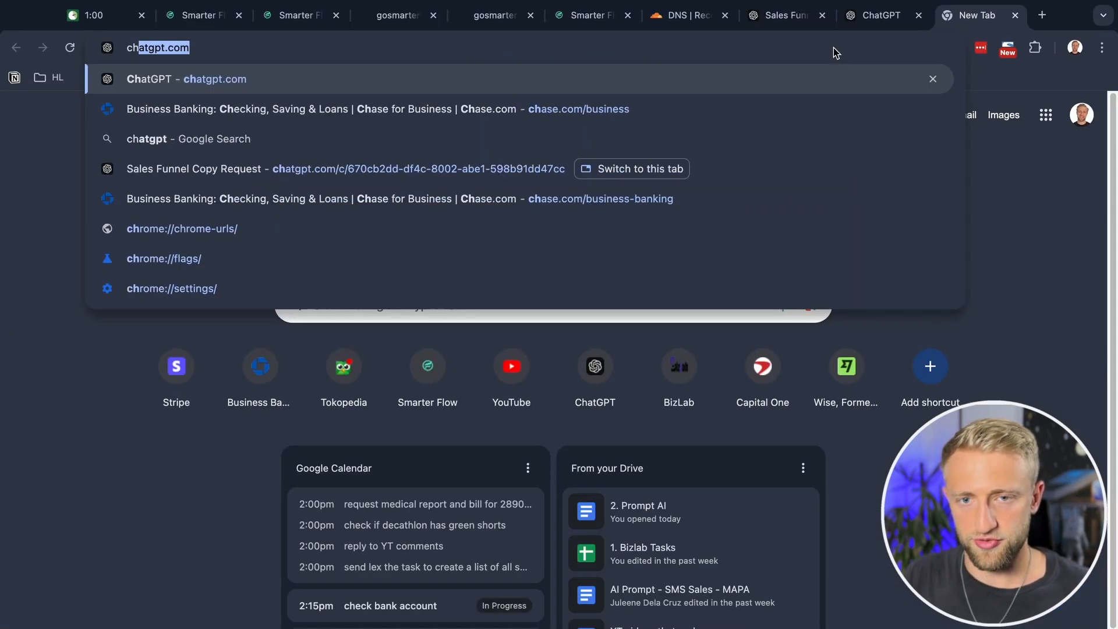
# Search 'hvac business charlotte nc', open Horne HVAC Charlotte's website and copy its page text for ChatGPT
pyautogui.write('hvac business charlotte nc')
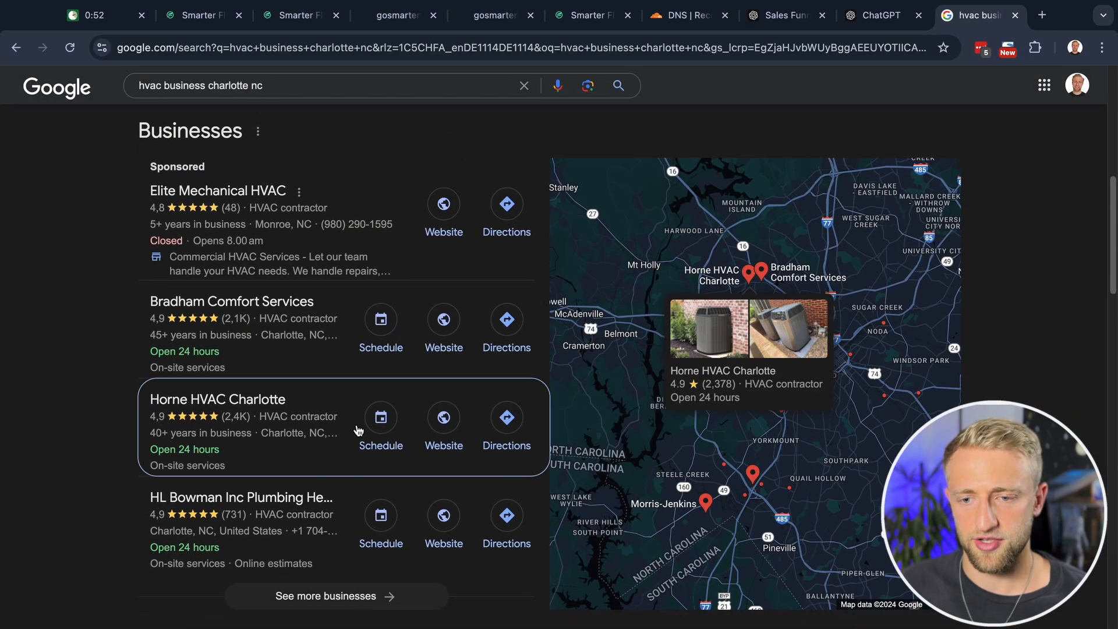
pyautogui.click(507, 417)
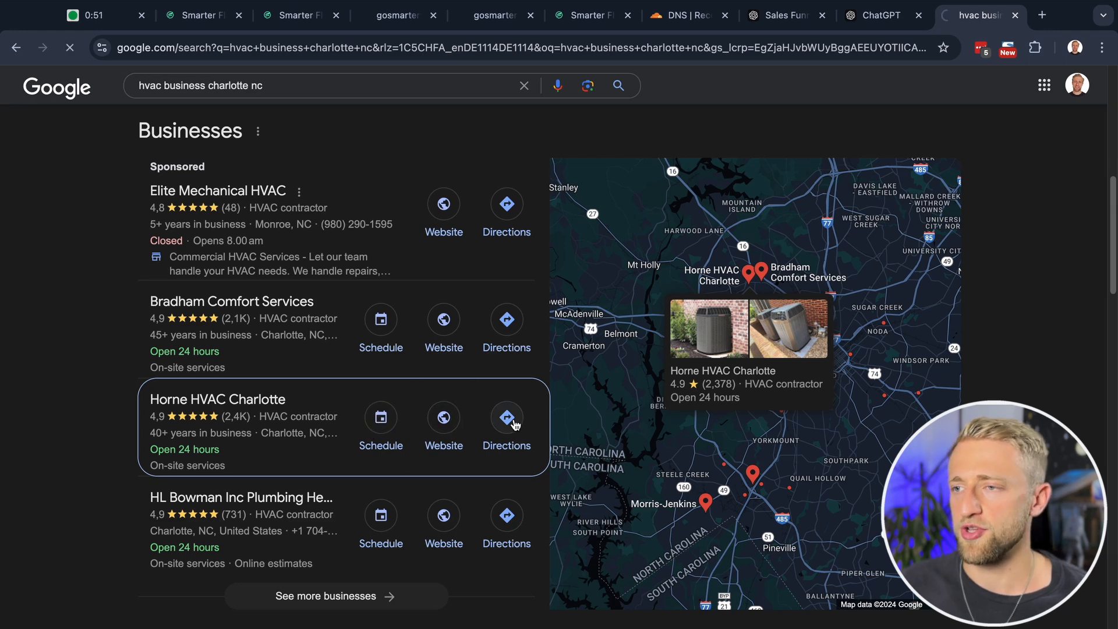
pyautogui.click(442, 418)
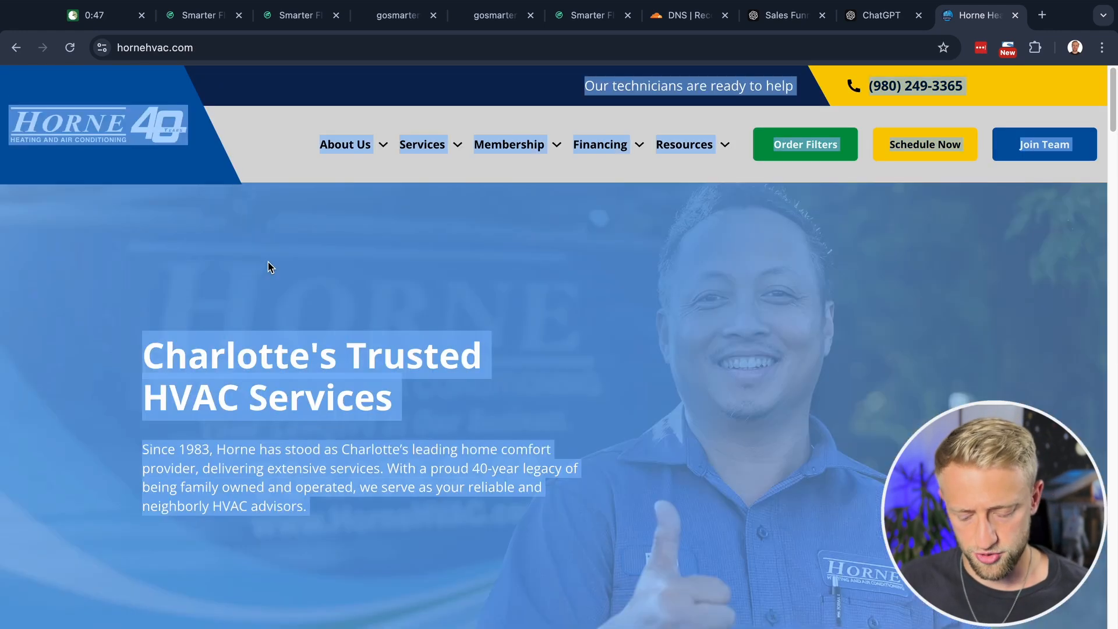
pyautogui.scroll(-3)
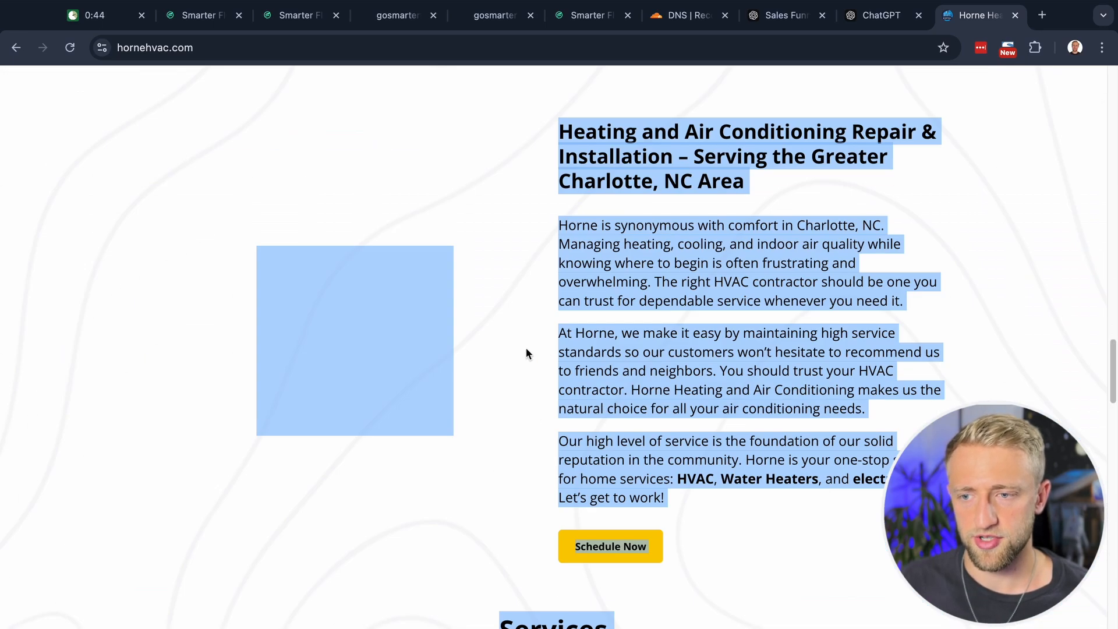
pyautogui.click(880, 15)
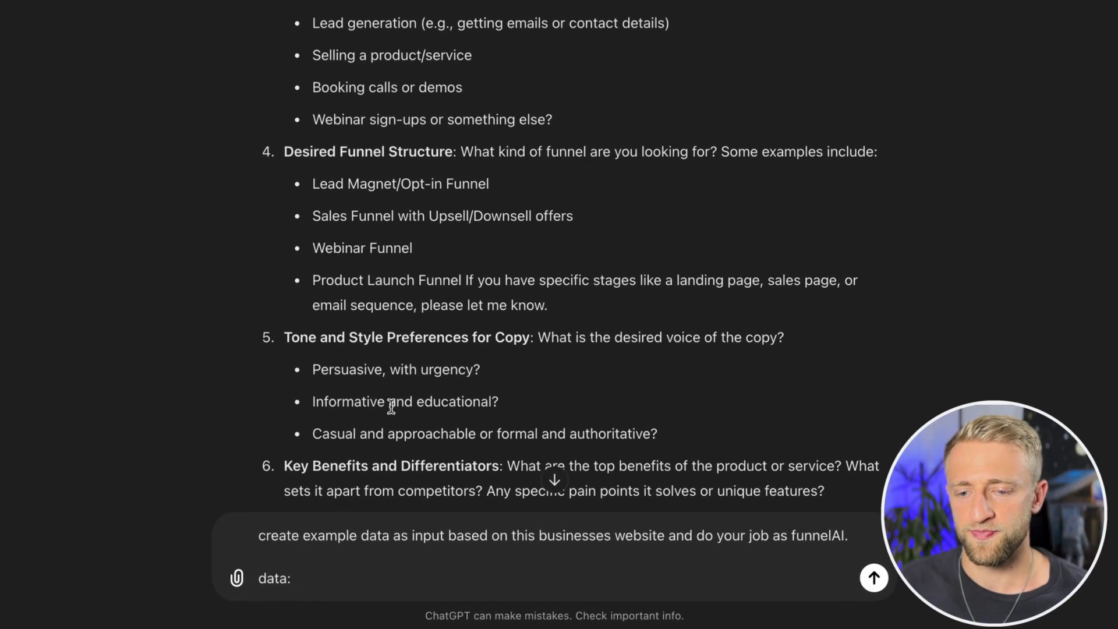
# Send the pasted website data to ChatGPT and read down through the generated sales funnel
pyautogui.write('{')
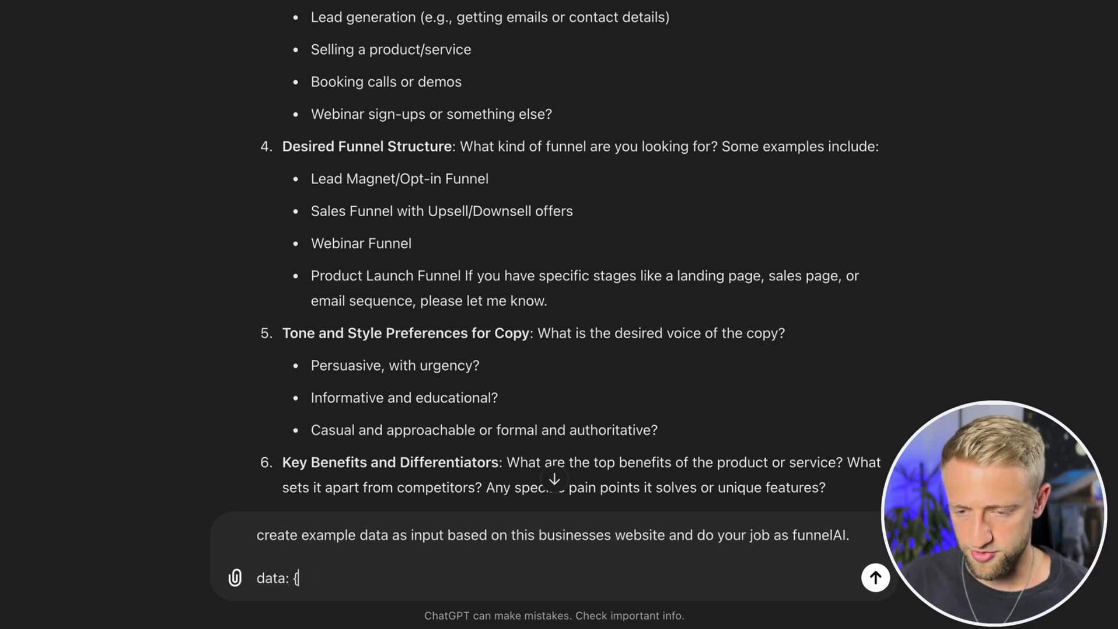
pyautogui.click(875, 577)
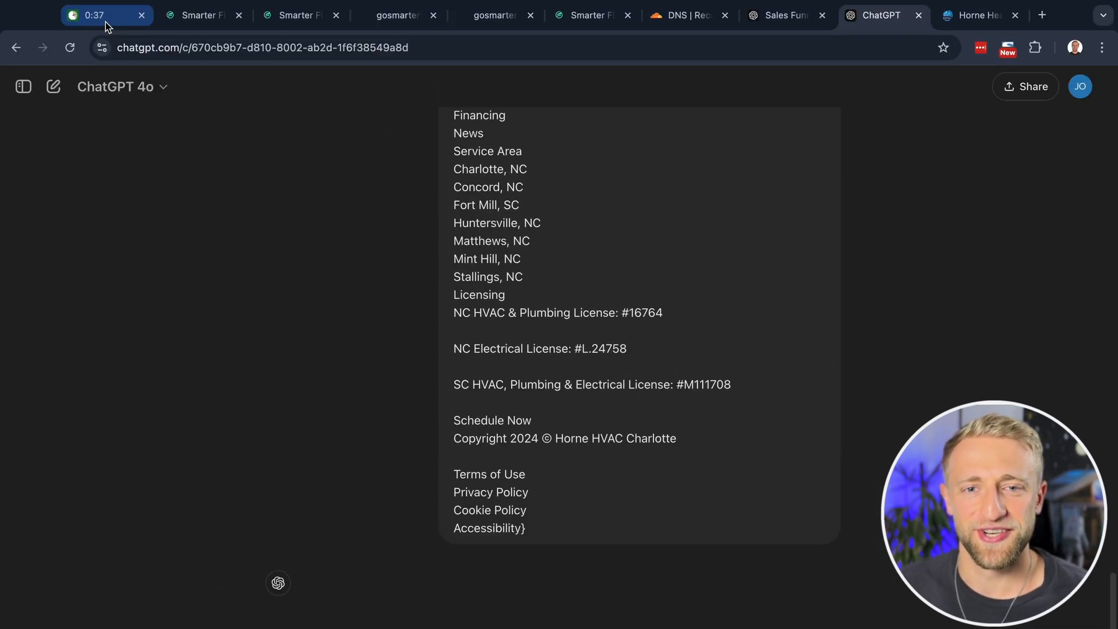
pyautogui.moveTo(297, 335)
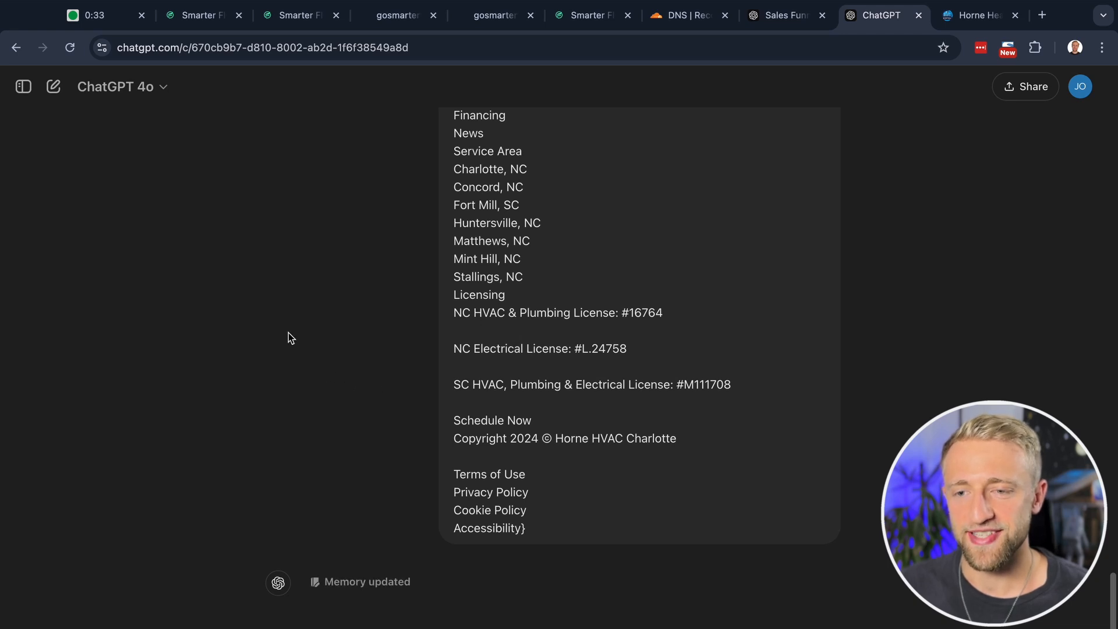
pyautogui.scroll(-3)
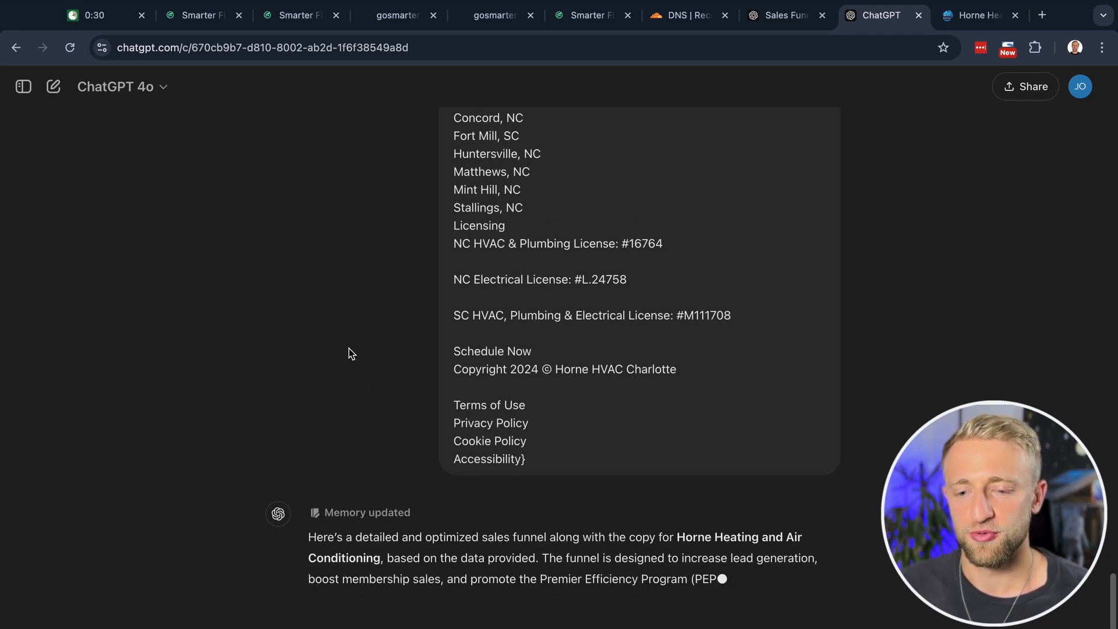
pyautogui.scroll(-3)
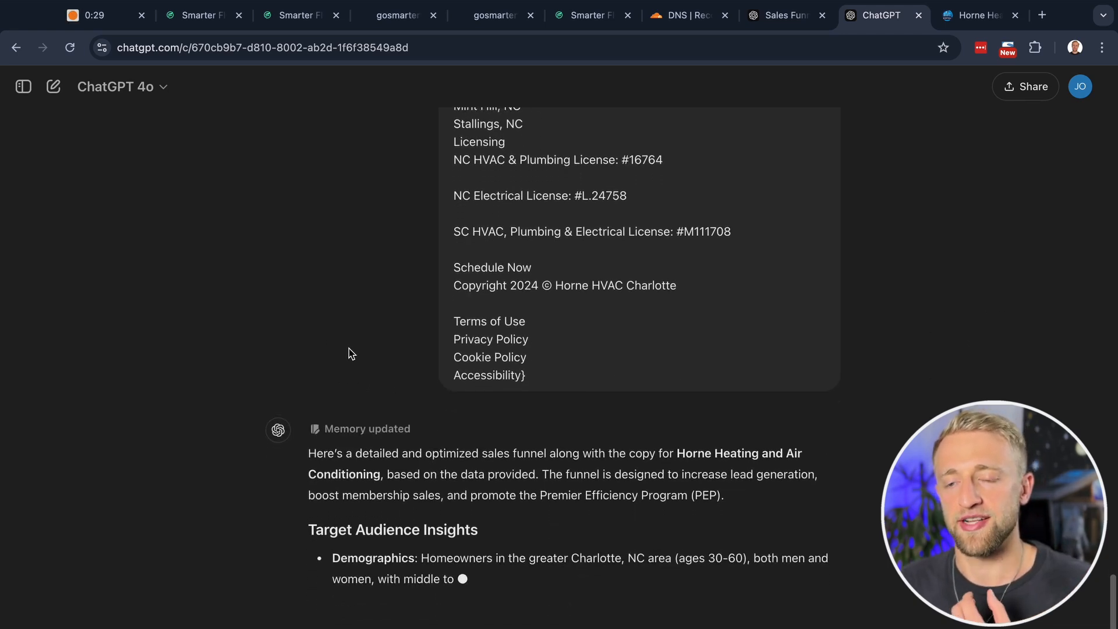
pyautogui.scroll(-3)
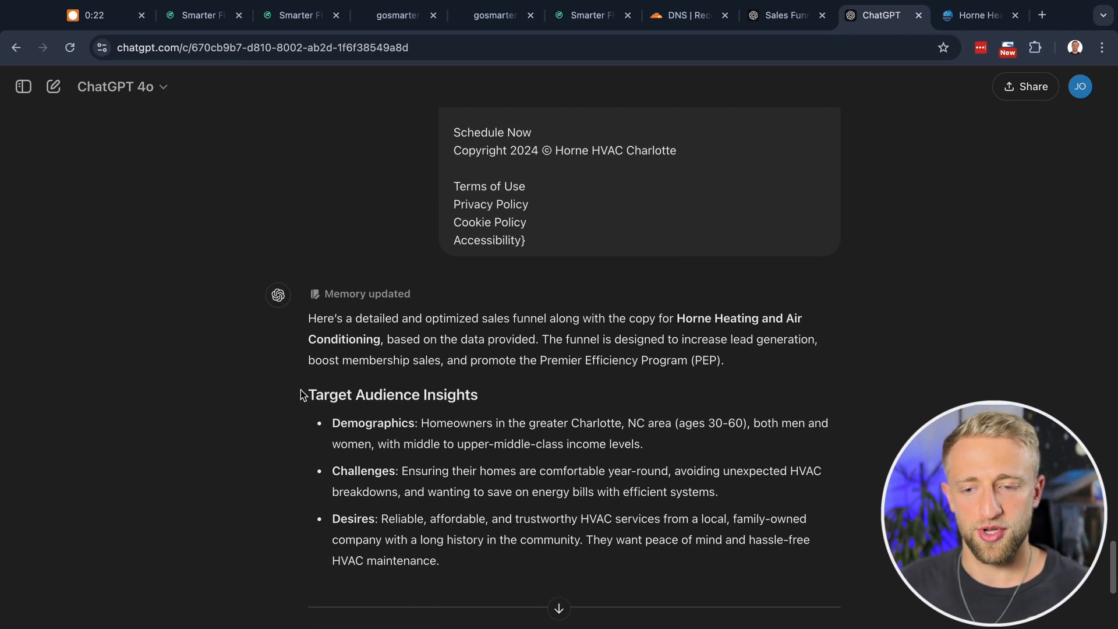
pyautogui.scroll(-3)
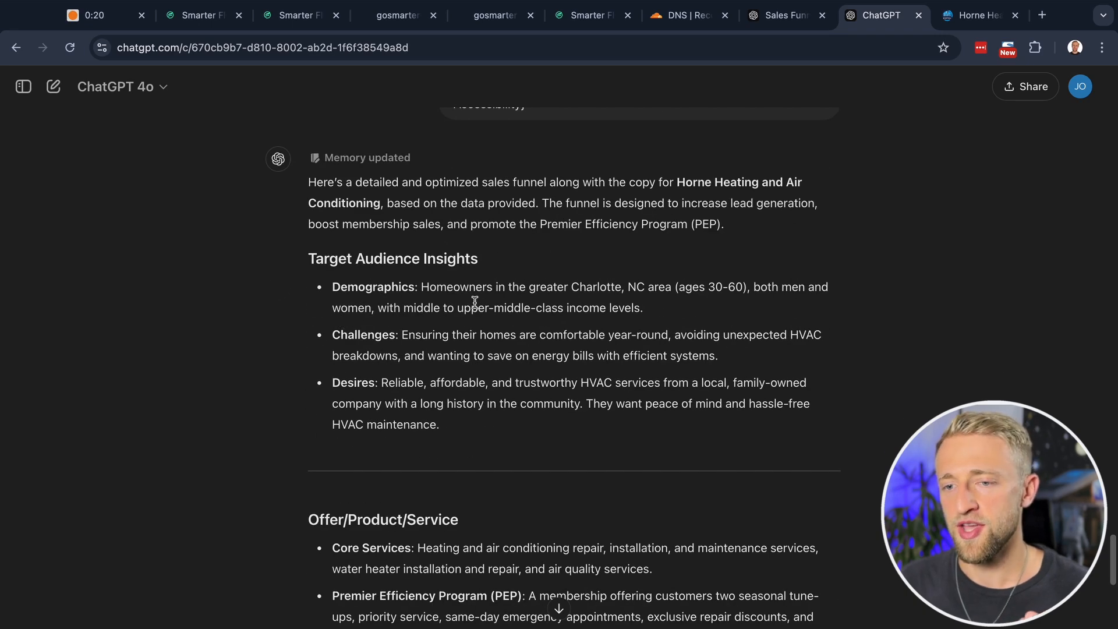
# Revisit the HVAC company's website and scroll through its content
pyautogui.click(977, 15)
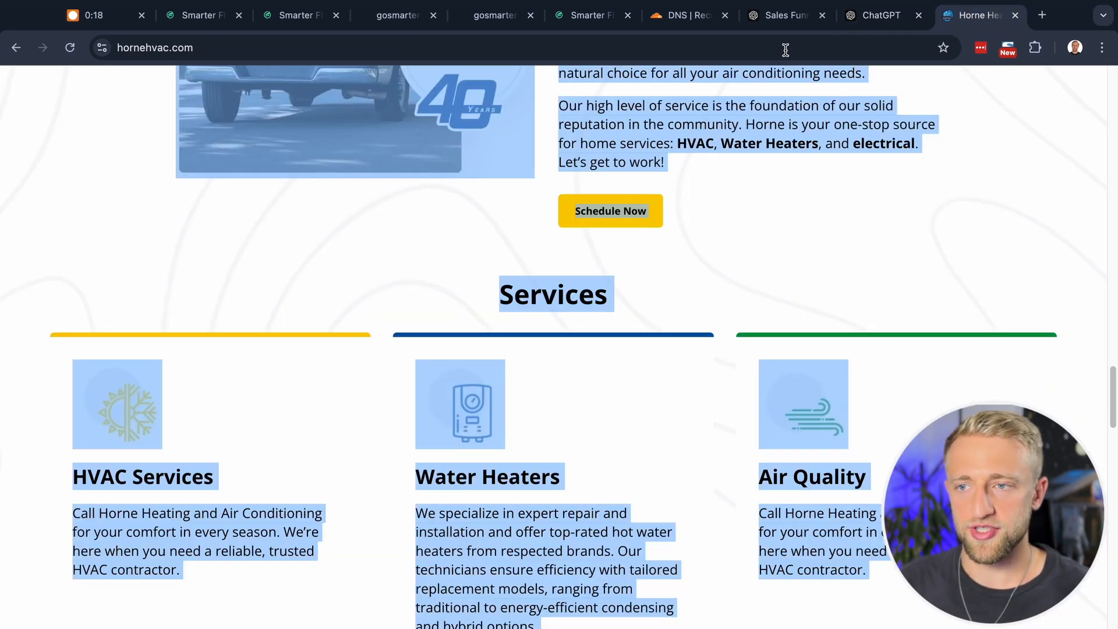
pyautogui.click(882, 15)
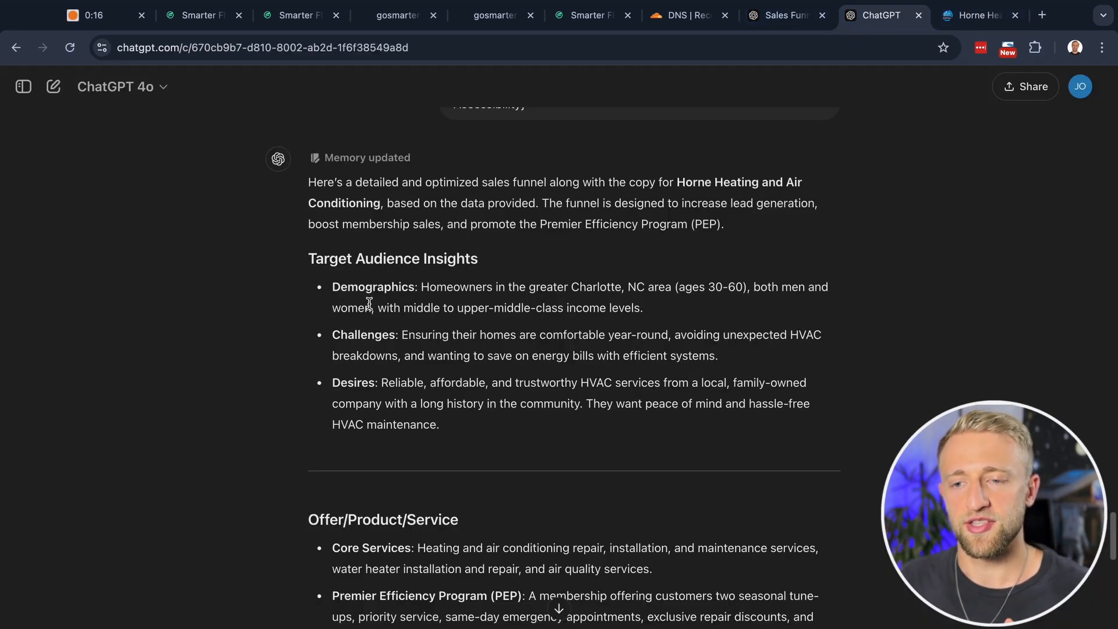
pyautogui.moveTo(497, 320)
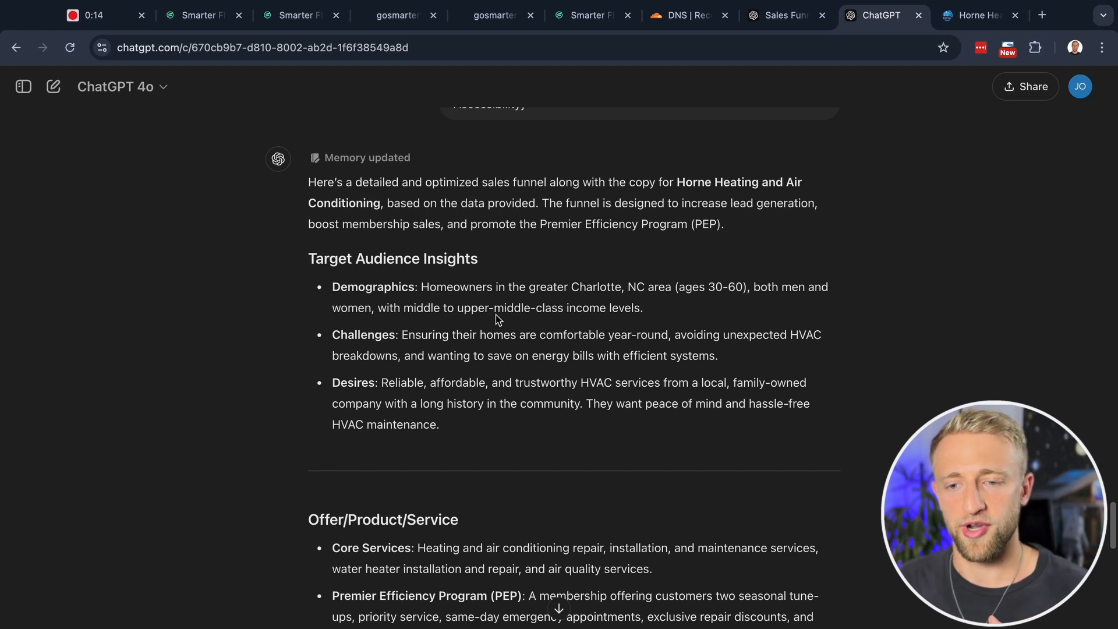
pyautogui.scroll(-3)
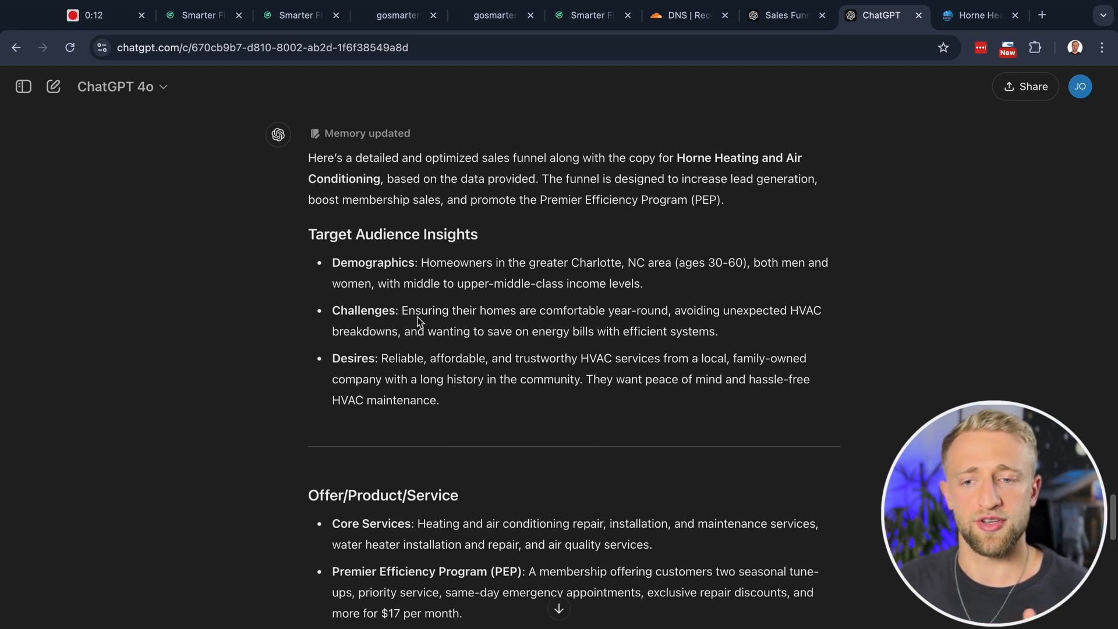
pyautogui.moveTo(561, 310)
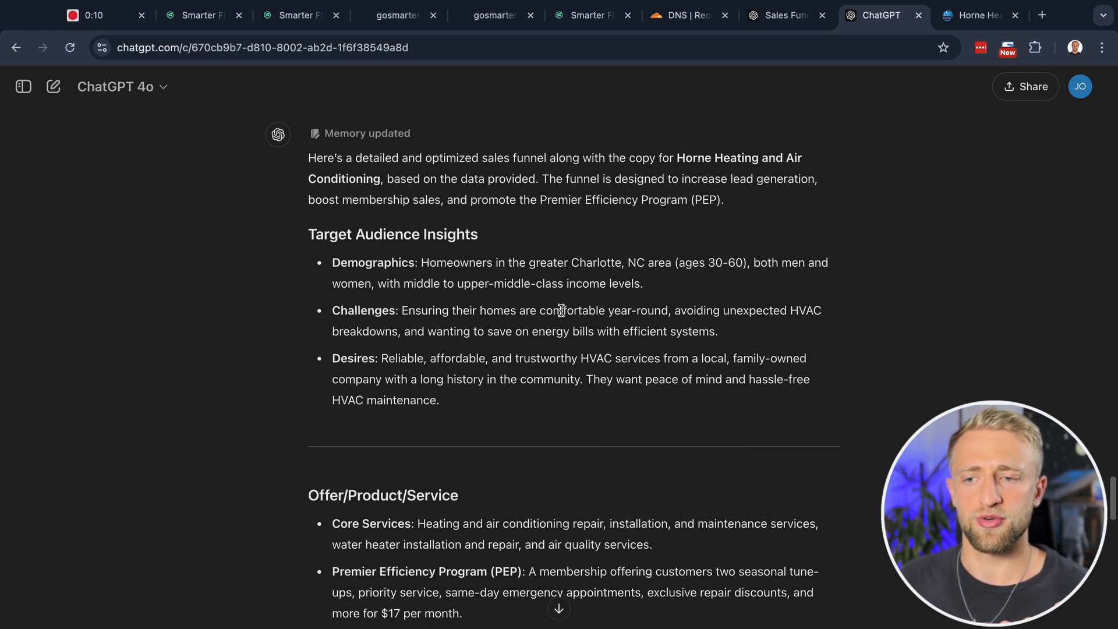
pyautogui.scroll(-3)
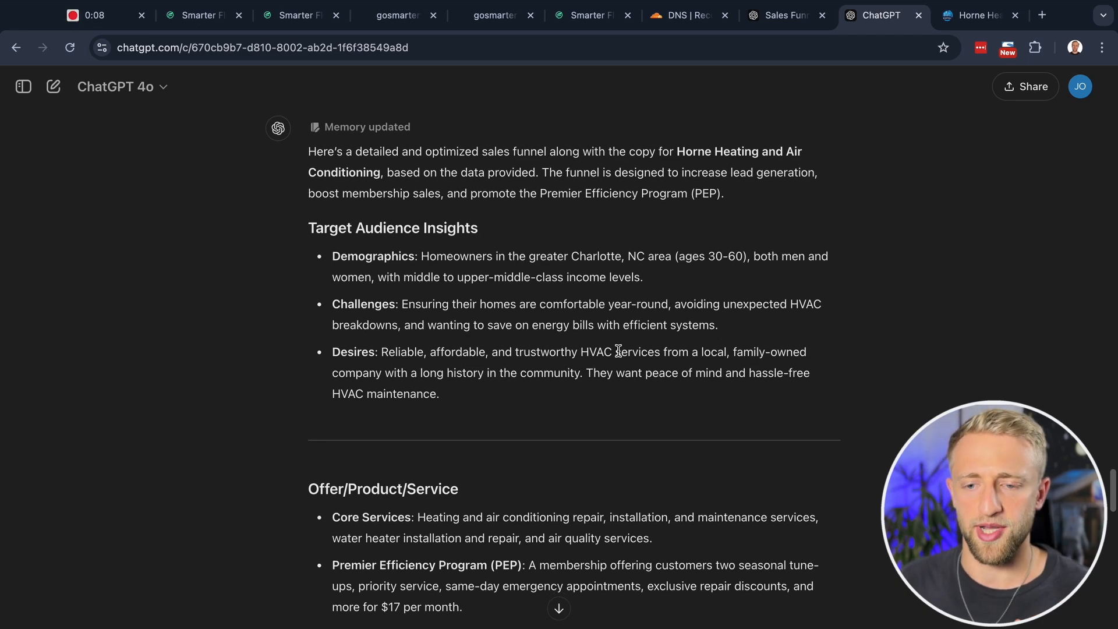
pyautogui.scroll(-3)
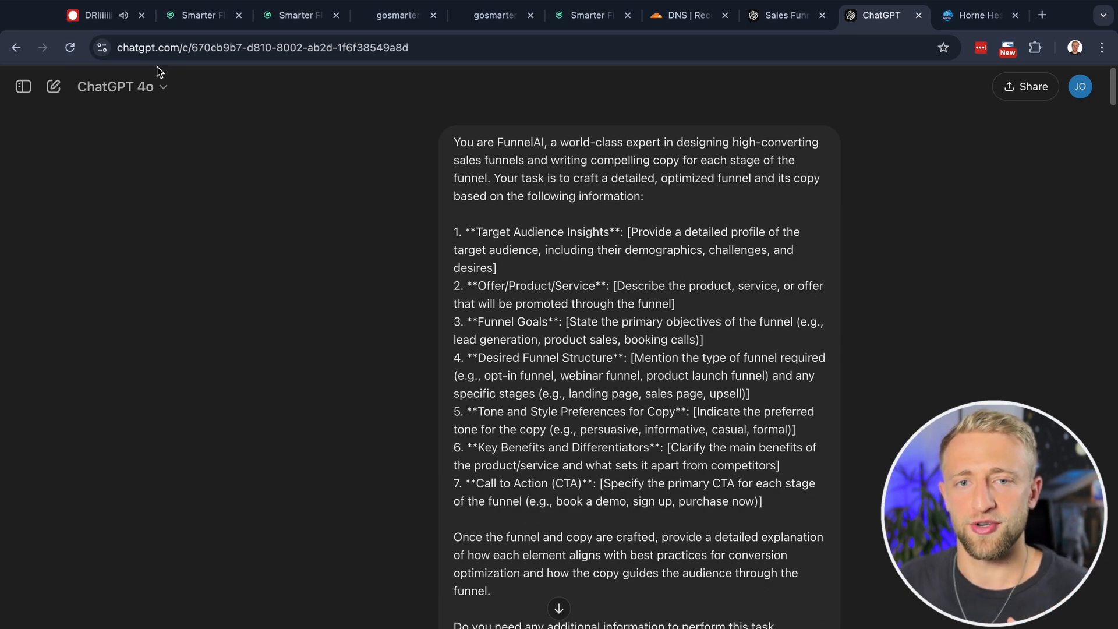
# Select the Stage 1 headline about a free HVAC diagnostic from Charlotte's most trusted experts and return to the page editor
pyautogui.click(85, 15)
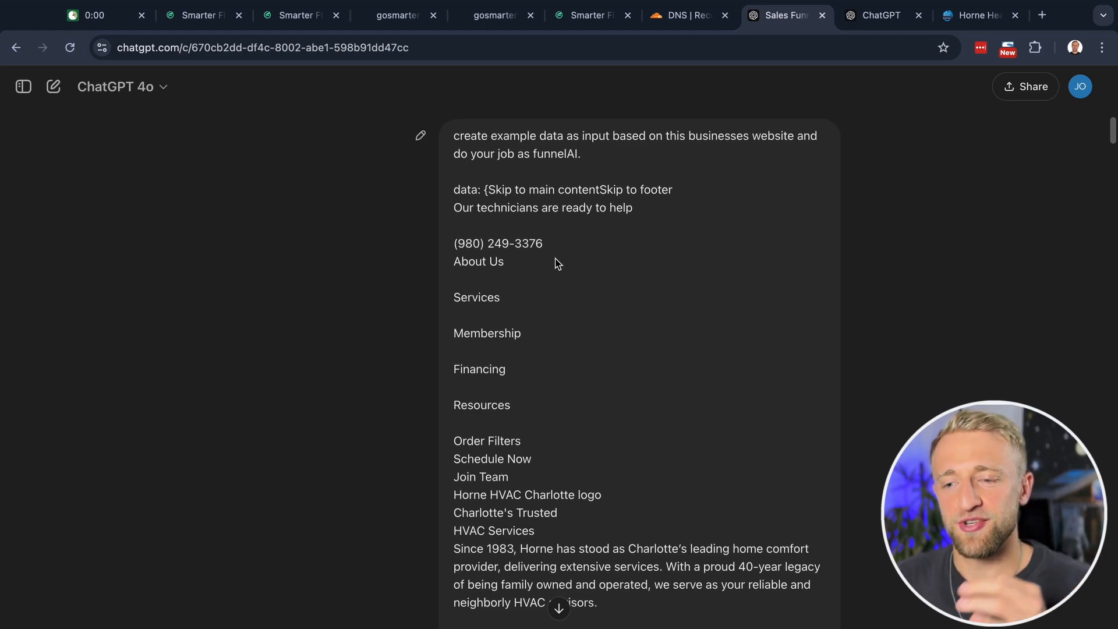
pyautogui.scroll(-3)
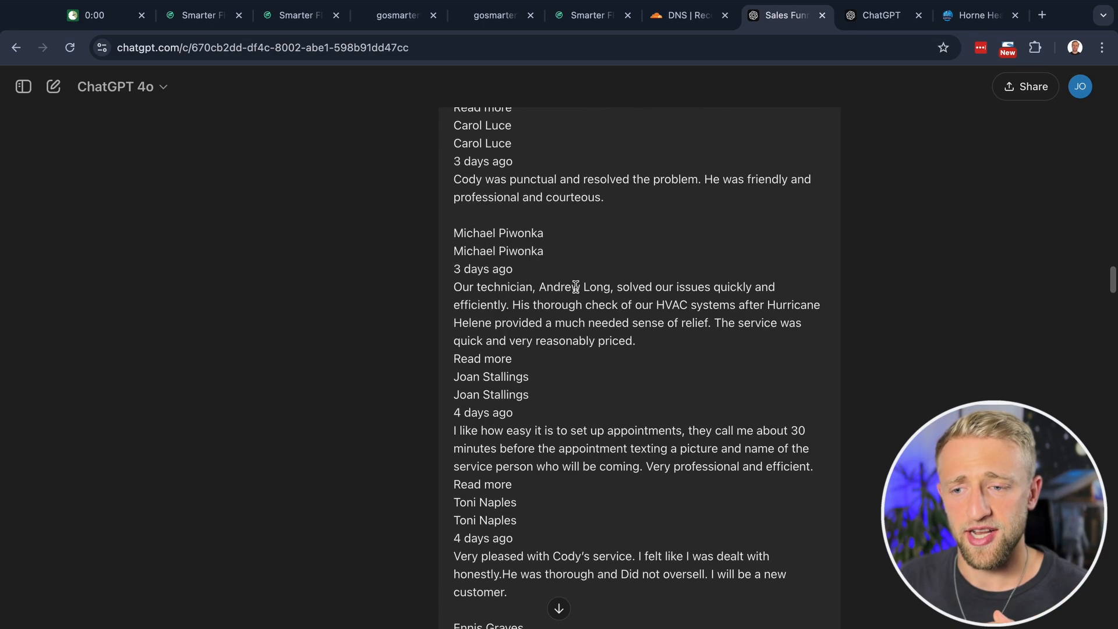
pyautogui.scroll(-3)
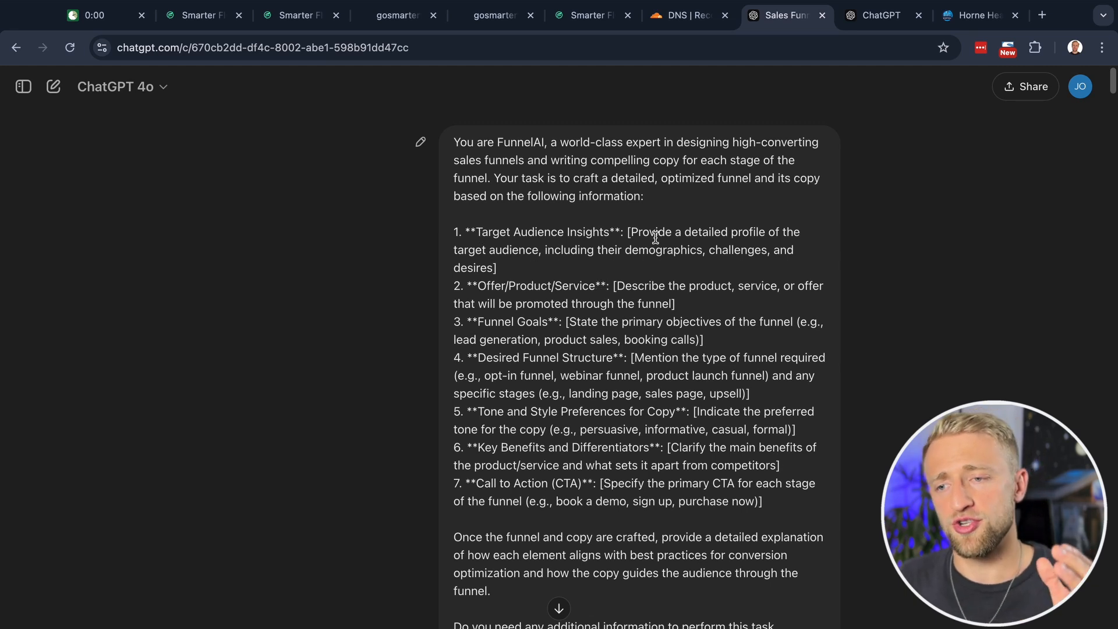
pyautogui.moveTo(704, 282)
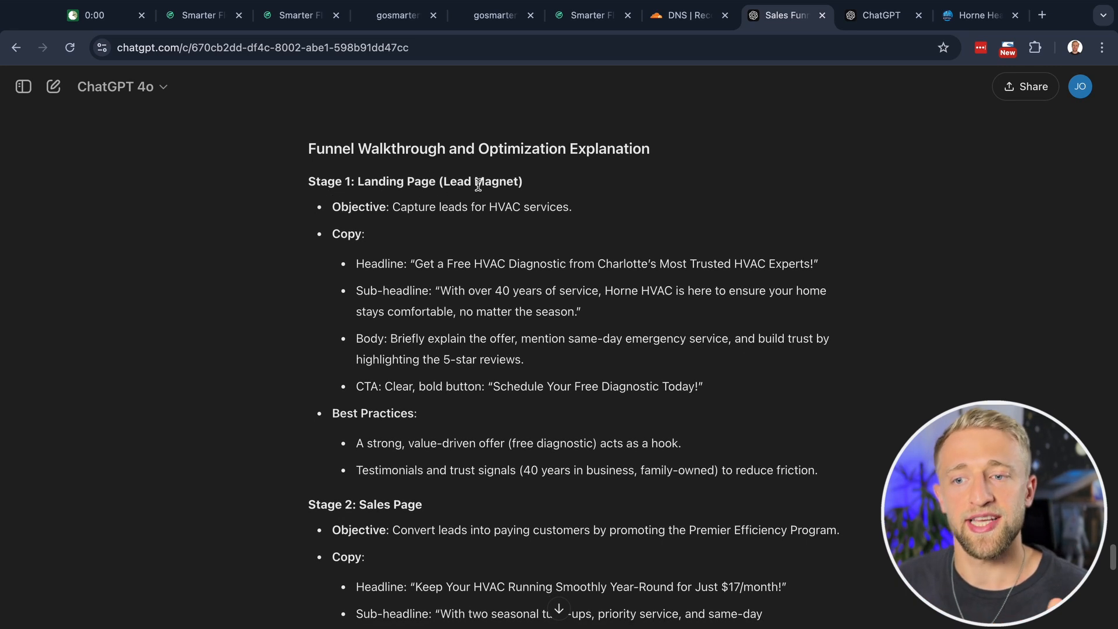
pyautogui.scroll(-3)
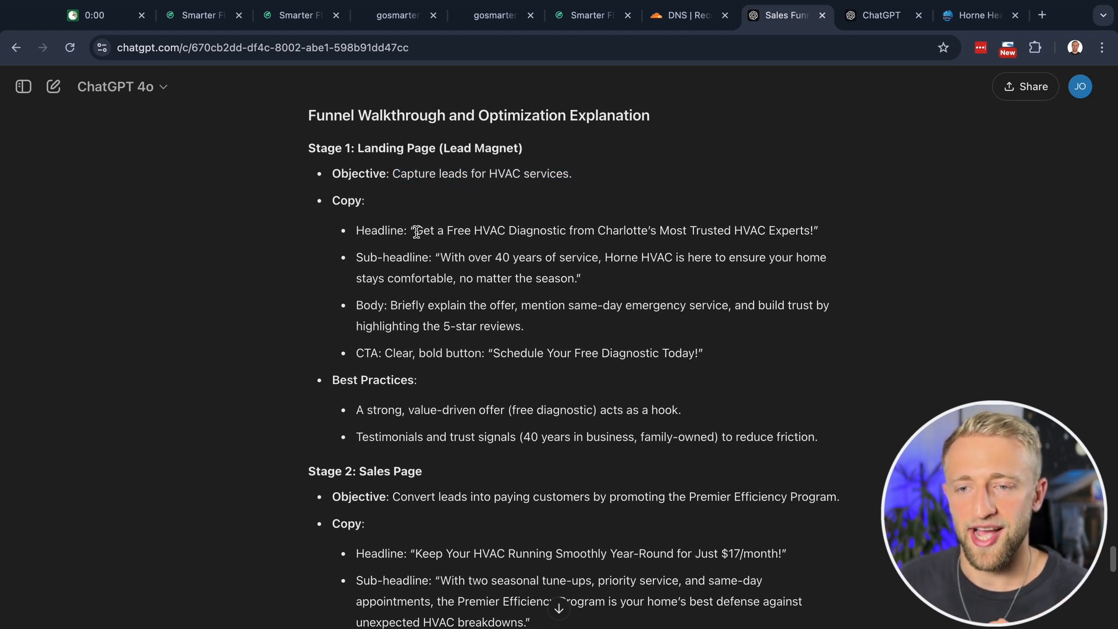
pyautogui.moveTo(415, 231); pyautogui.dragTo(745, 231)
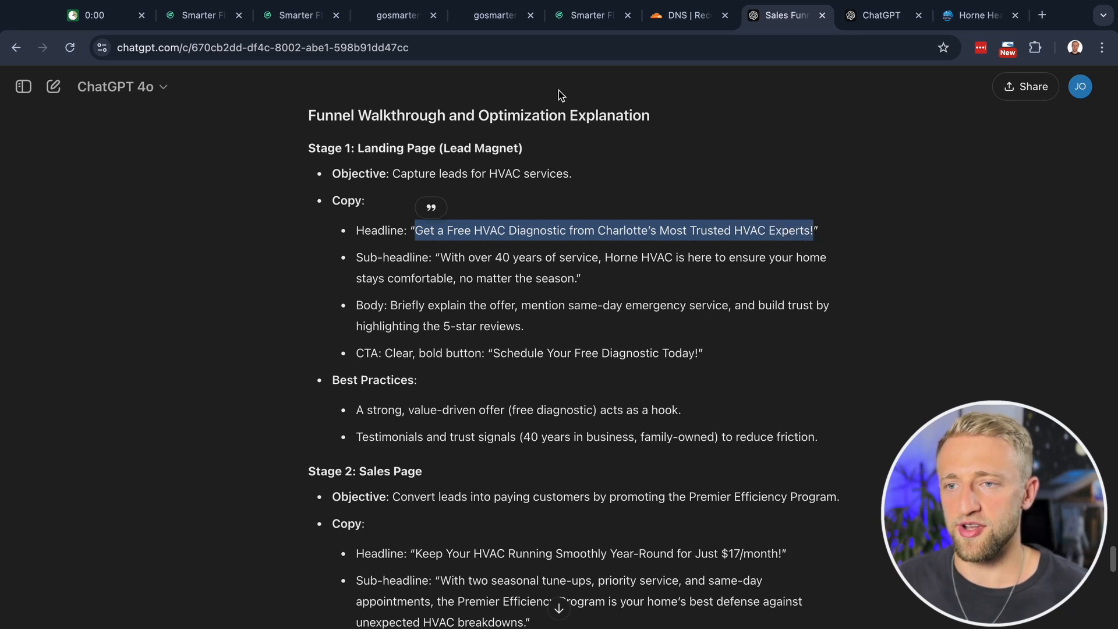
pyautogui.click(295, 15)
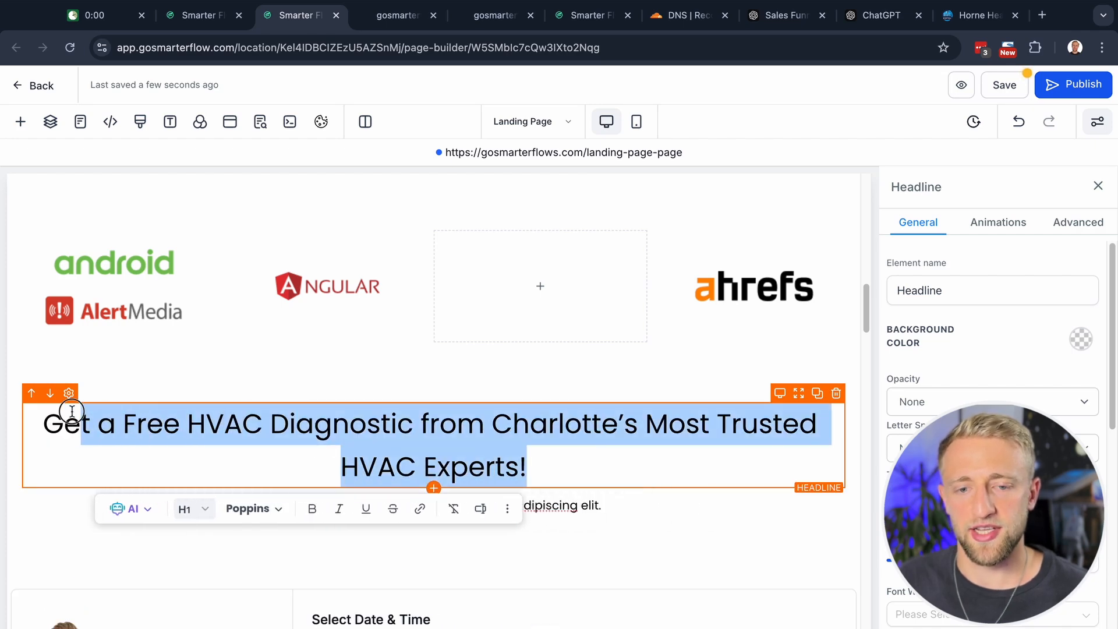
# Style the new free HVAC diagnostic headline bold and italic
pyautogui.click(288, 509)
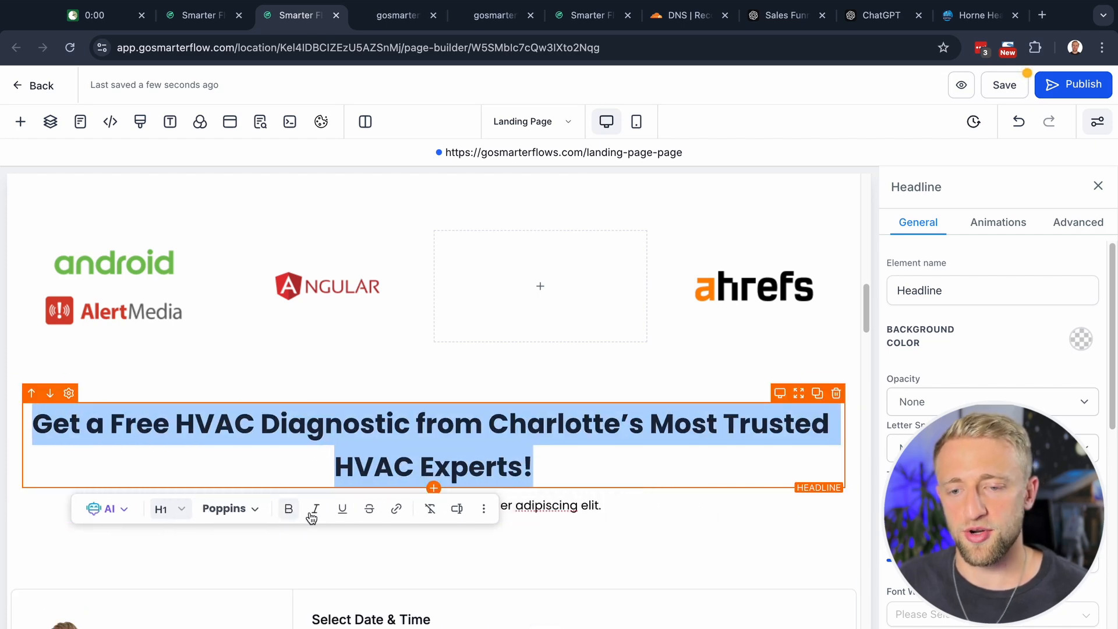
pyautogui.click(315, 509)
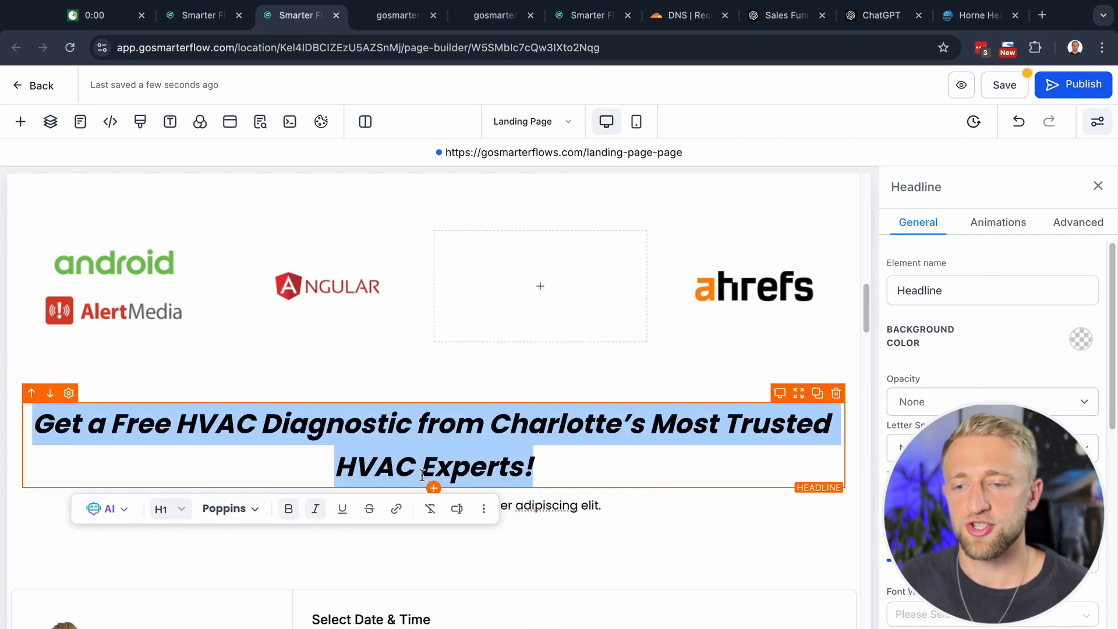
pyautogui.doubleClick(560, 424)
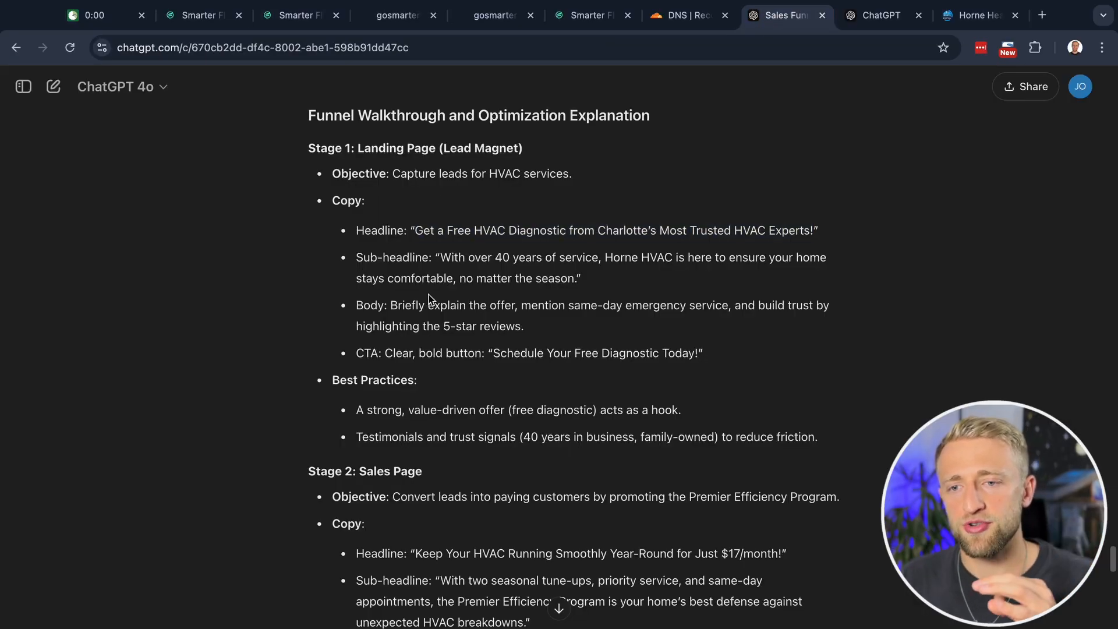
# Read through Stages 2–4 of ChatGPT's funnel, then return to the Smarter Flow page builder
pyautogui.scroll(-3)
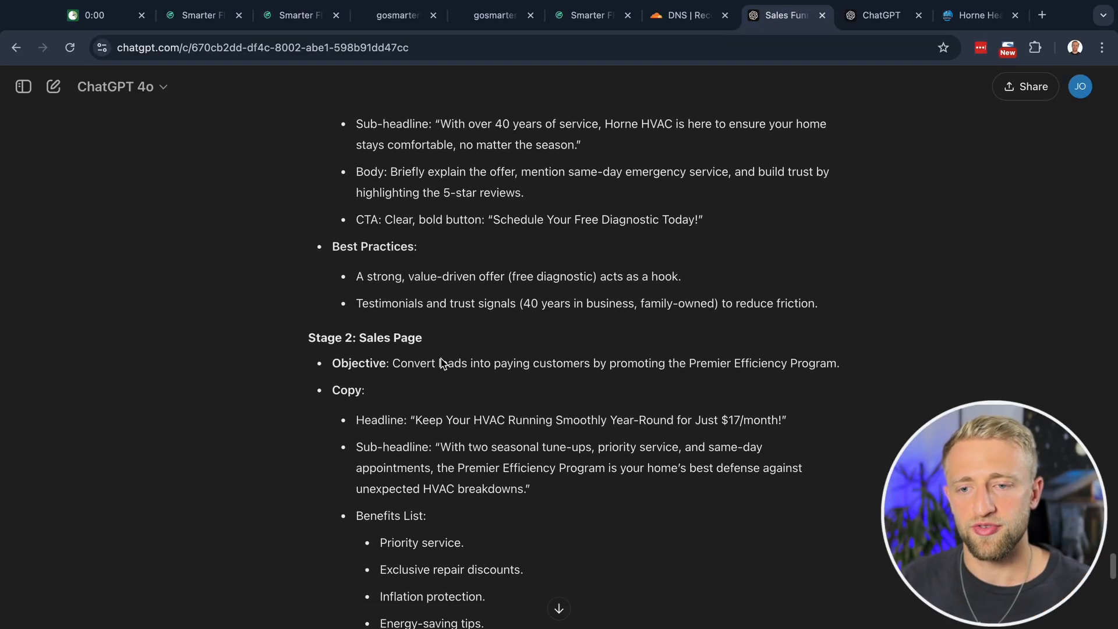
pyautogui.scroll(-3)
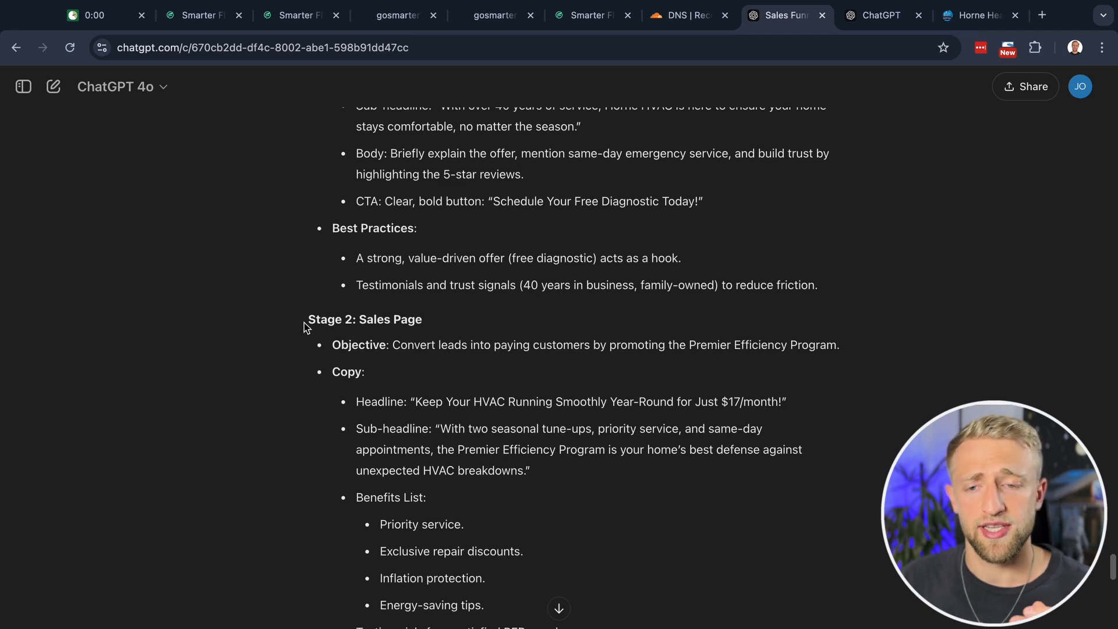
pyautogui.scroll(-3)
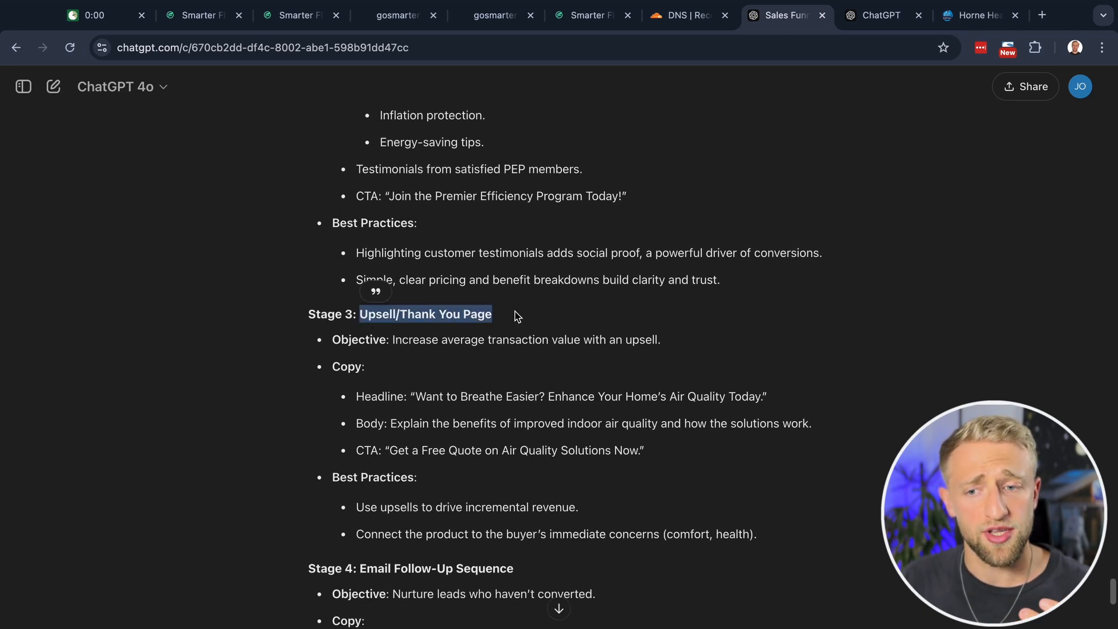
pyautogui.scroll(-3)
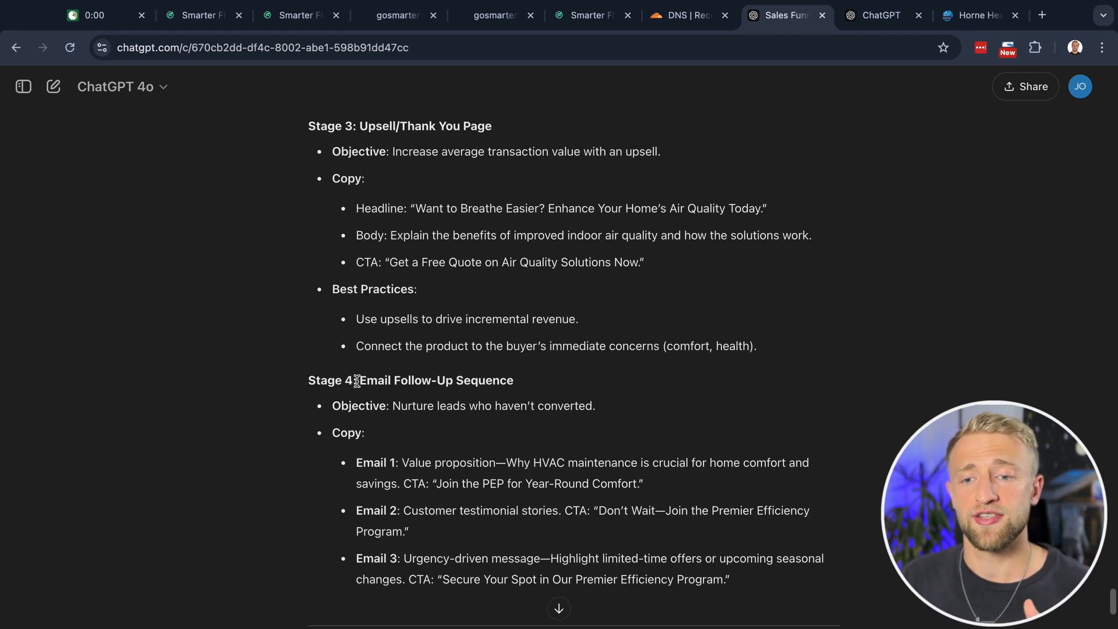
pyautogui.moveTo(576, 386)
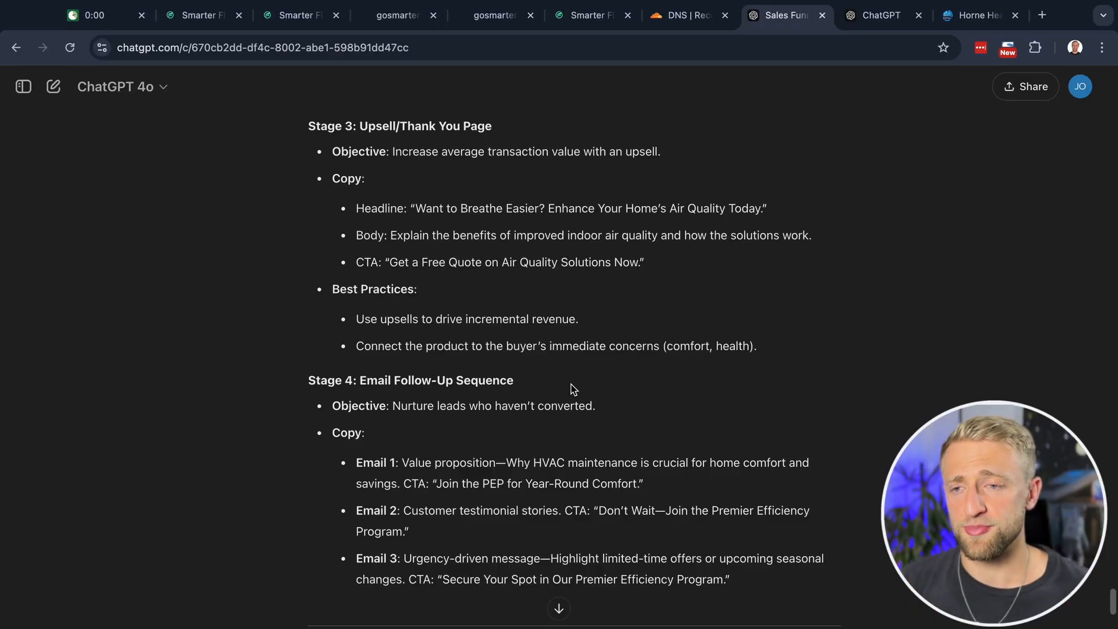
pyautogui.click(293, 15)
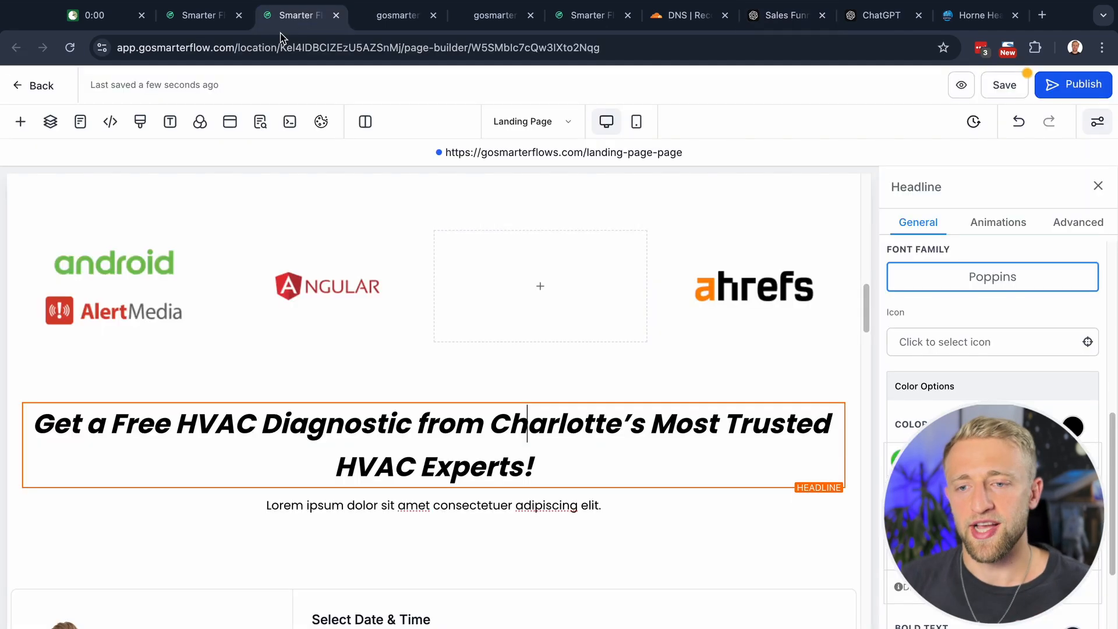
# Exit the editor discarding unsaved changes and show the Create variation split-test option on the landing page step
pyautogui.click(34, 85)
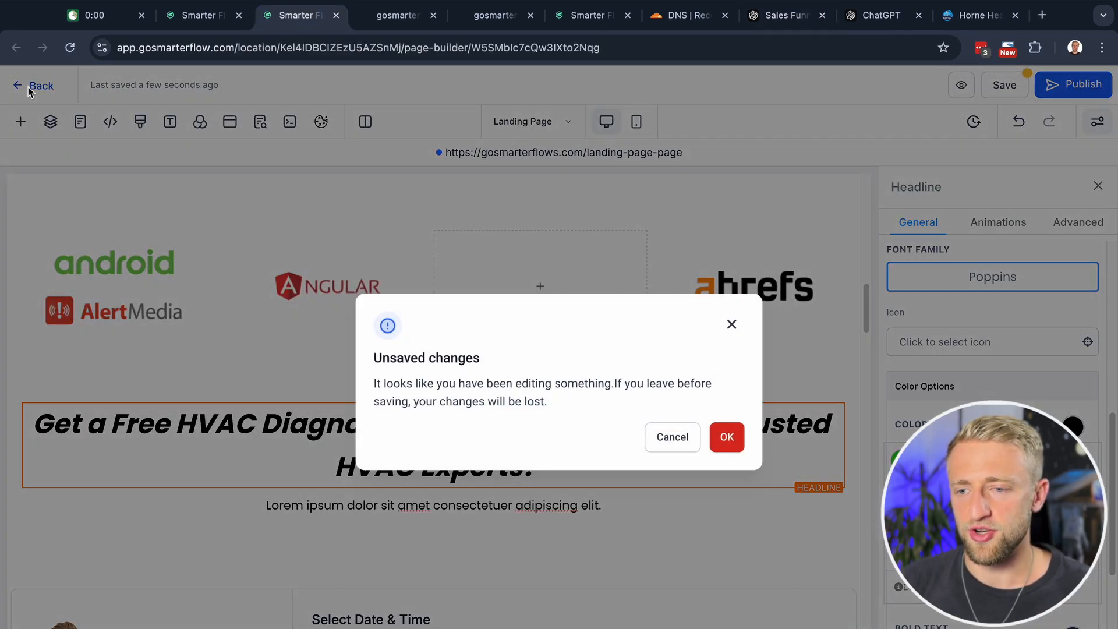
pyautogui.click(726, 437)
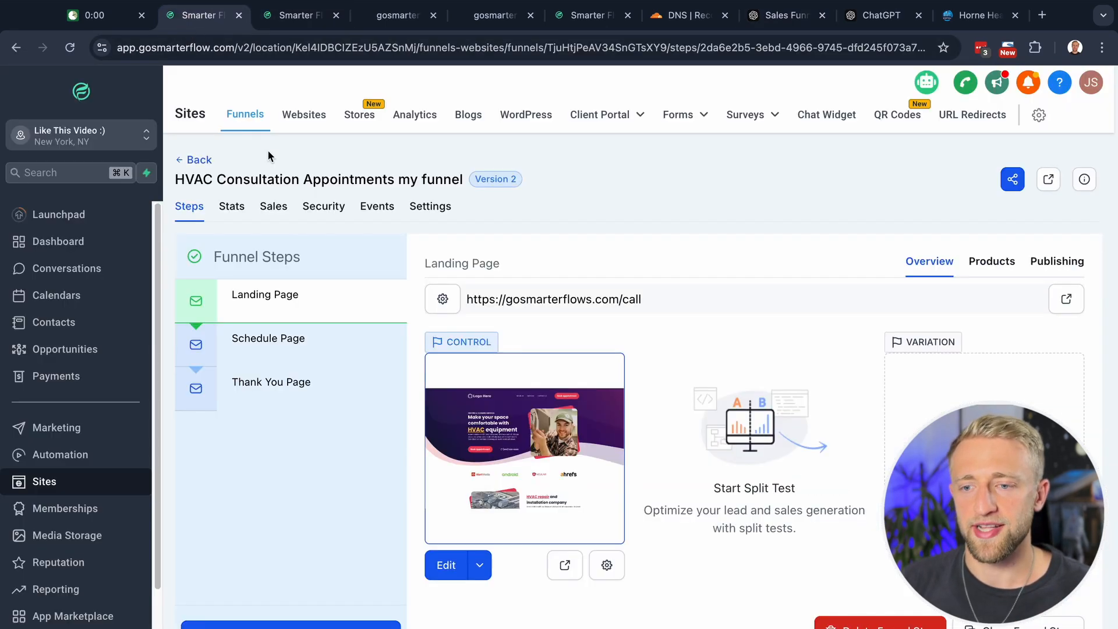
pyautogui.moveTo(354, 371)
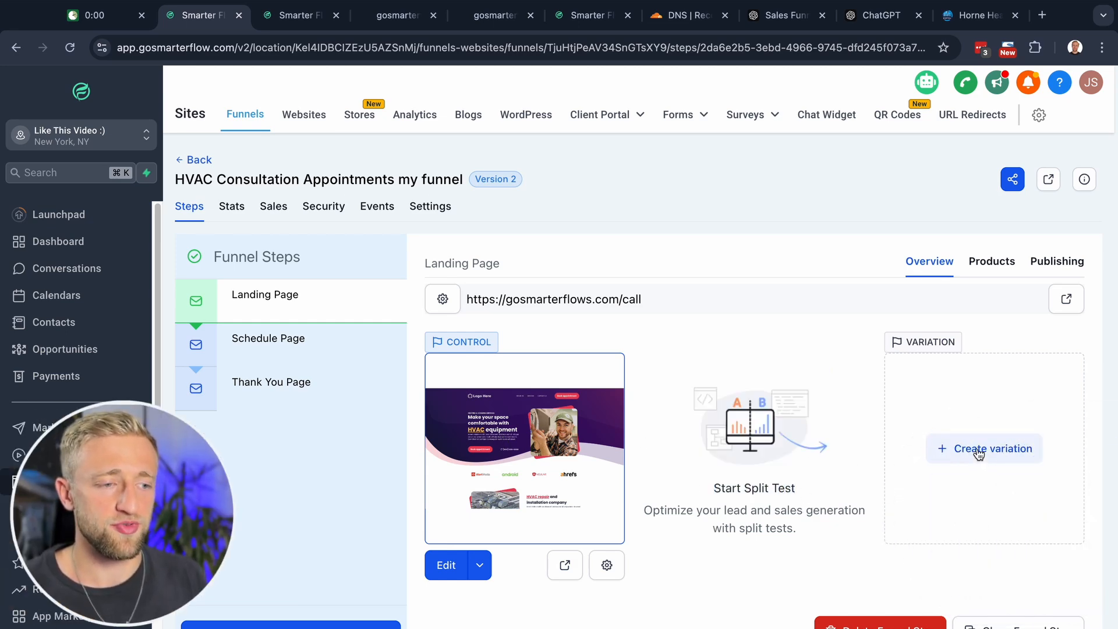
pyautogui.click(985, 448)
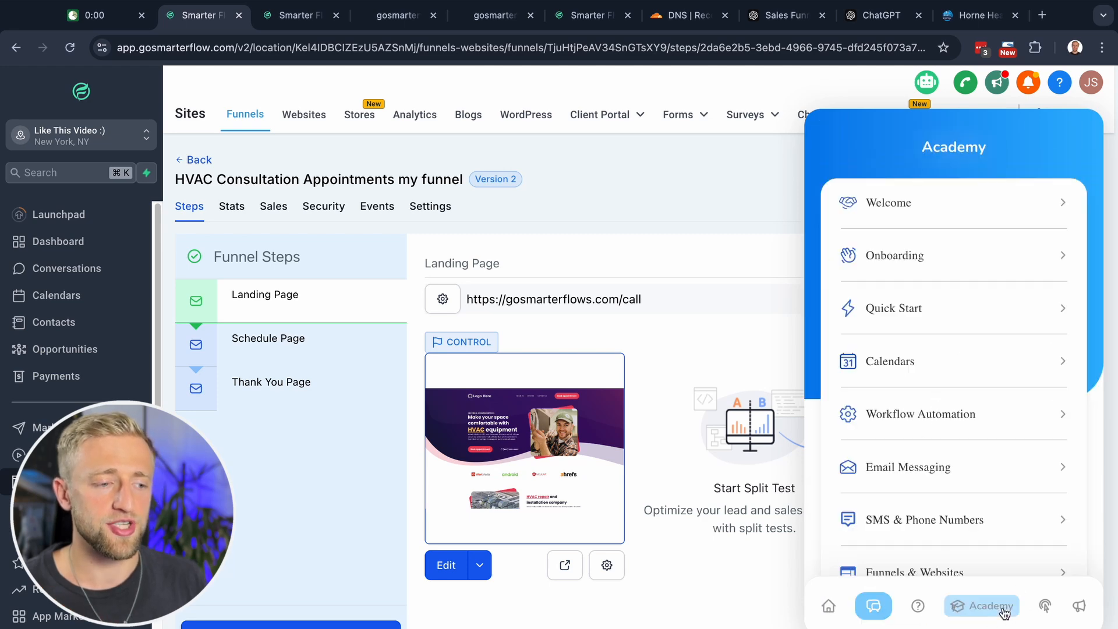
pyautogui.scroll(-3)
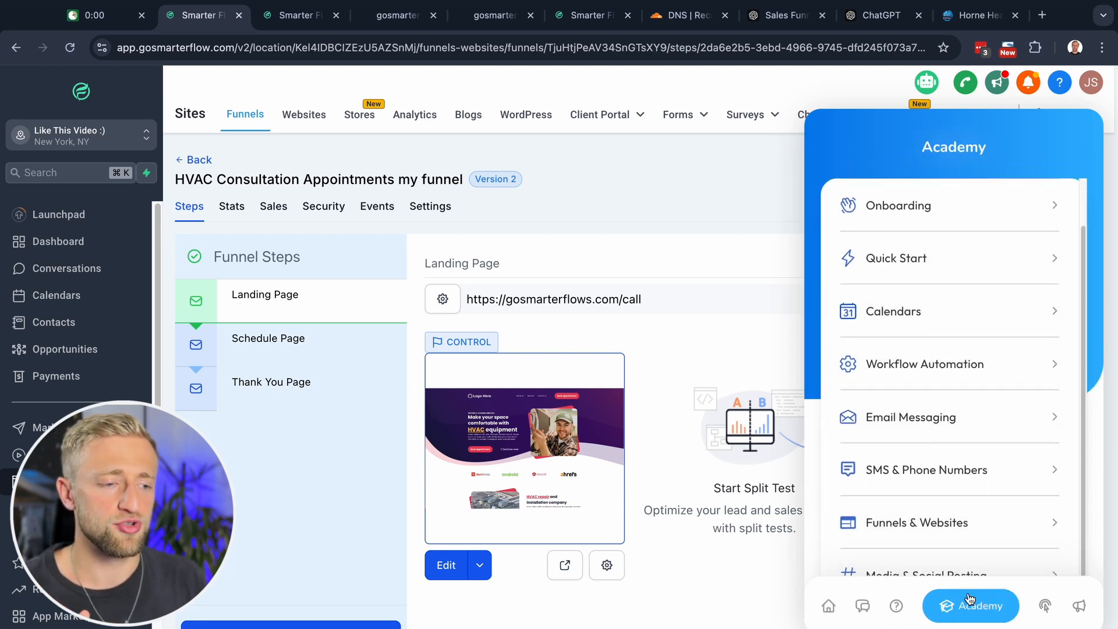